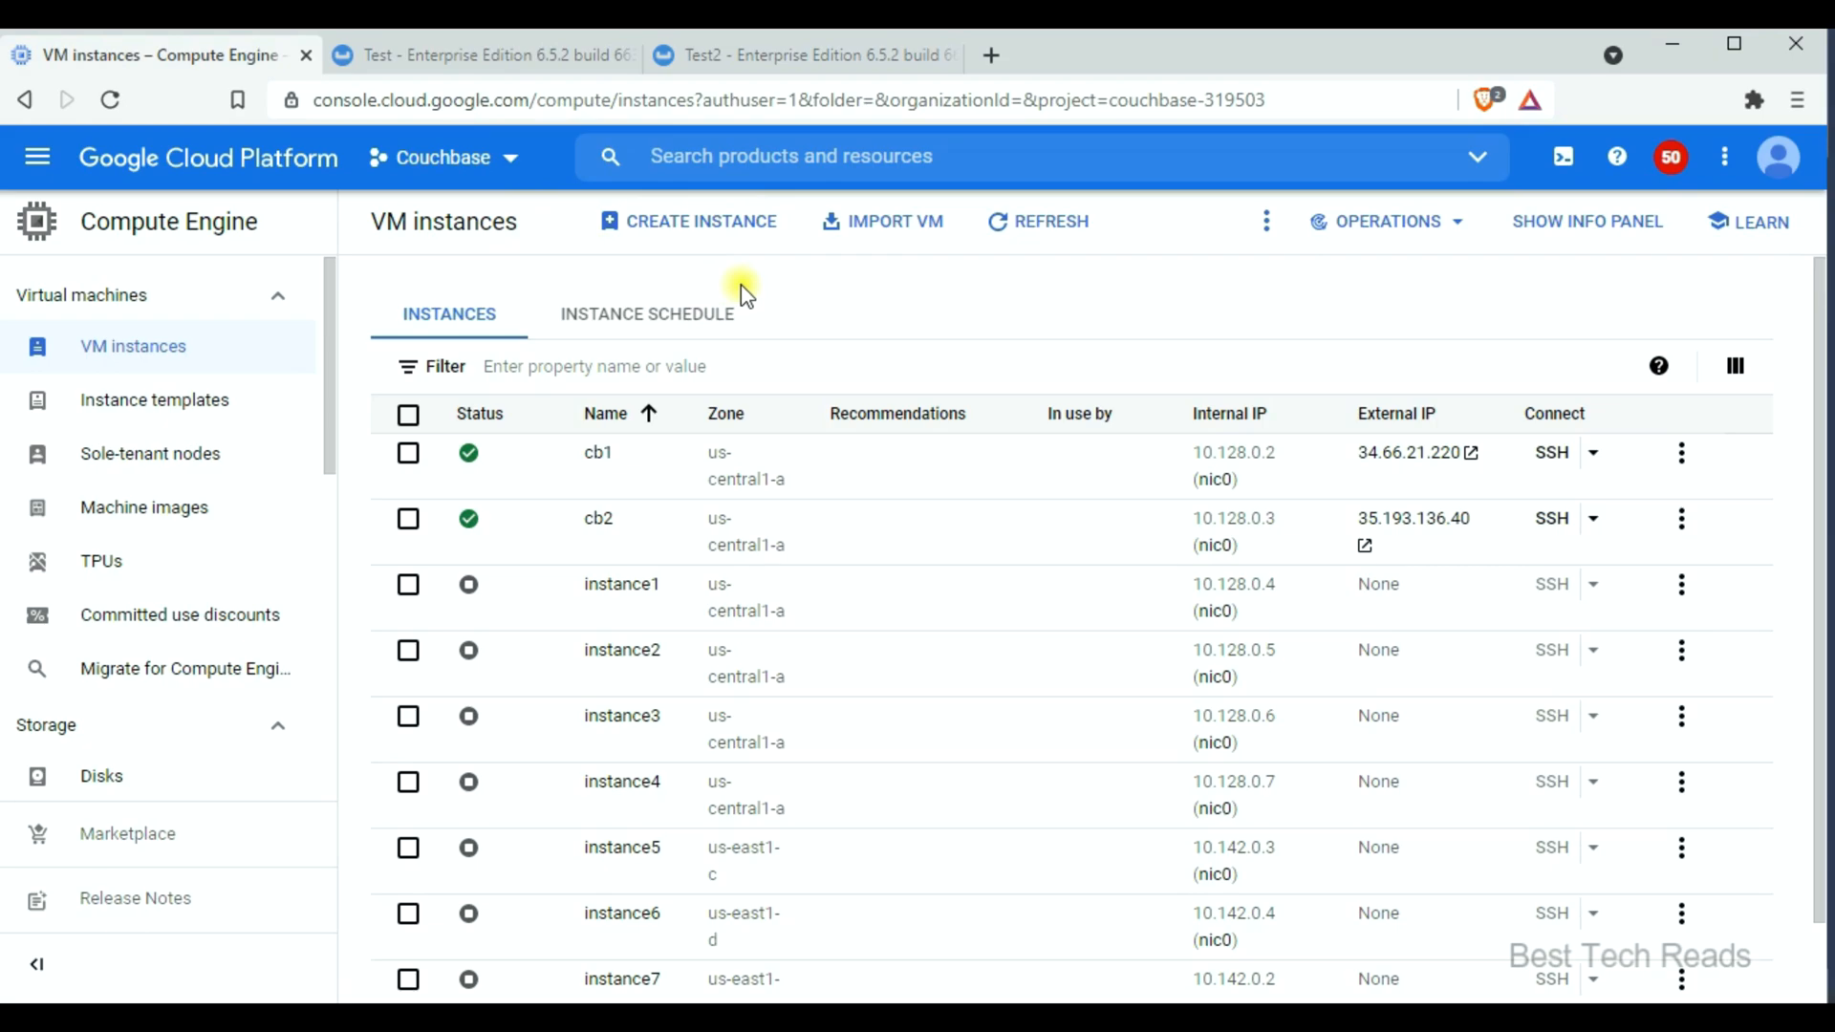
pyautogui.moveTo(795, 568)
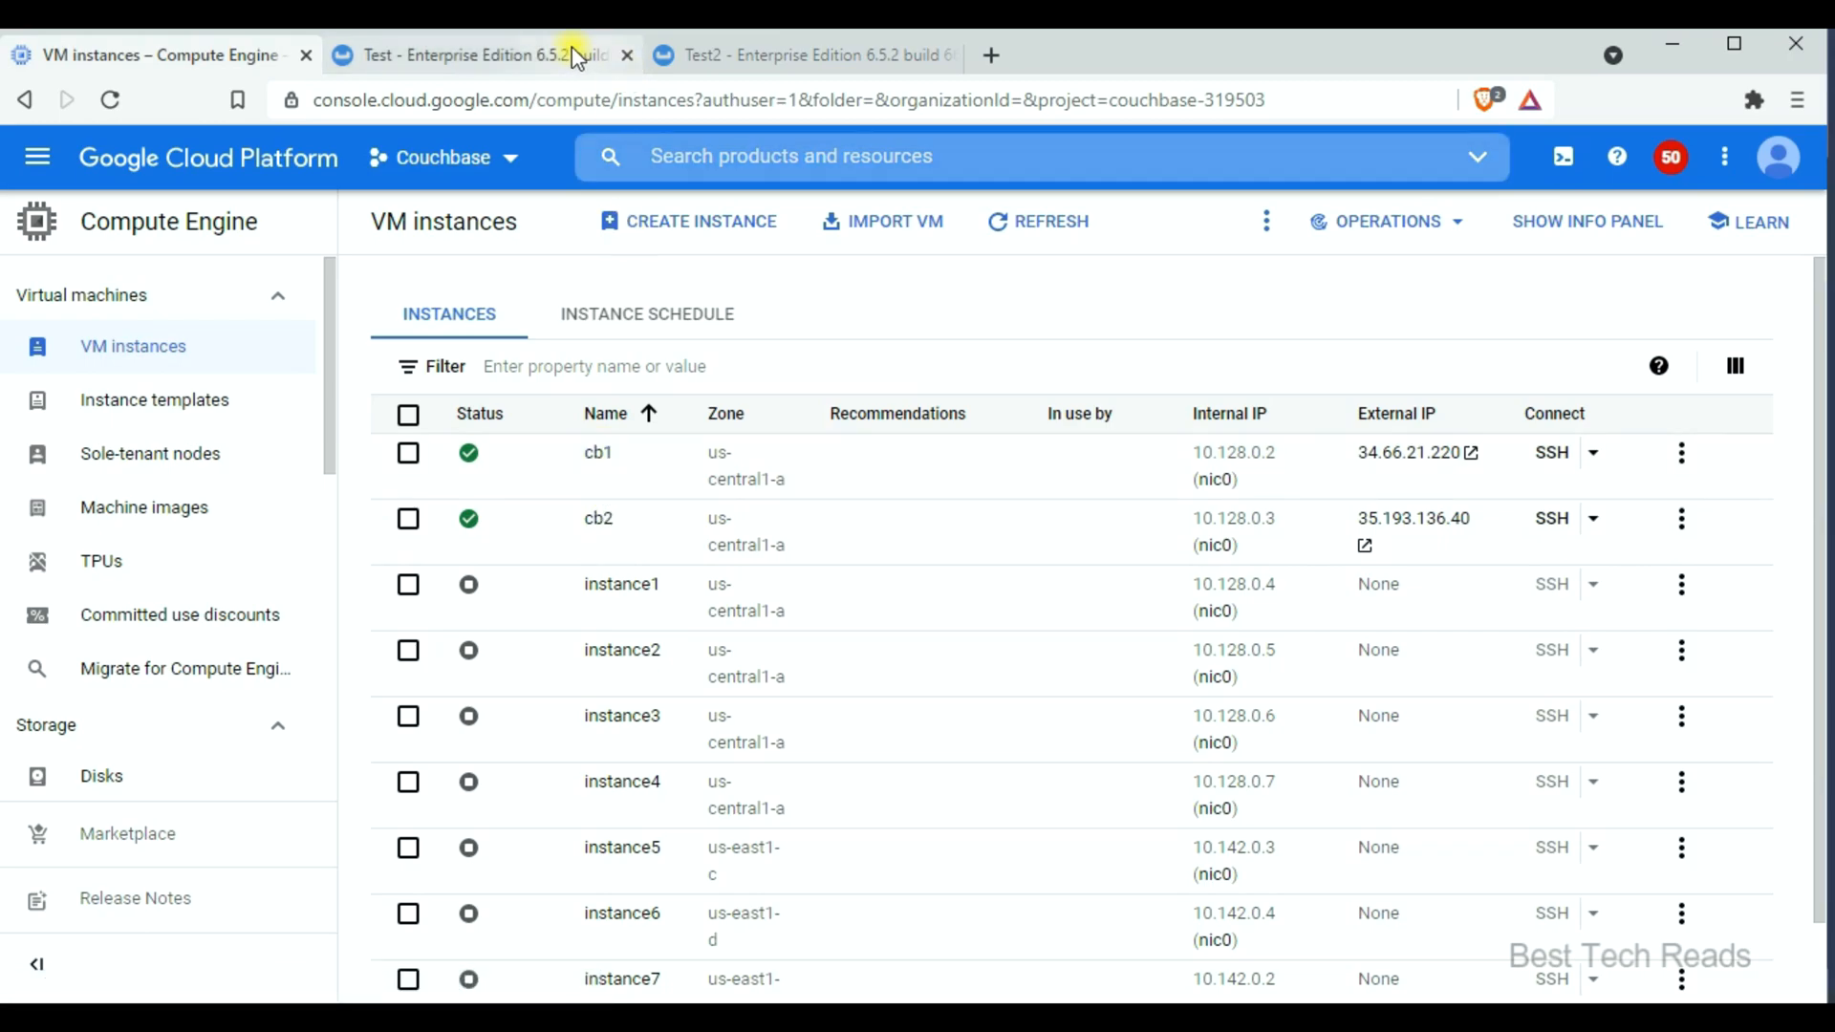
# Compare the Test and Test2 clusters' Servers pages, returning to Test's list showing 10.128.0.2
pyautogui.click(468, 56)
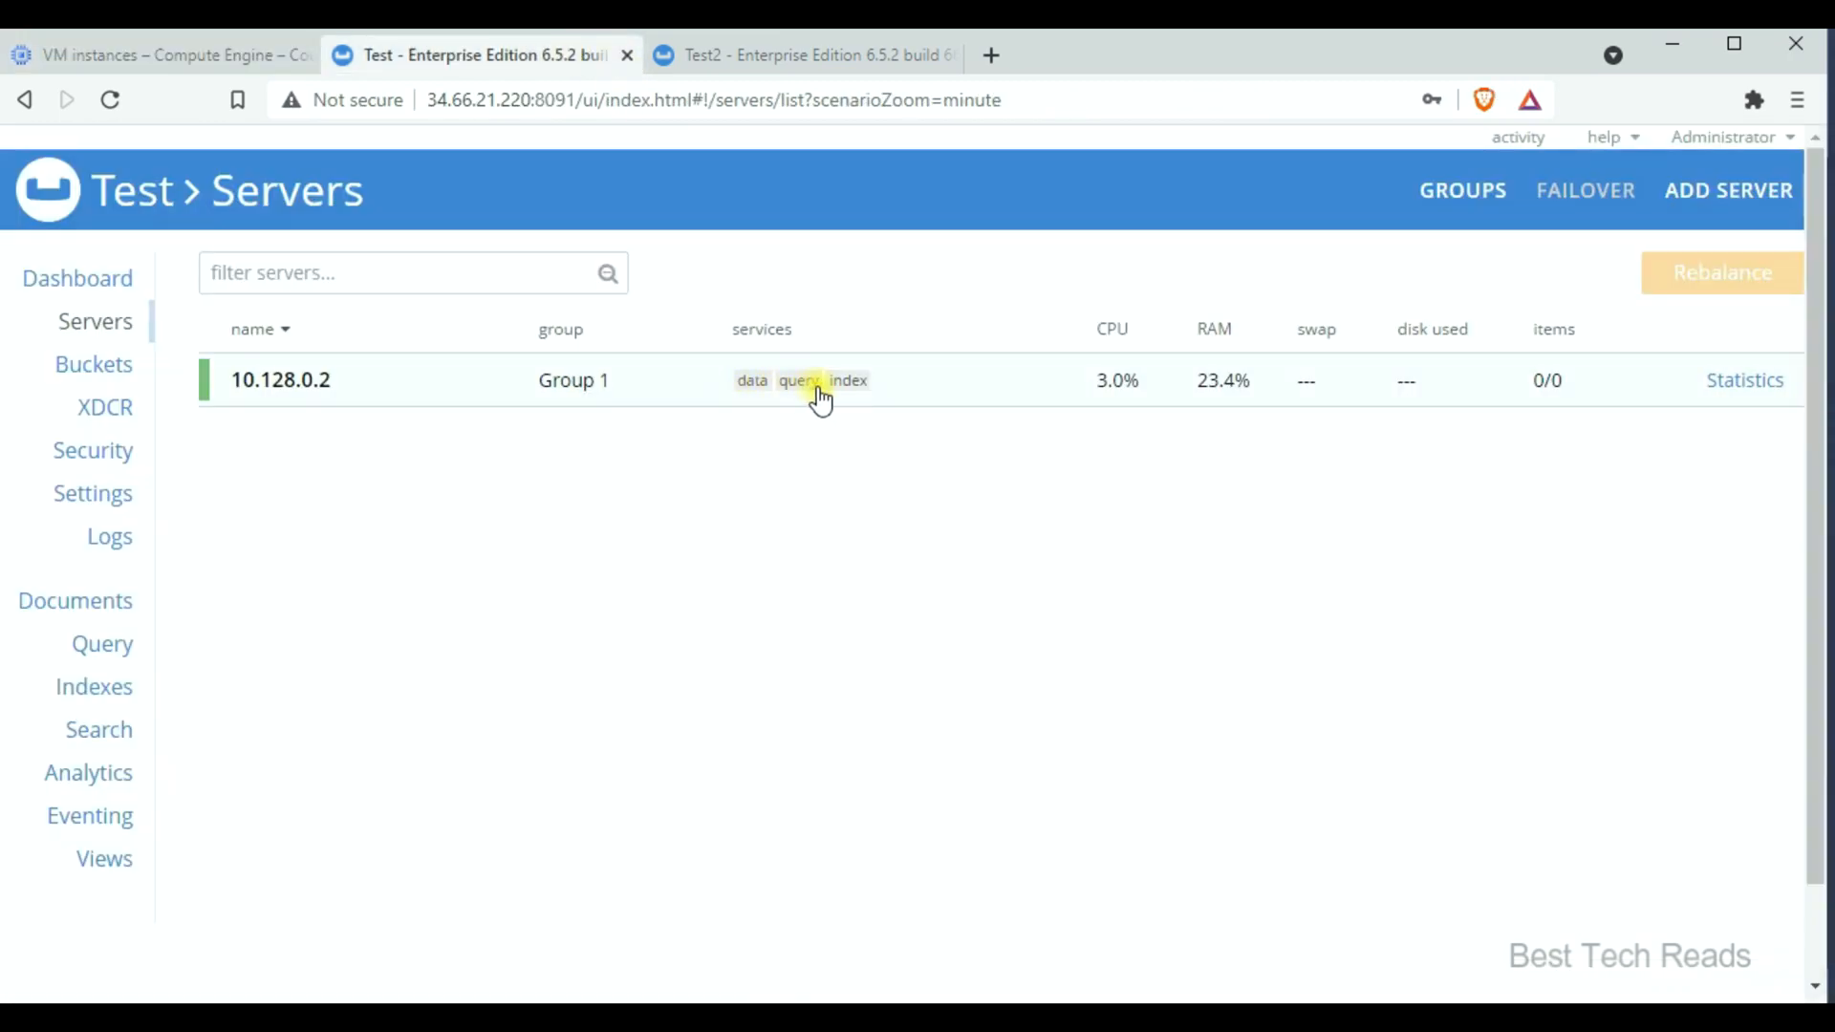
pyautogui.click(803, 55)
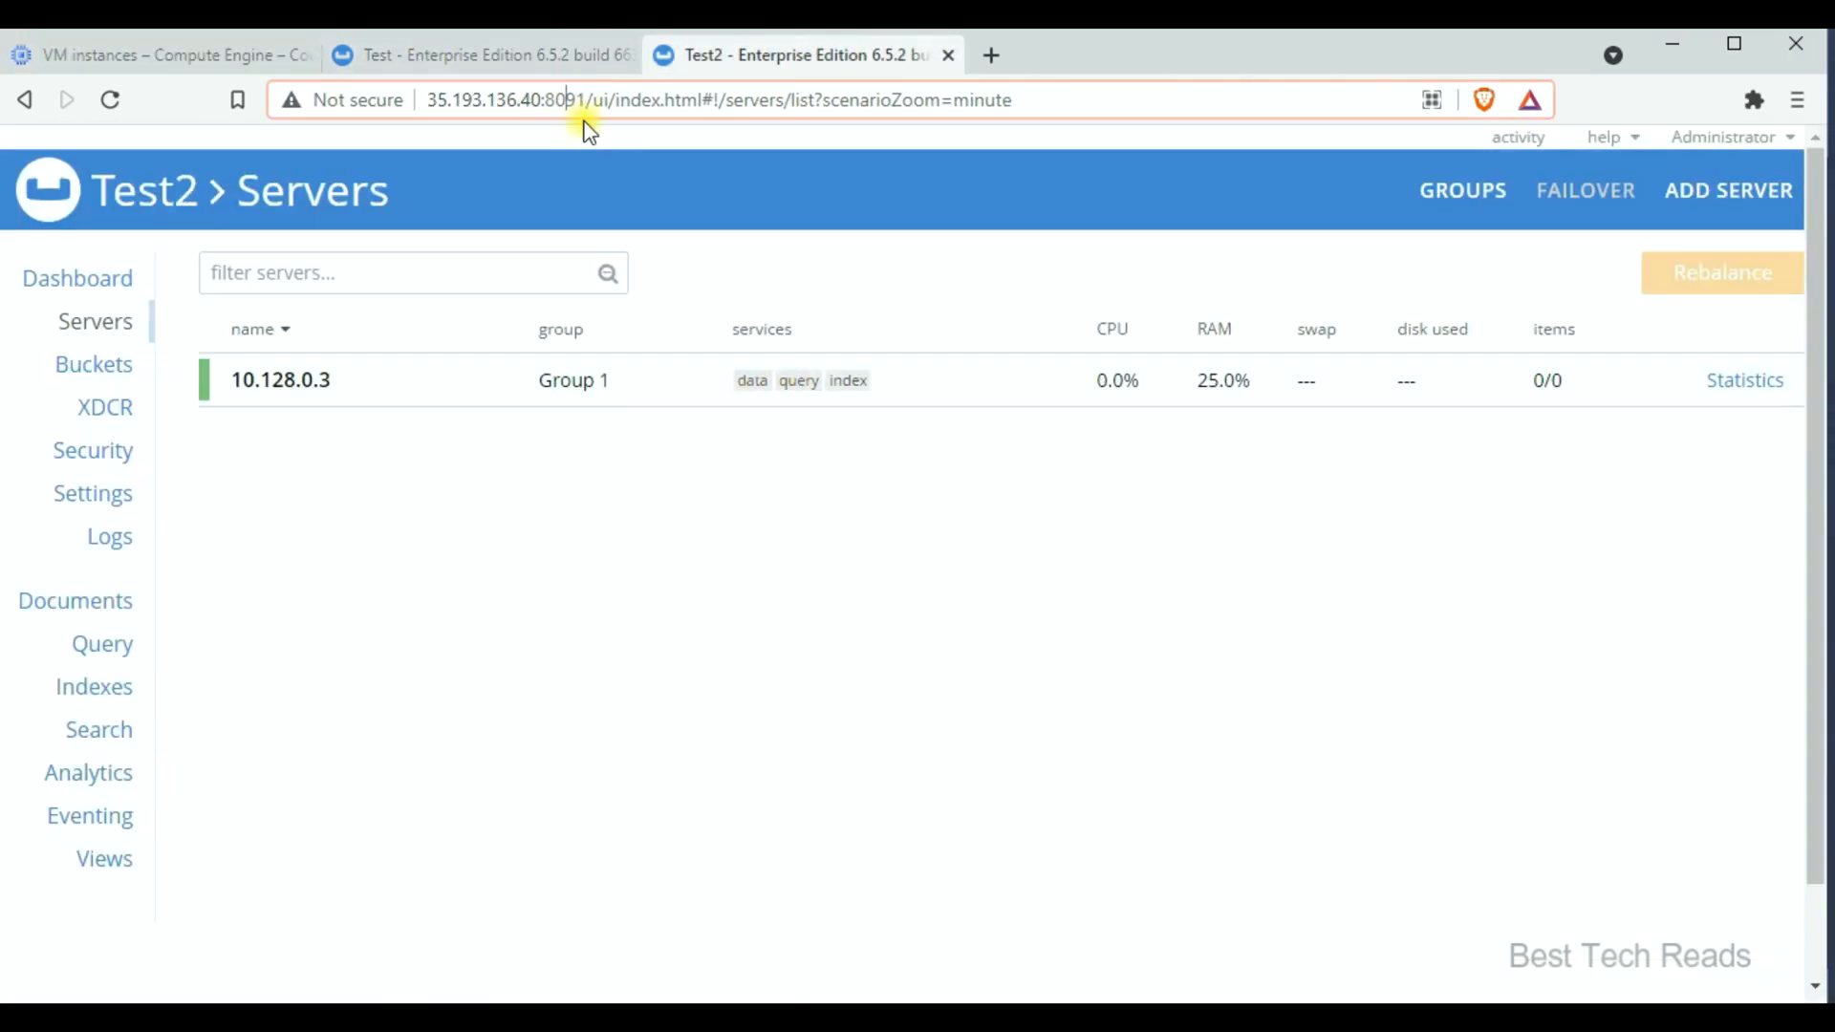
pyautogui.click(480, 53)
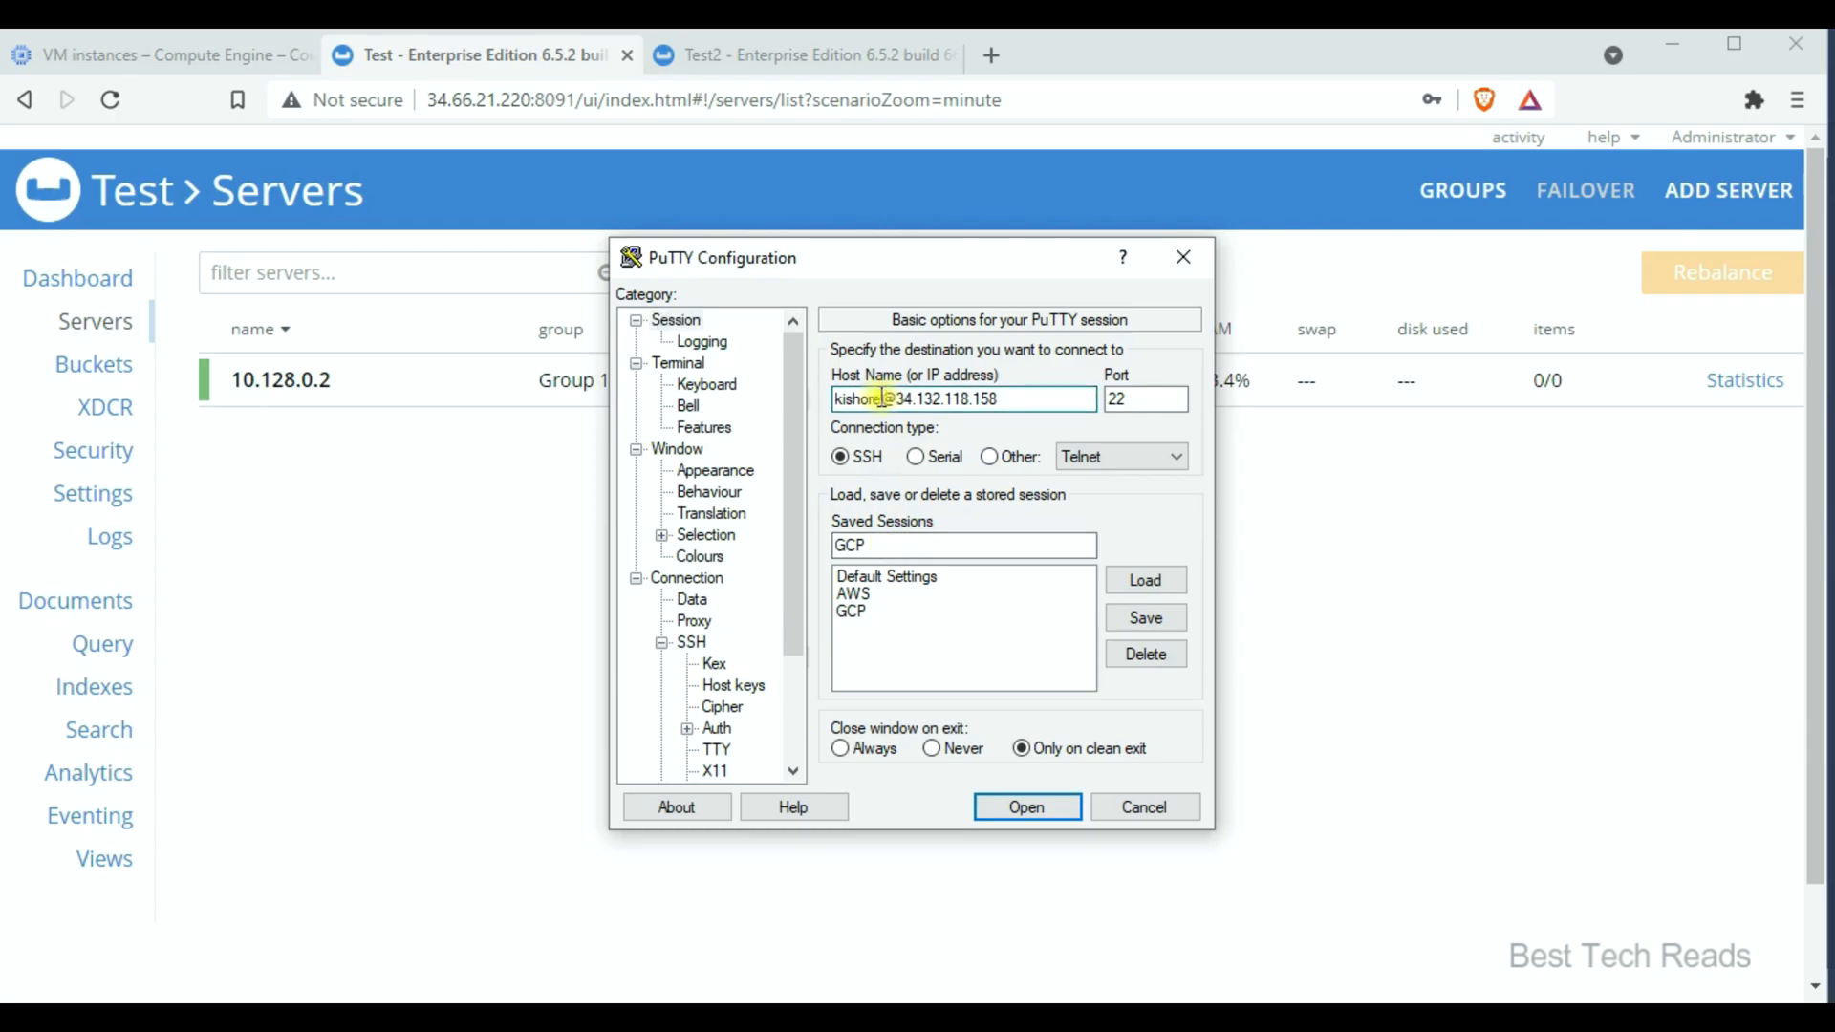
# Load the GCP session and set its SSH Auth private key to privatekey-ssh-key-gen.ppk
pyautogui.doubleClick(858, 399)
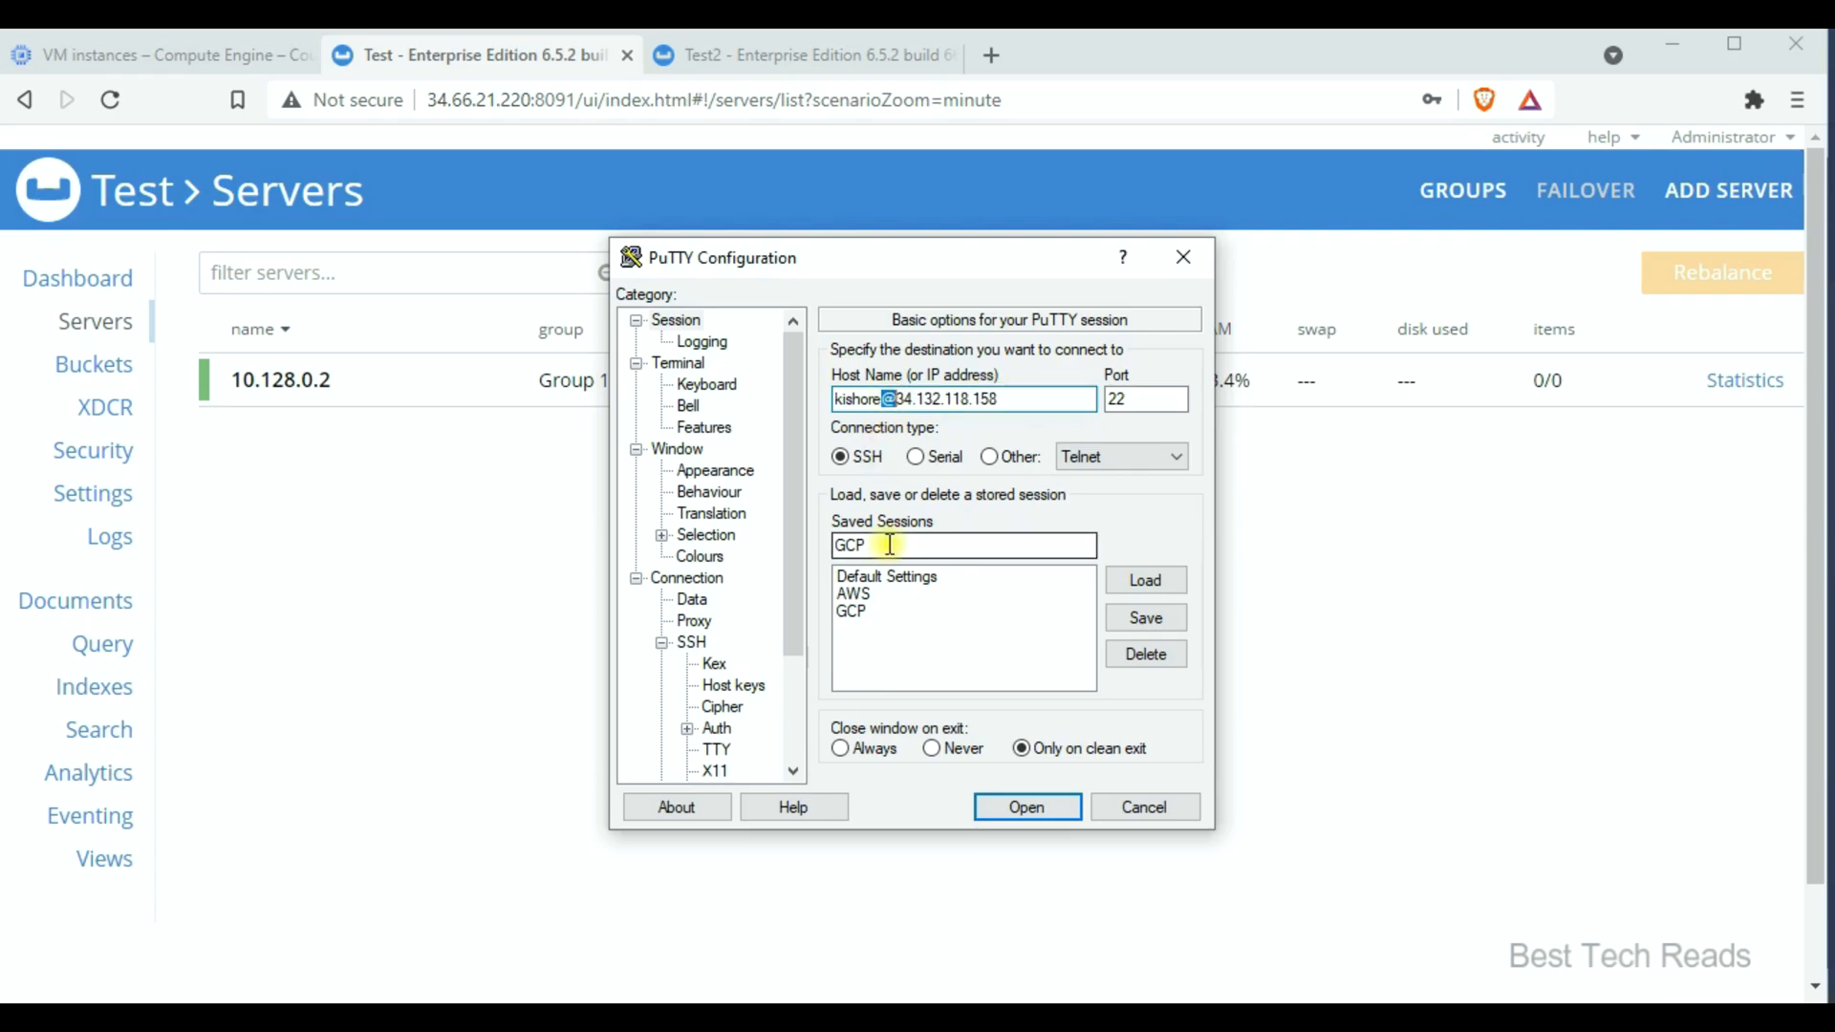
pyautogui.click(690, 642)
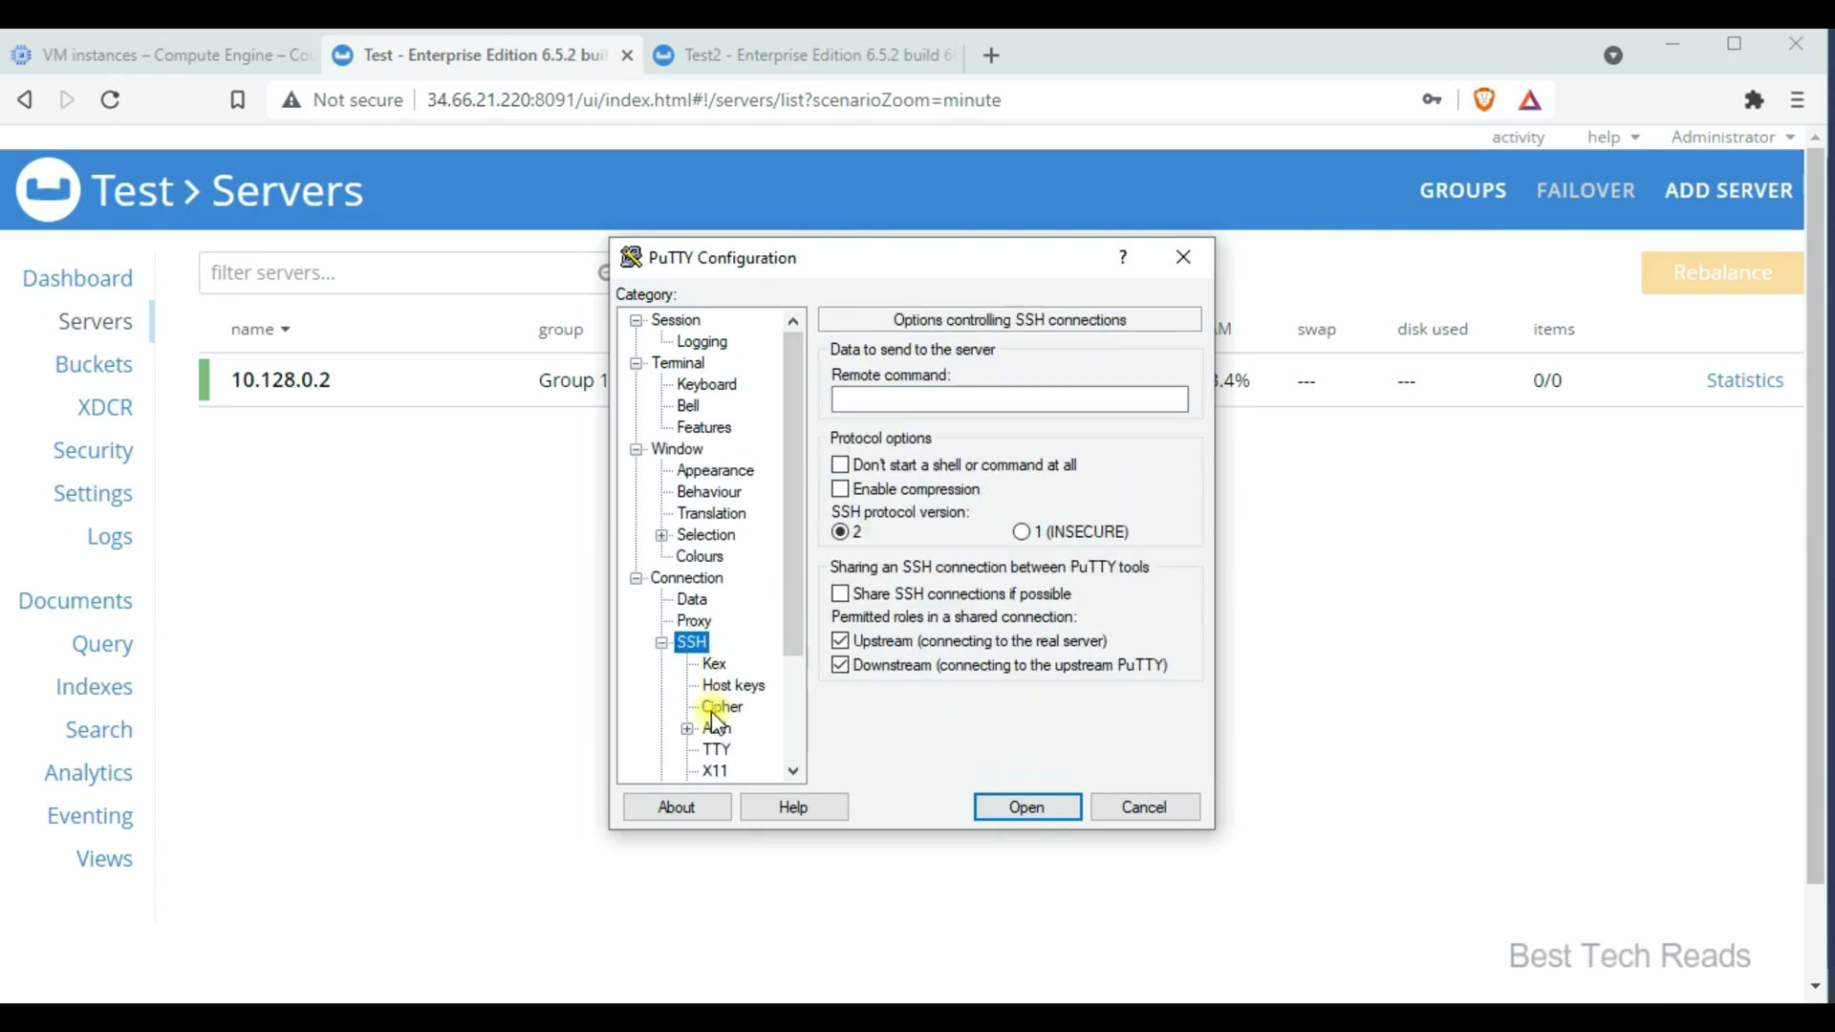
pyautogui.click(715, 728)
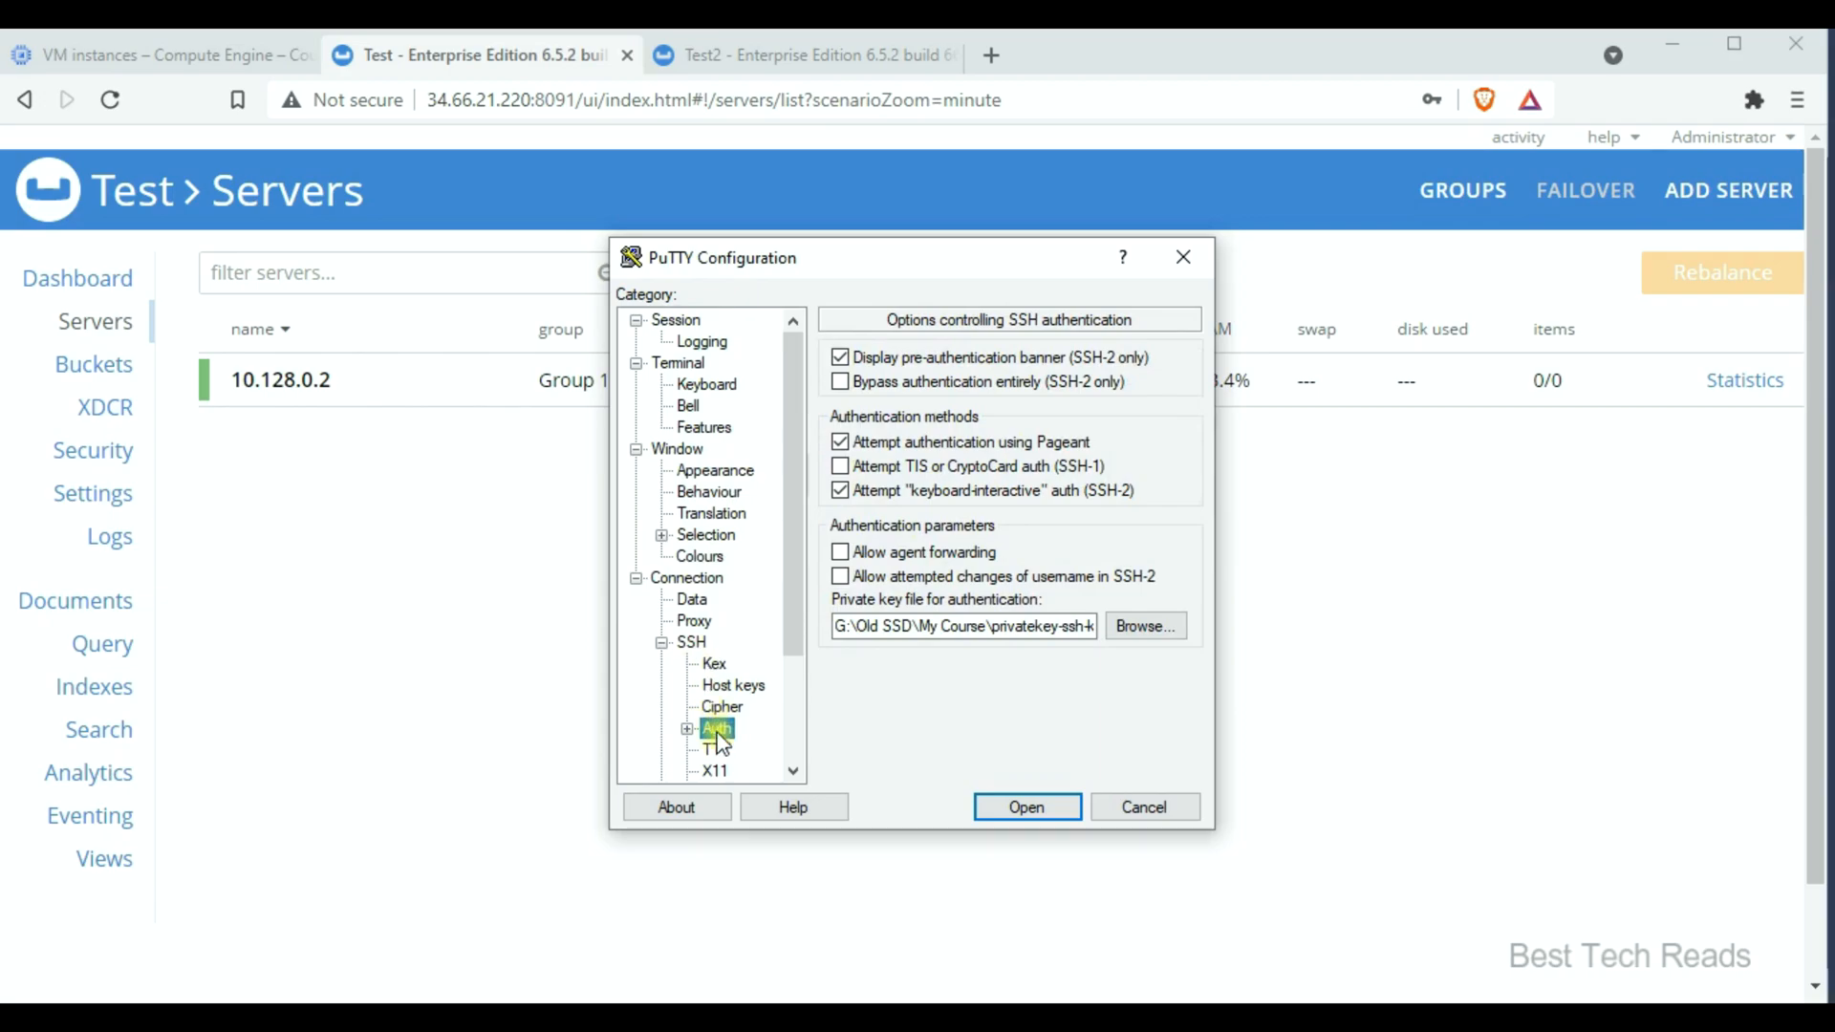
pyautogui.click(1143, 627)
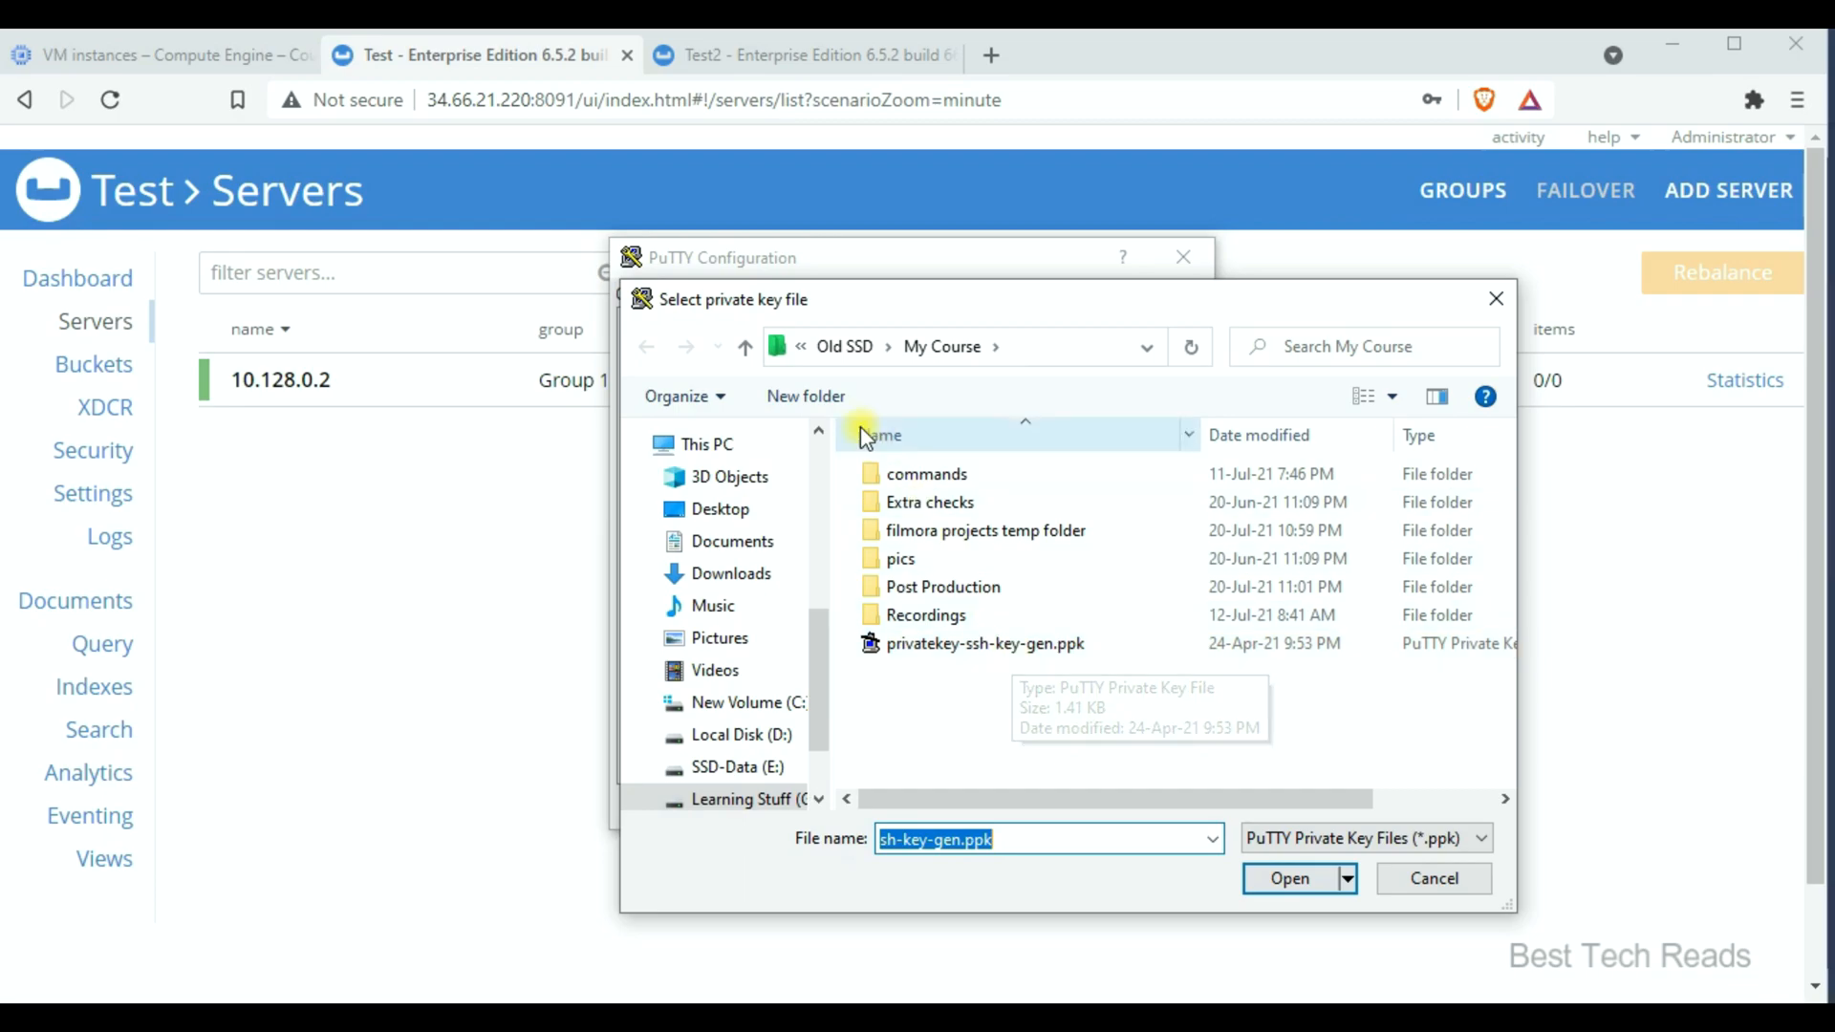
pyautogui.click(1288, 877)
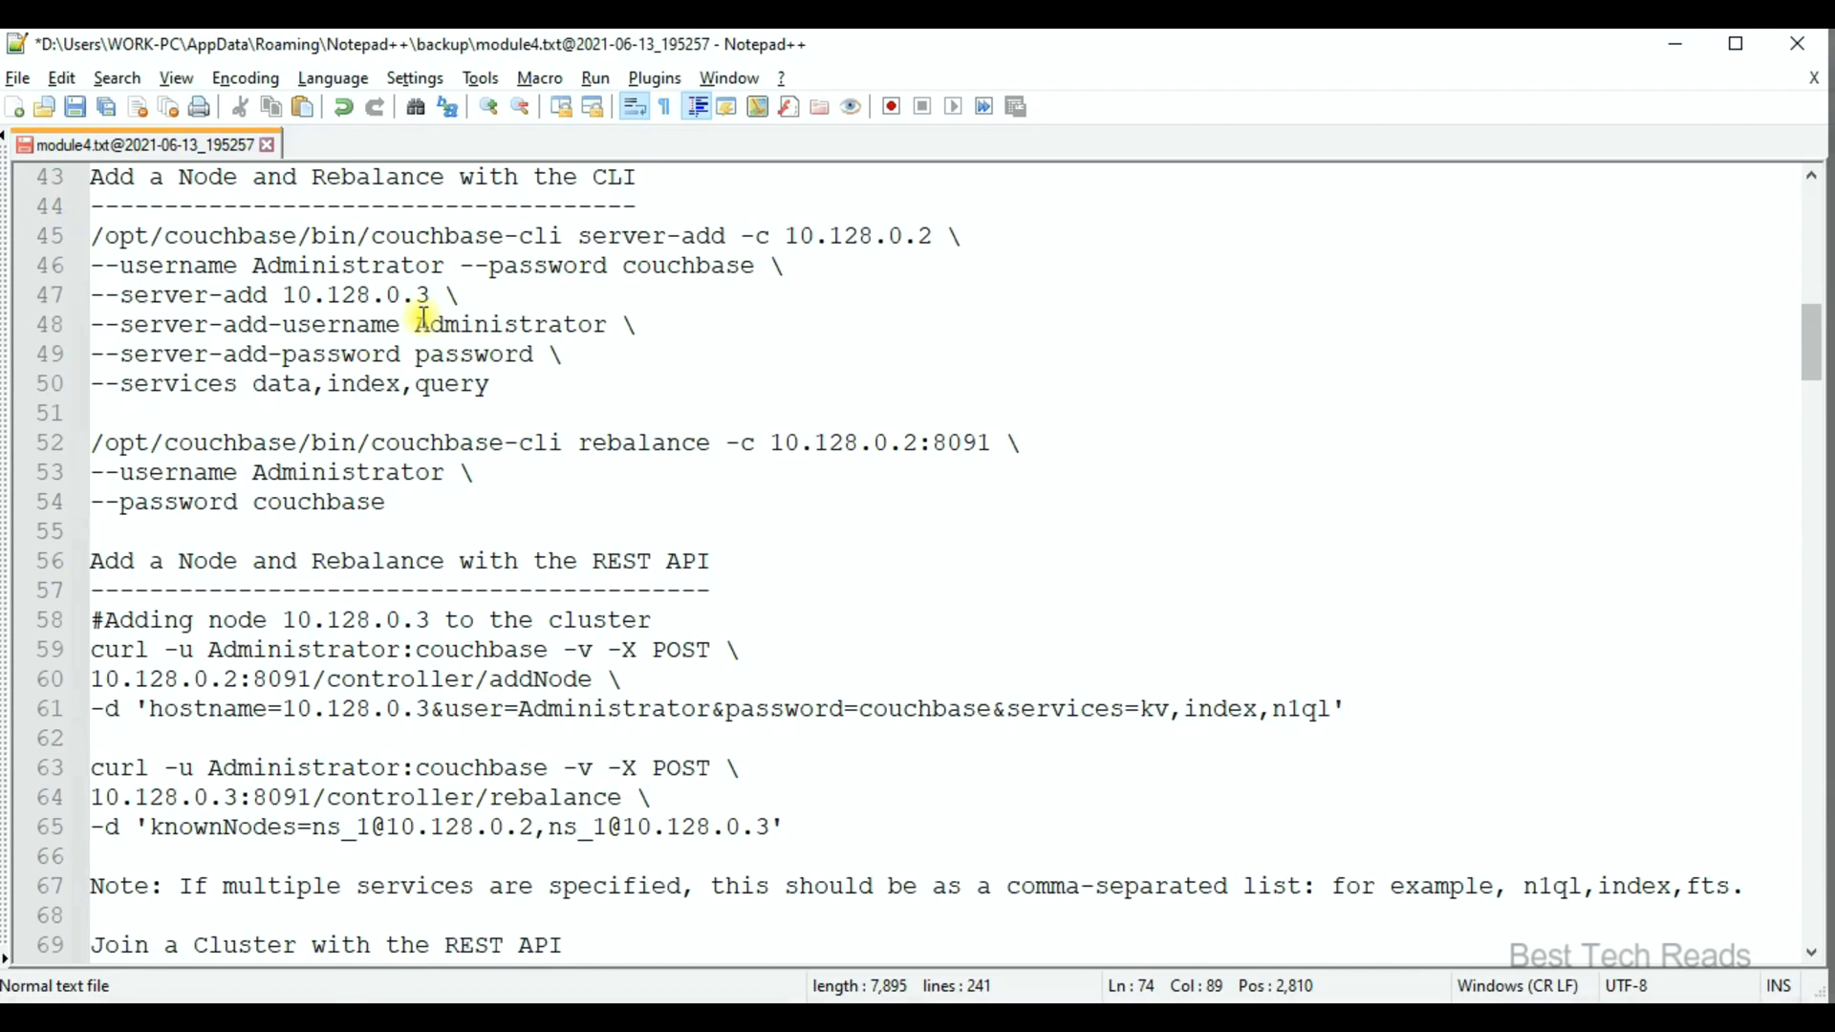
# Select the couchbase-cli server-add command block for 10.128.0.3 in the notes
pyautogui.moveTo(92, 235); pyautogui.dragTo(490, 384)
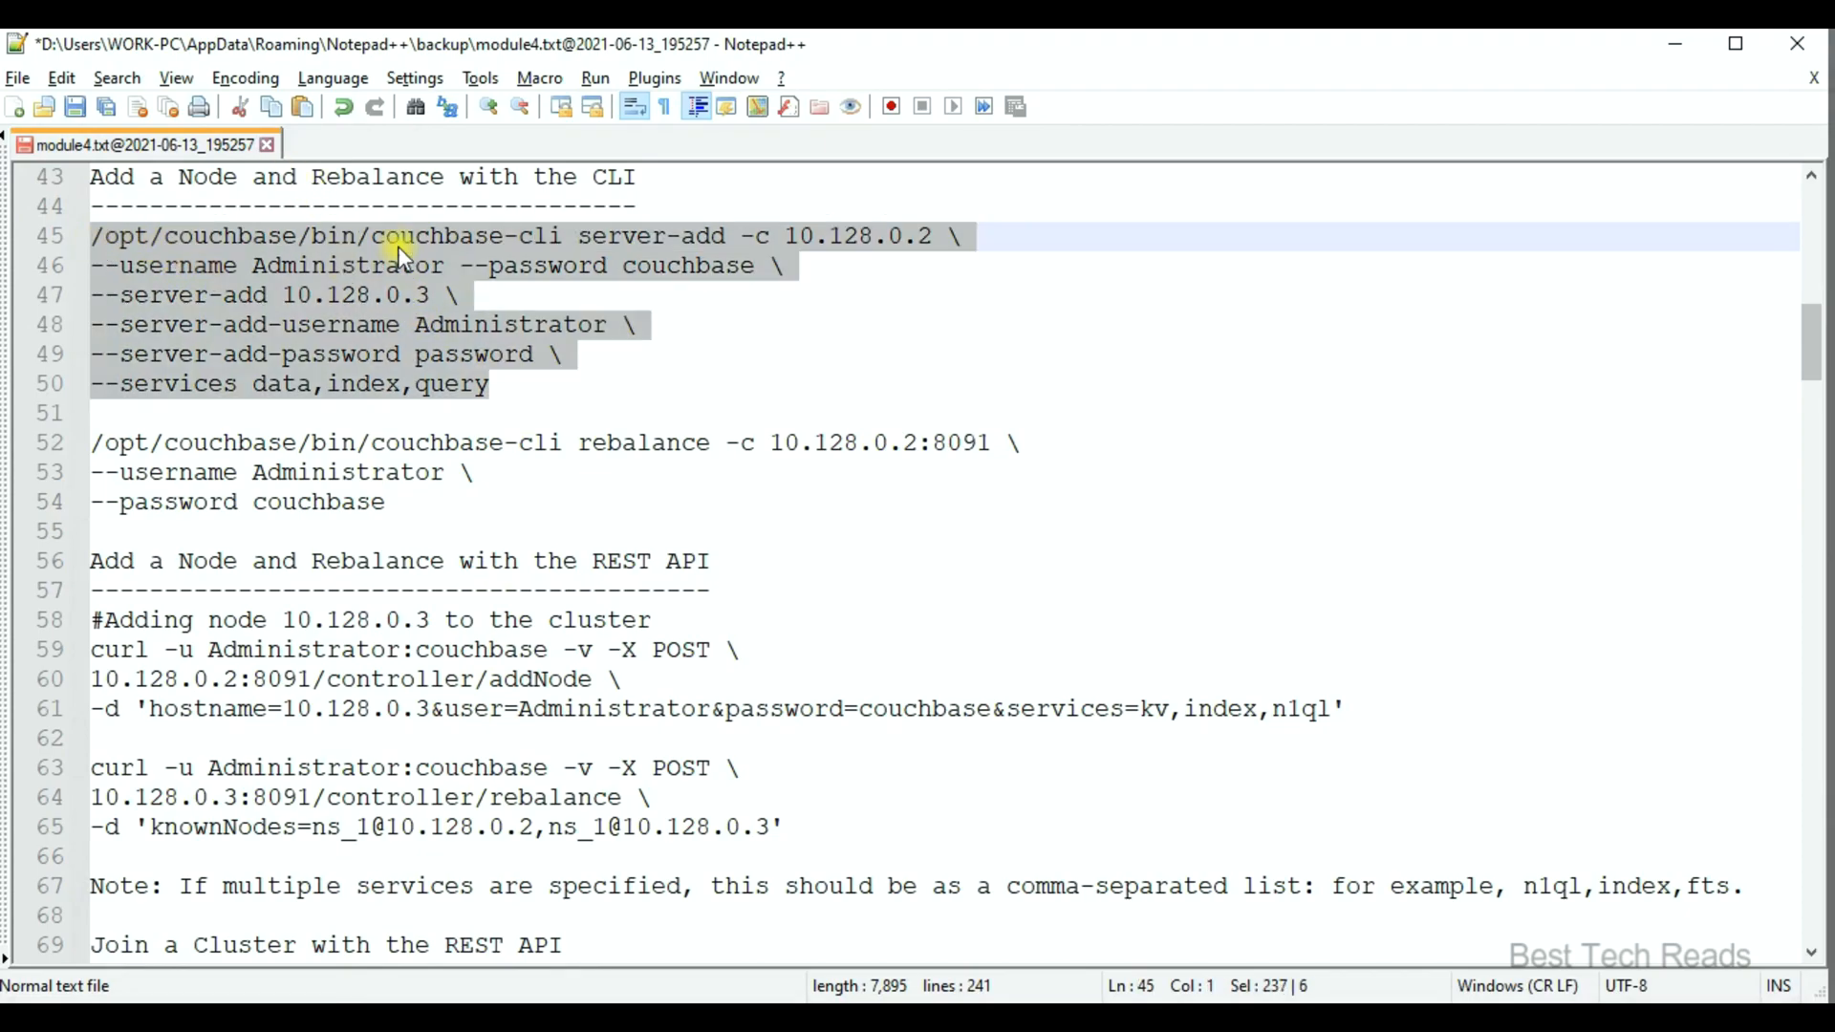
pyautogui.doubleClick(651, 235)
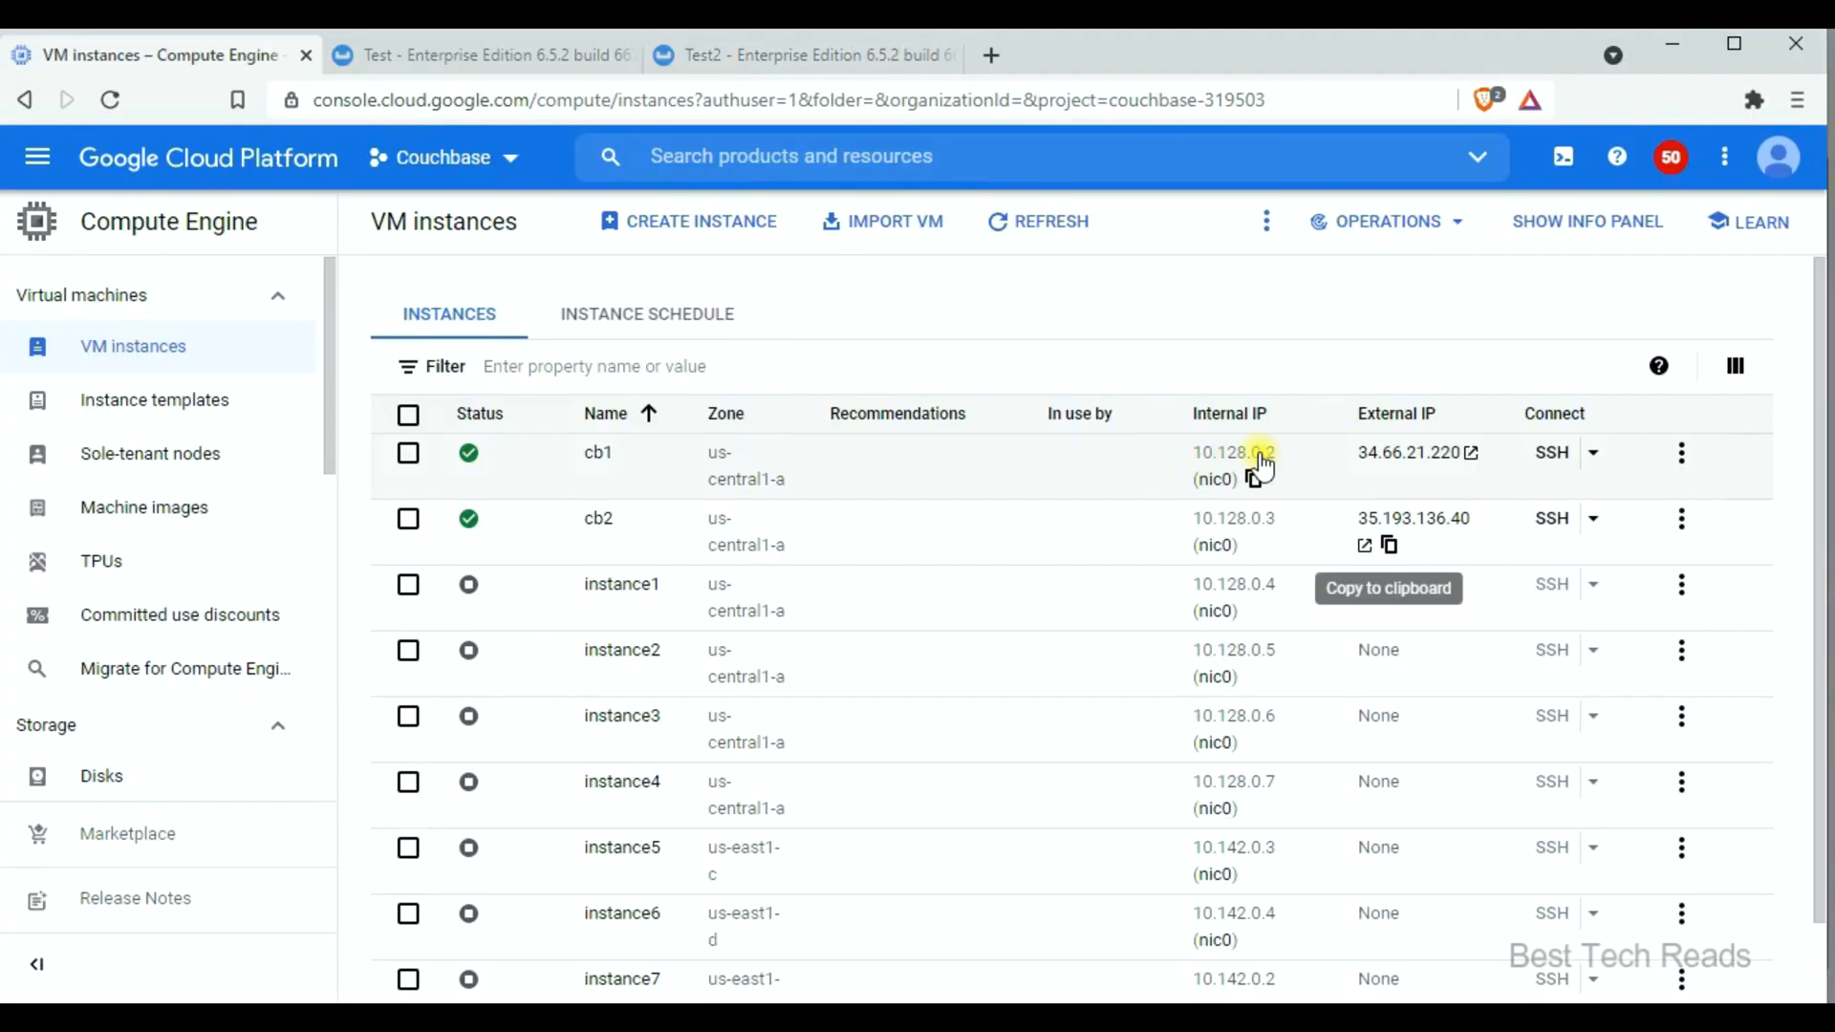
pyautogui.moveTo(1410, 453)
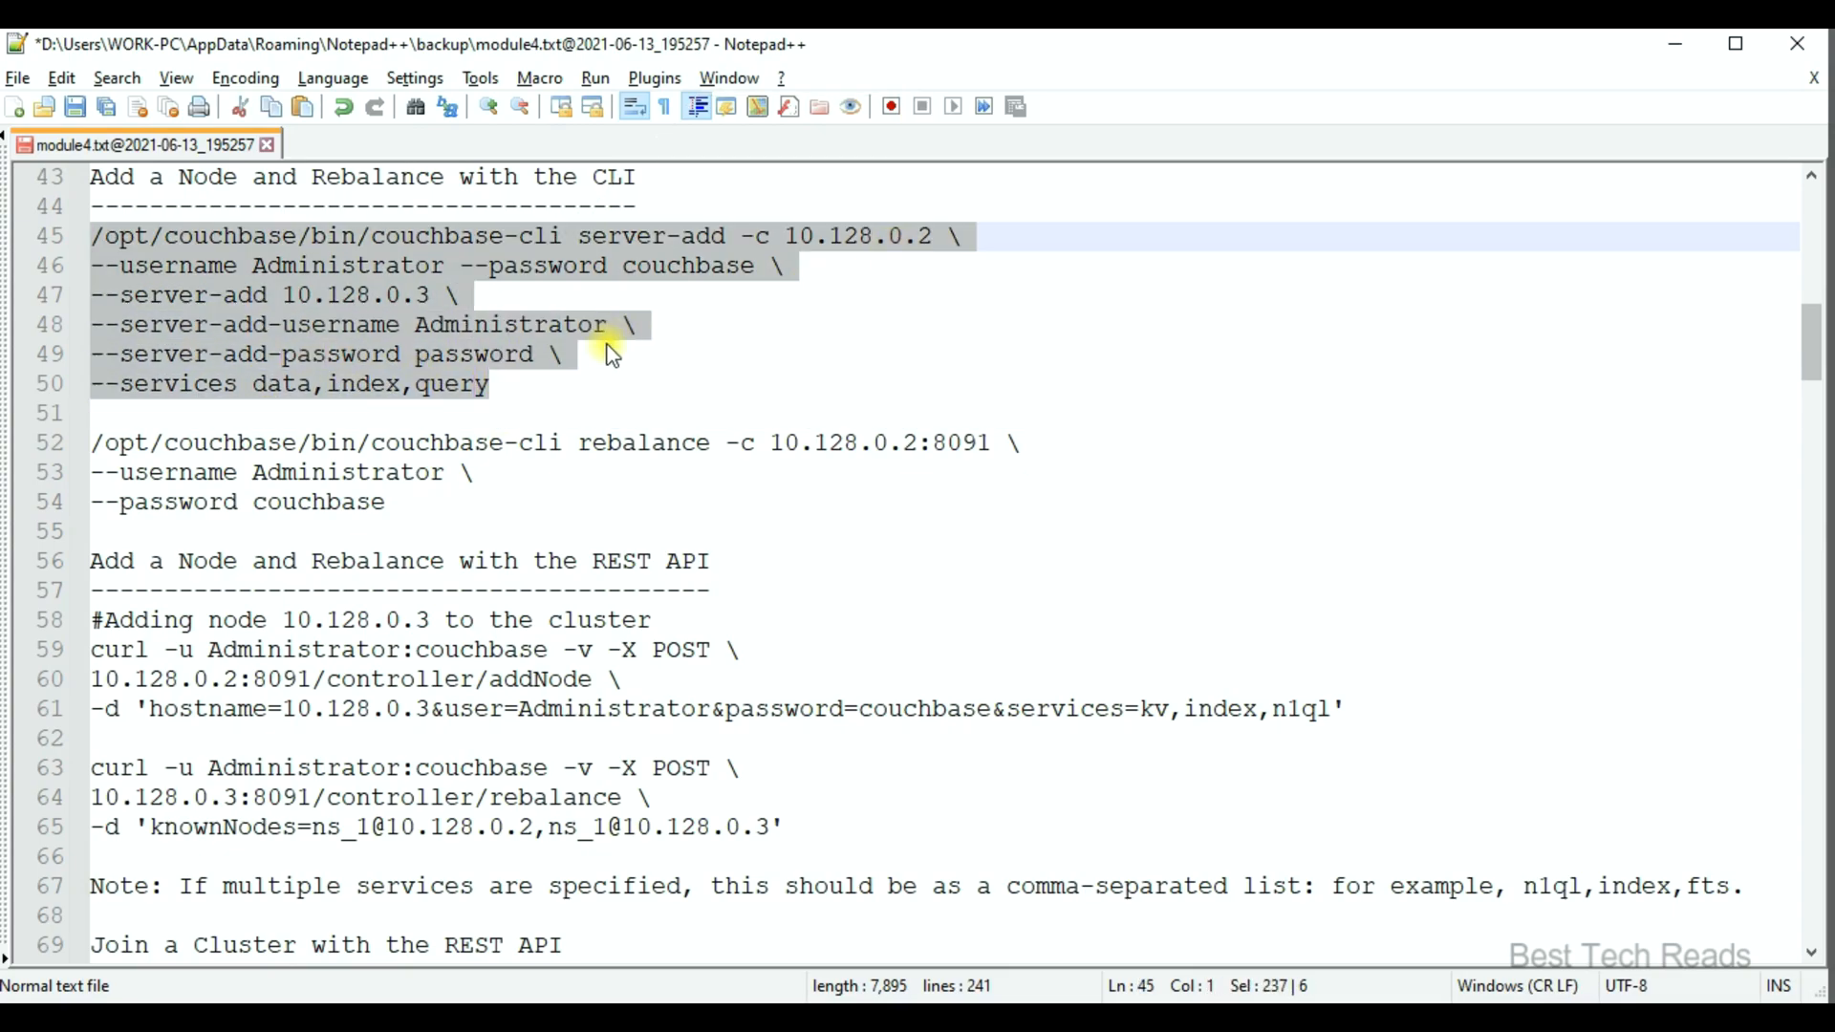
pyautogui.moveTo(814, 302)
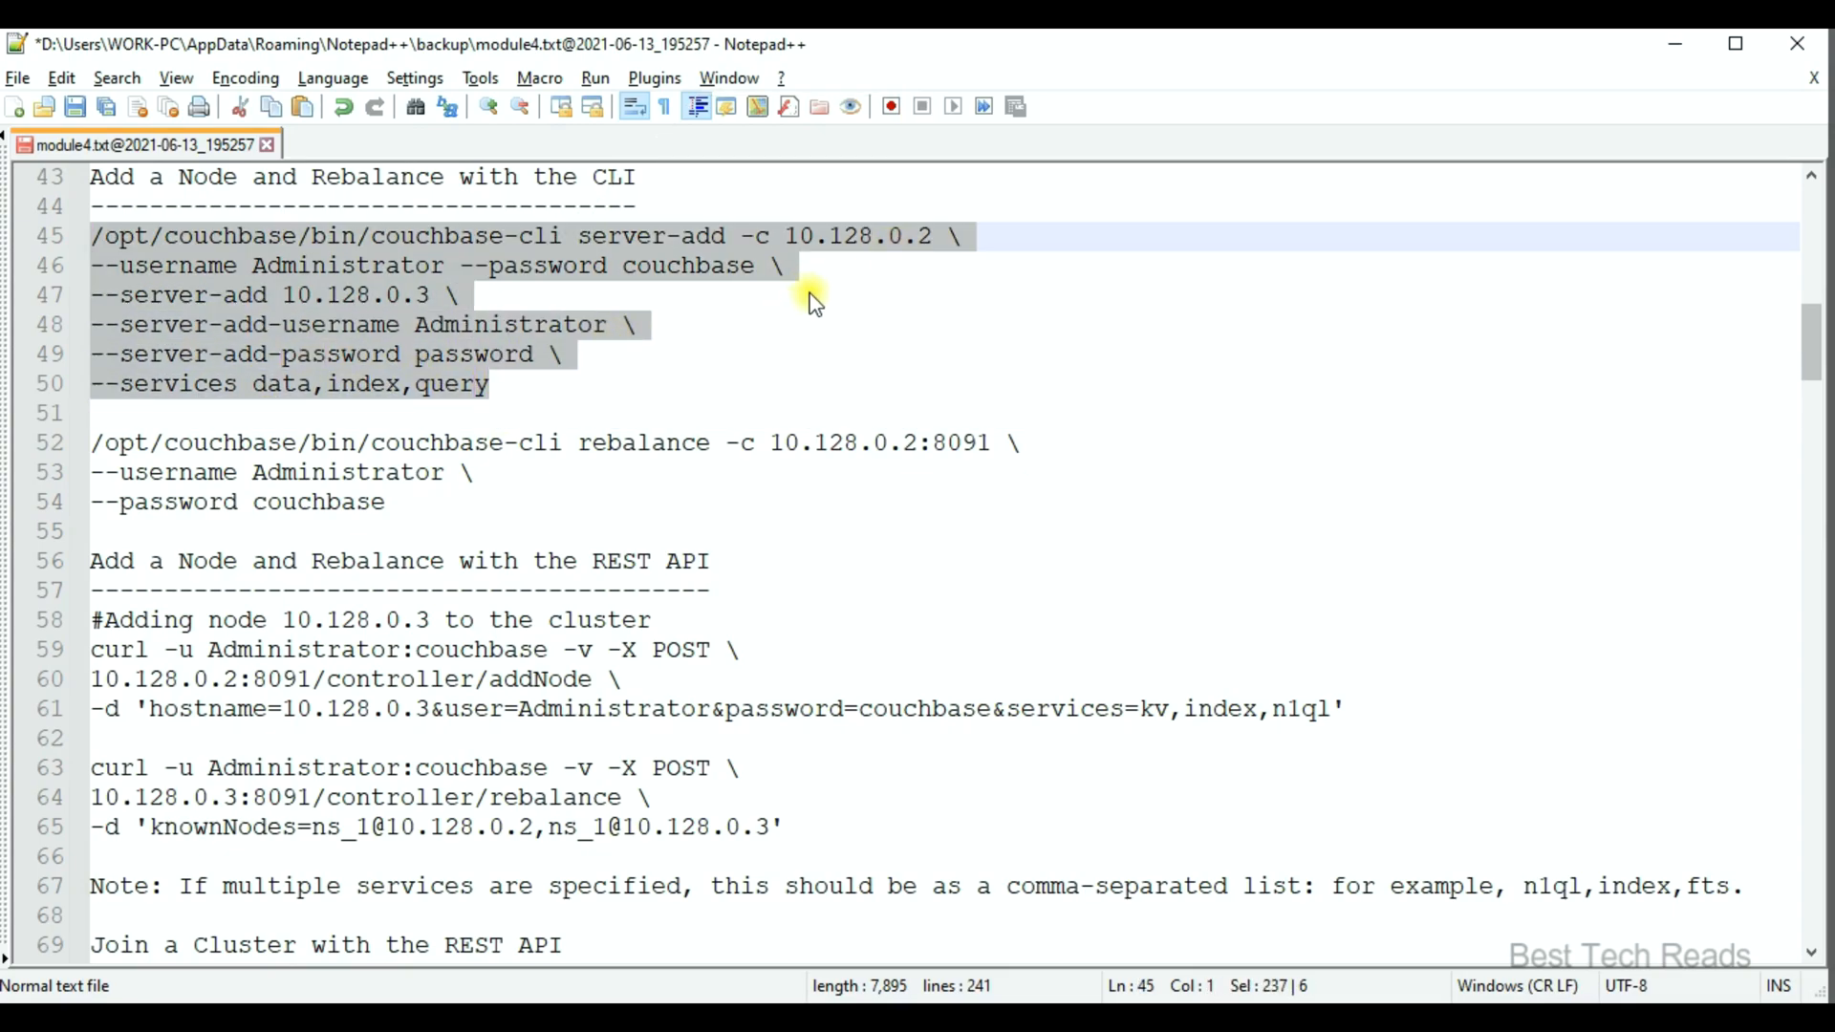
pyautogui.moveTo(913, 237)
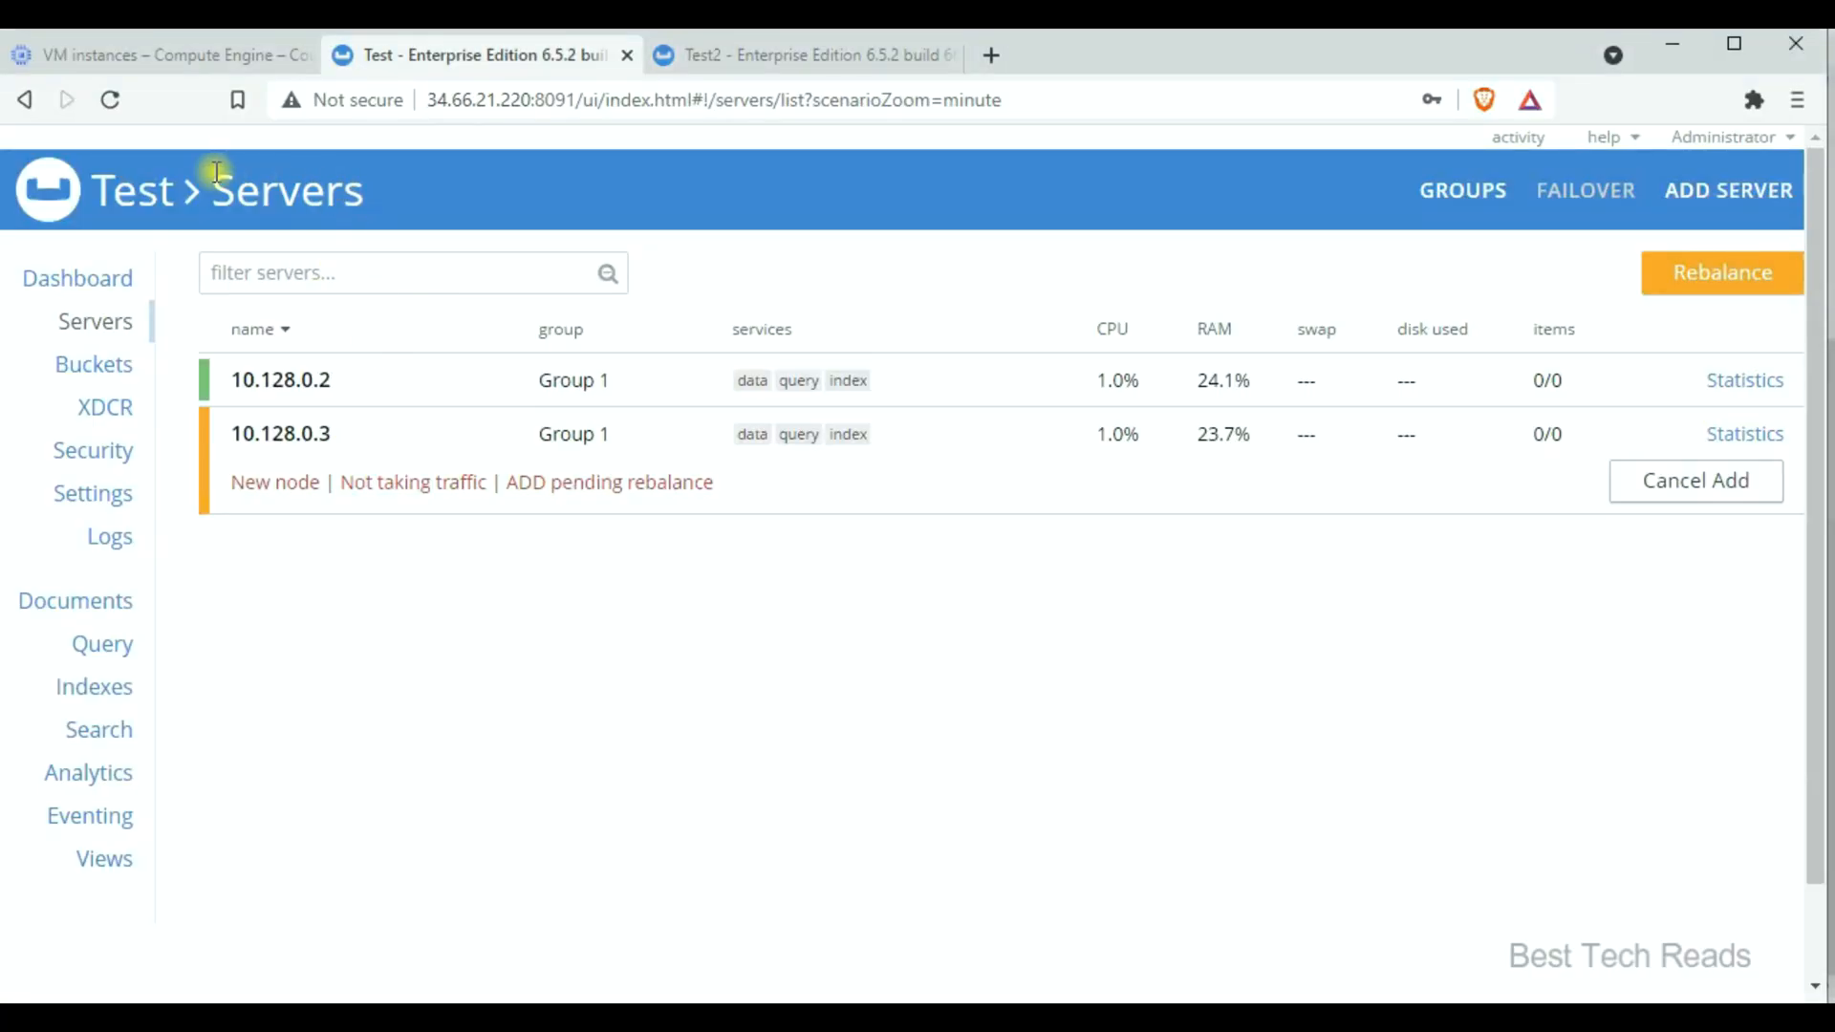
# Run the CLI rebalance in the SSH terminal and switch back to the web console
pyautogui.click(281, 434)
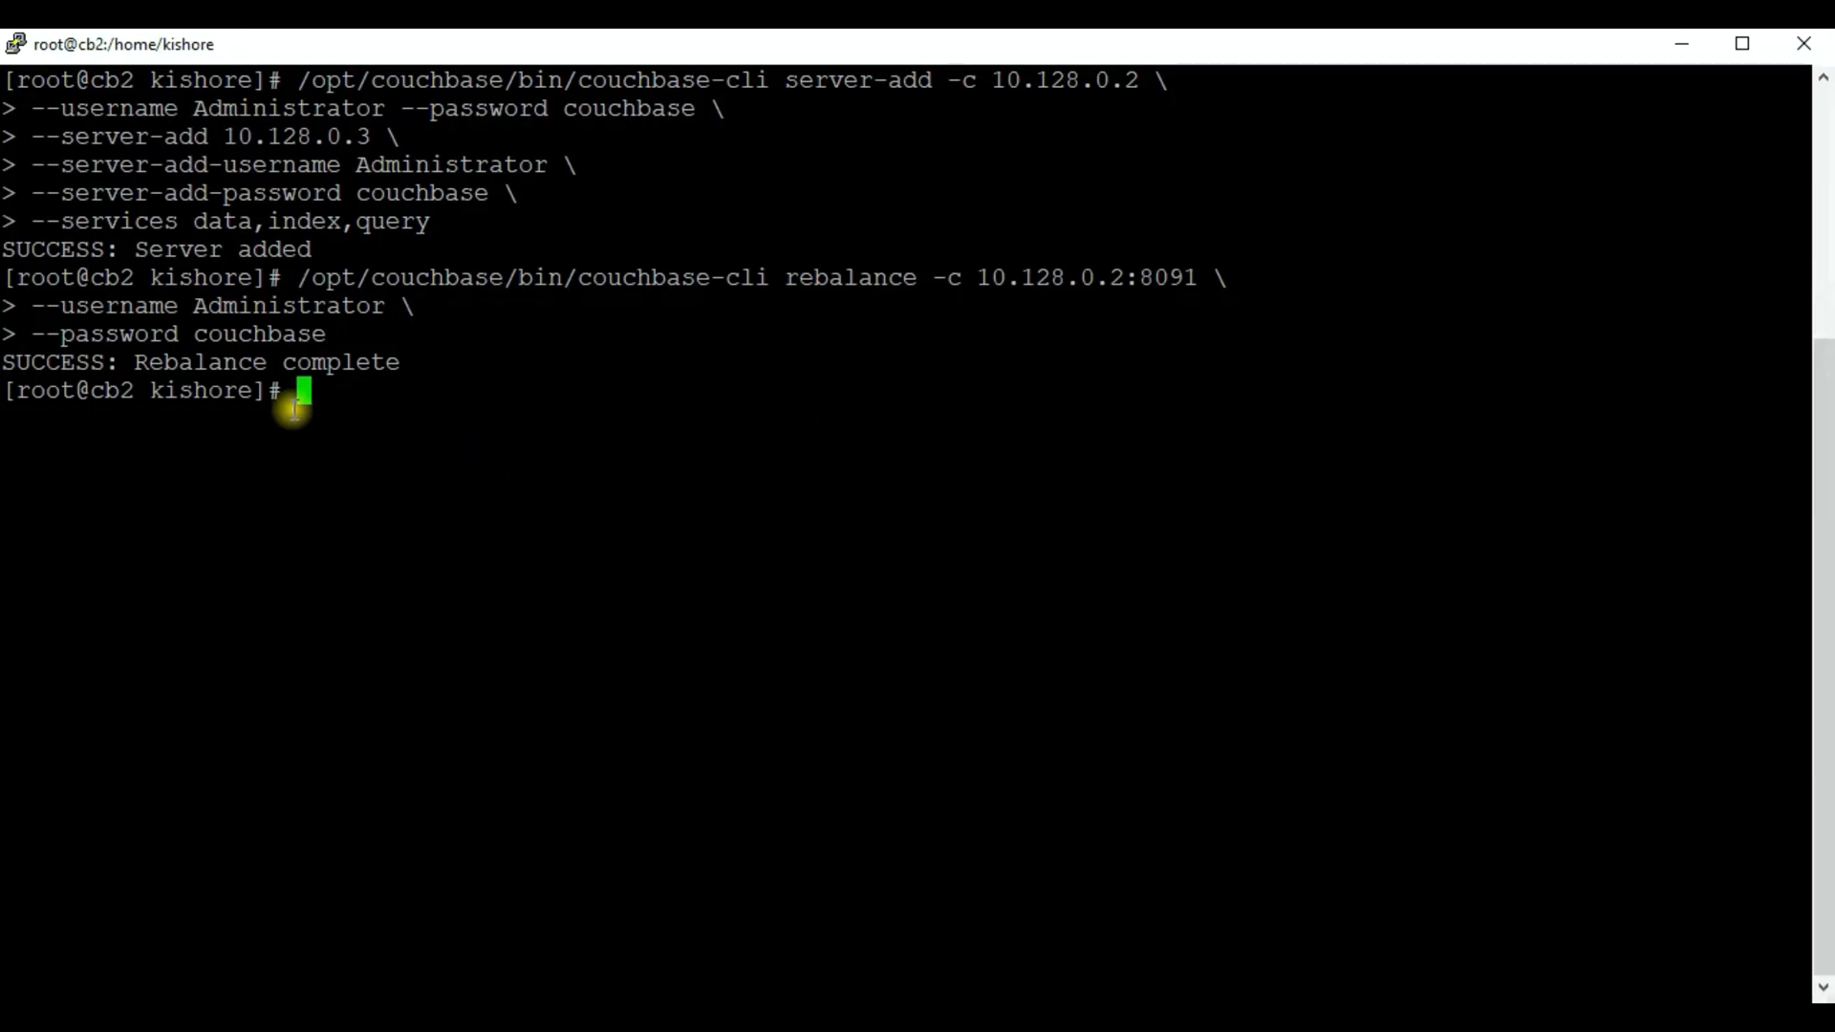
pyautogui.press('alt+tab')
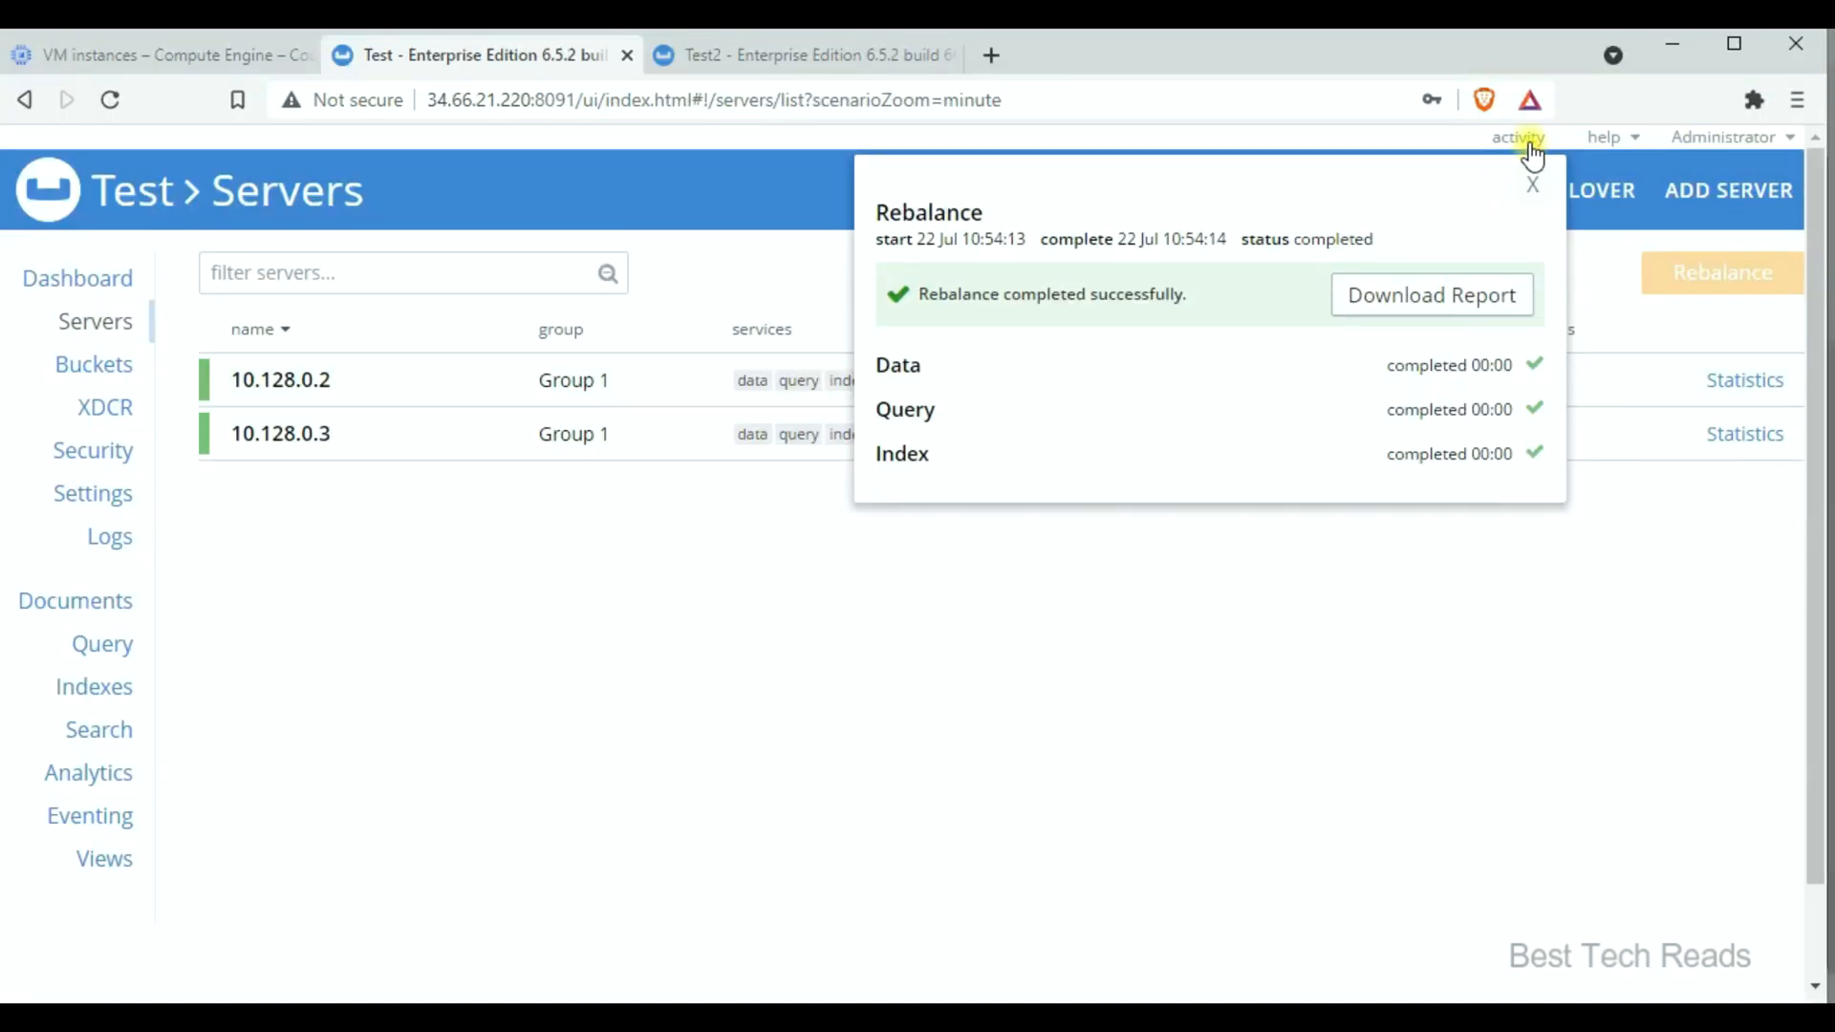
# Close the rebalance report and expand node 10.128.0.3's details on the Servers page
pyautogui.click(1531, 186)
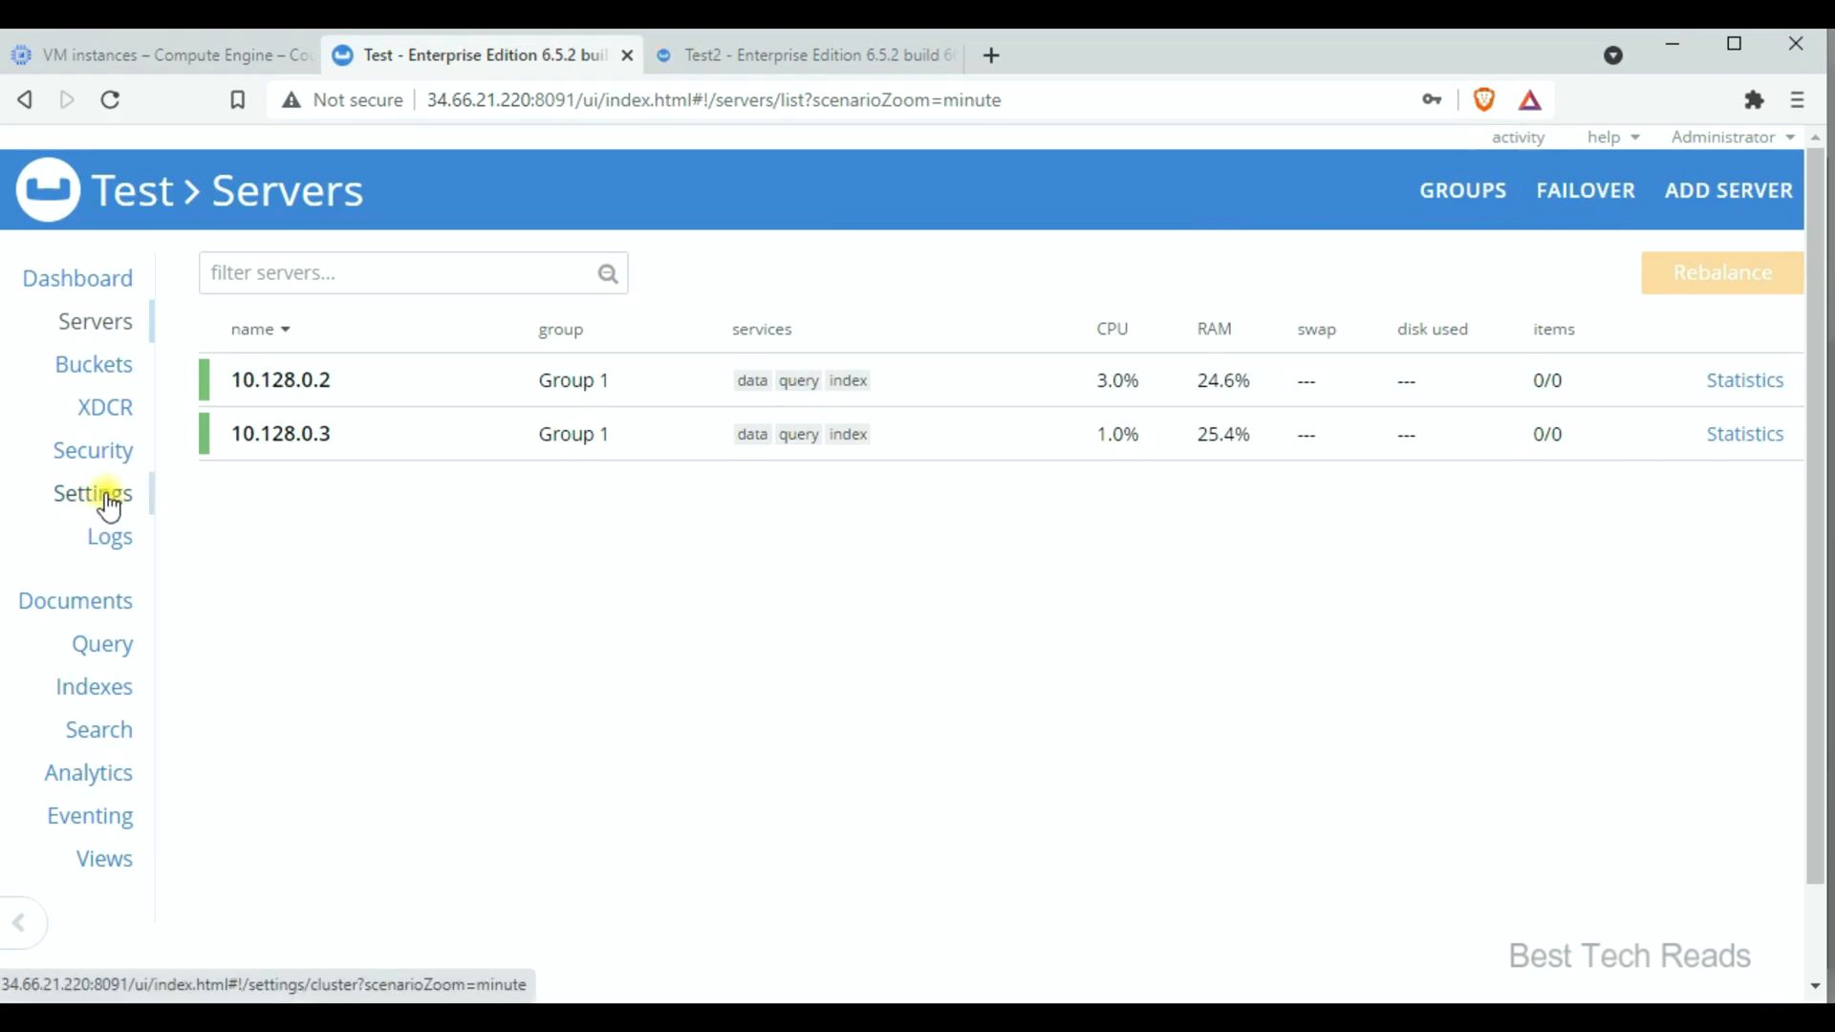
pyautogui.click(92, 493)
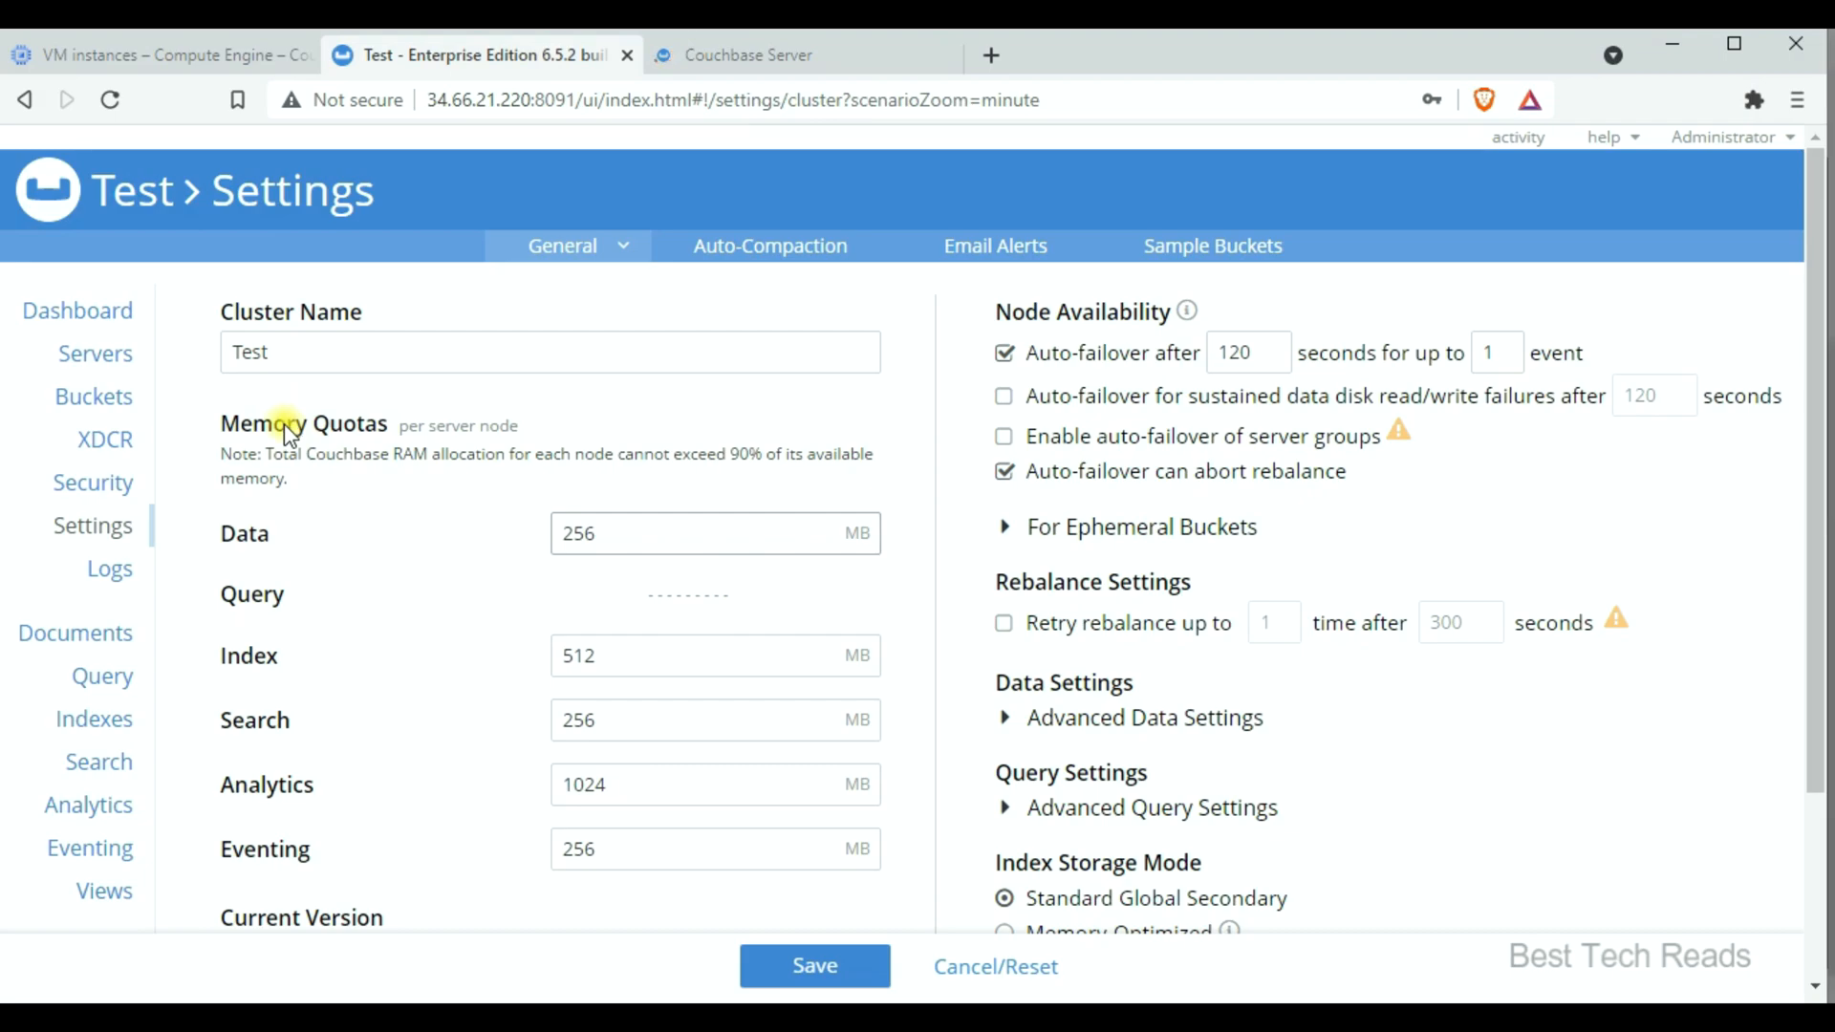
pyautogui.click(95, 321)
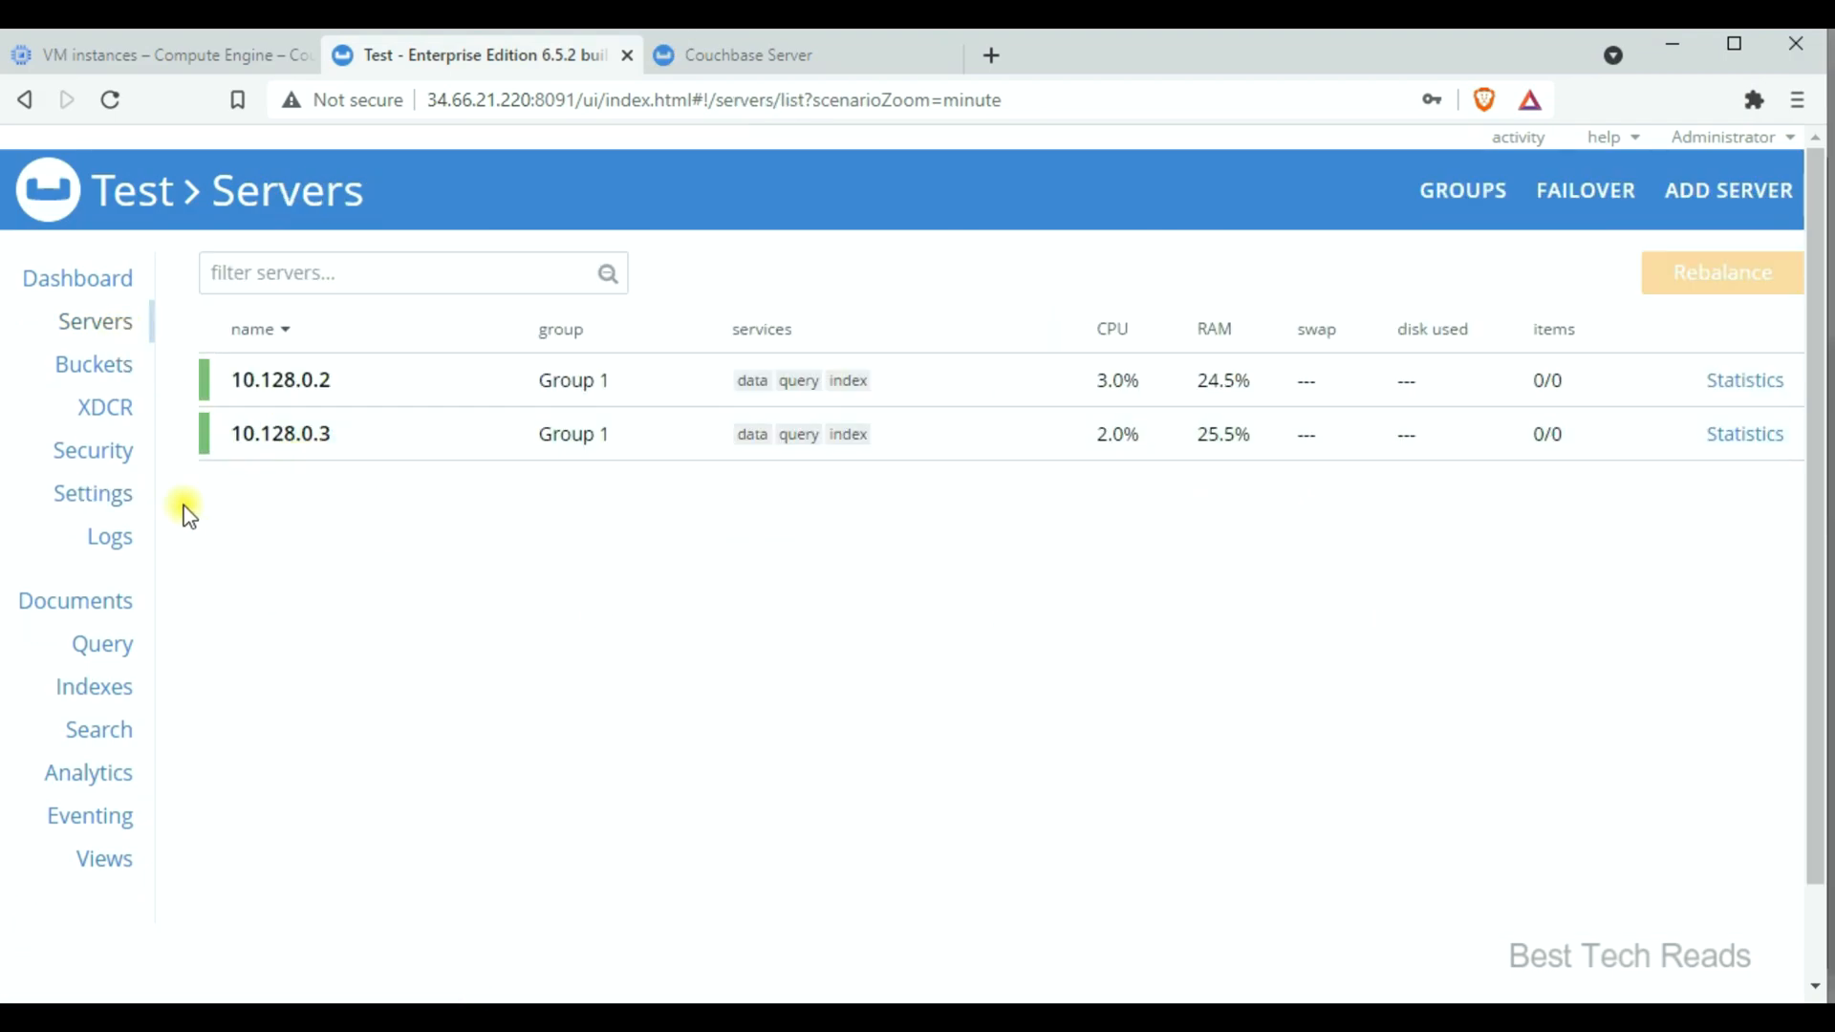
pyautogui.click(92, 493)
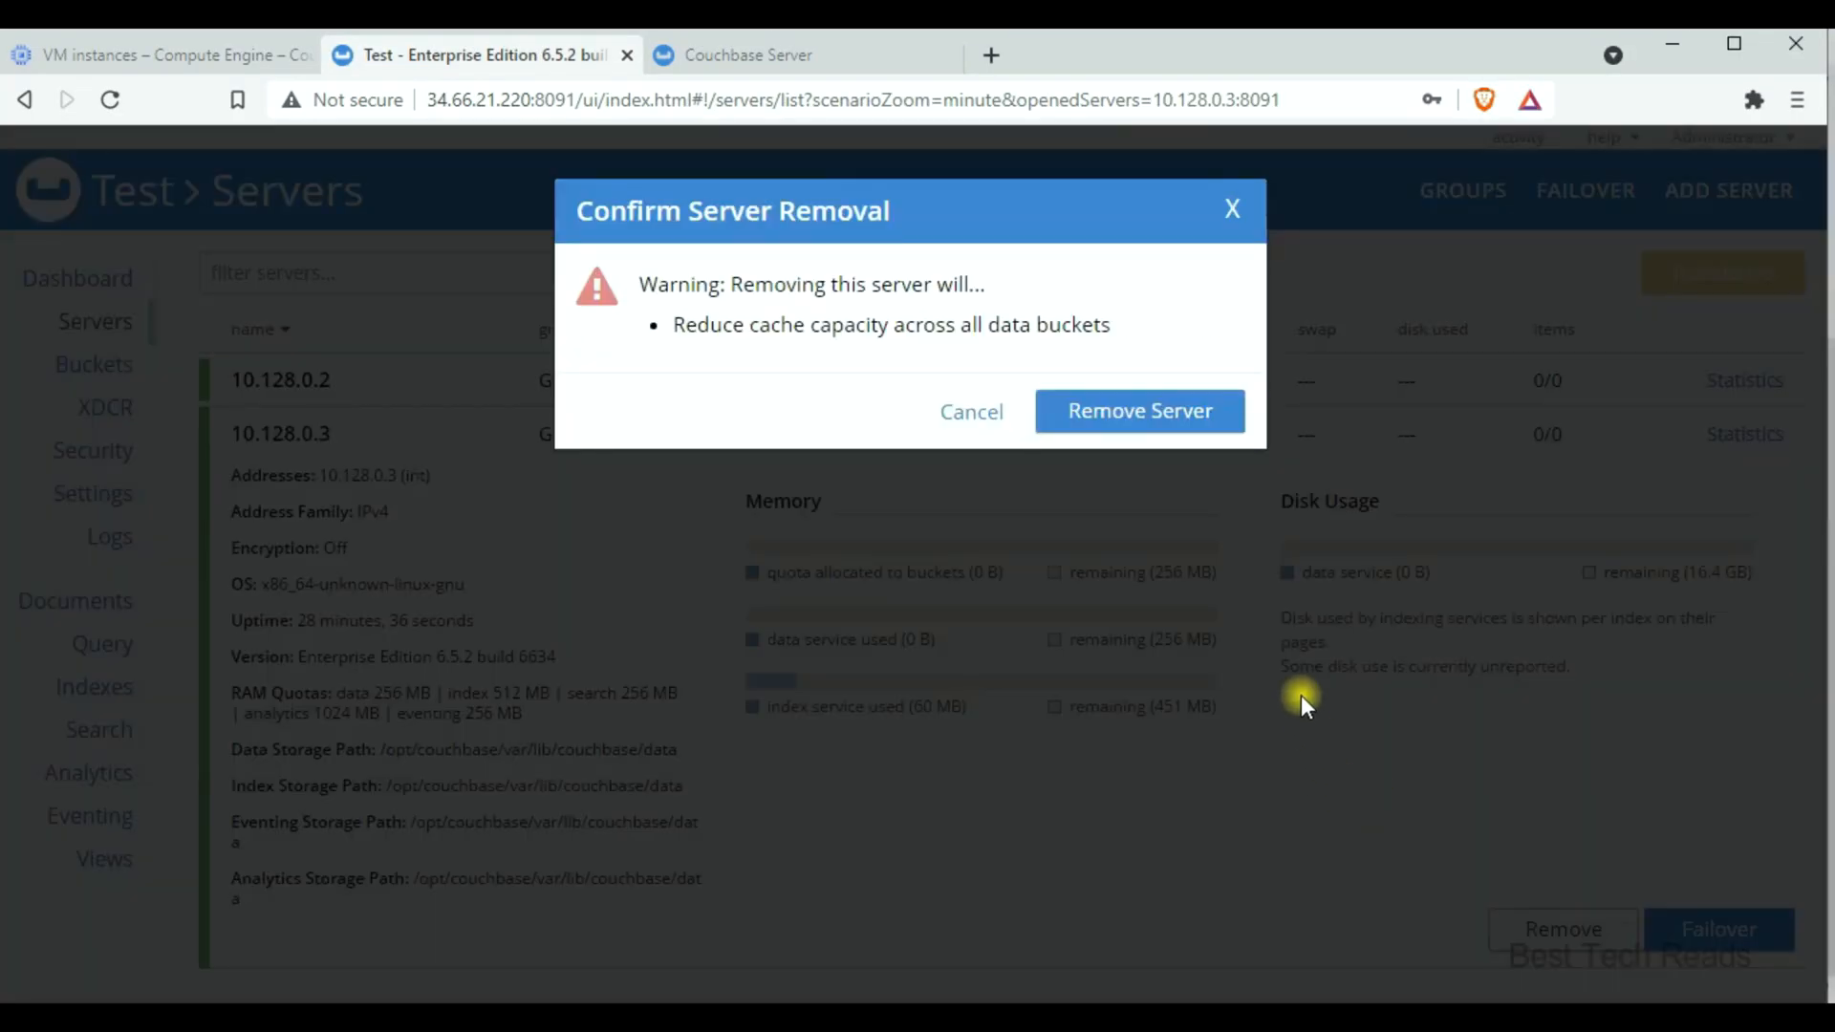
# Remove node 10.128.0.3 and rebalance, leaving only 10.128.0.2 in the cluster
pyautogui.click(1137, 411)
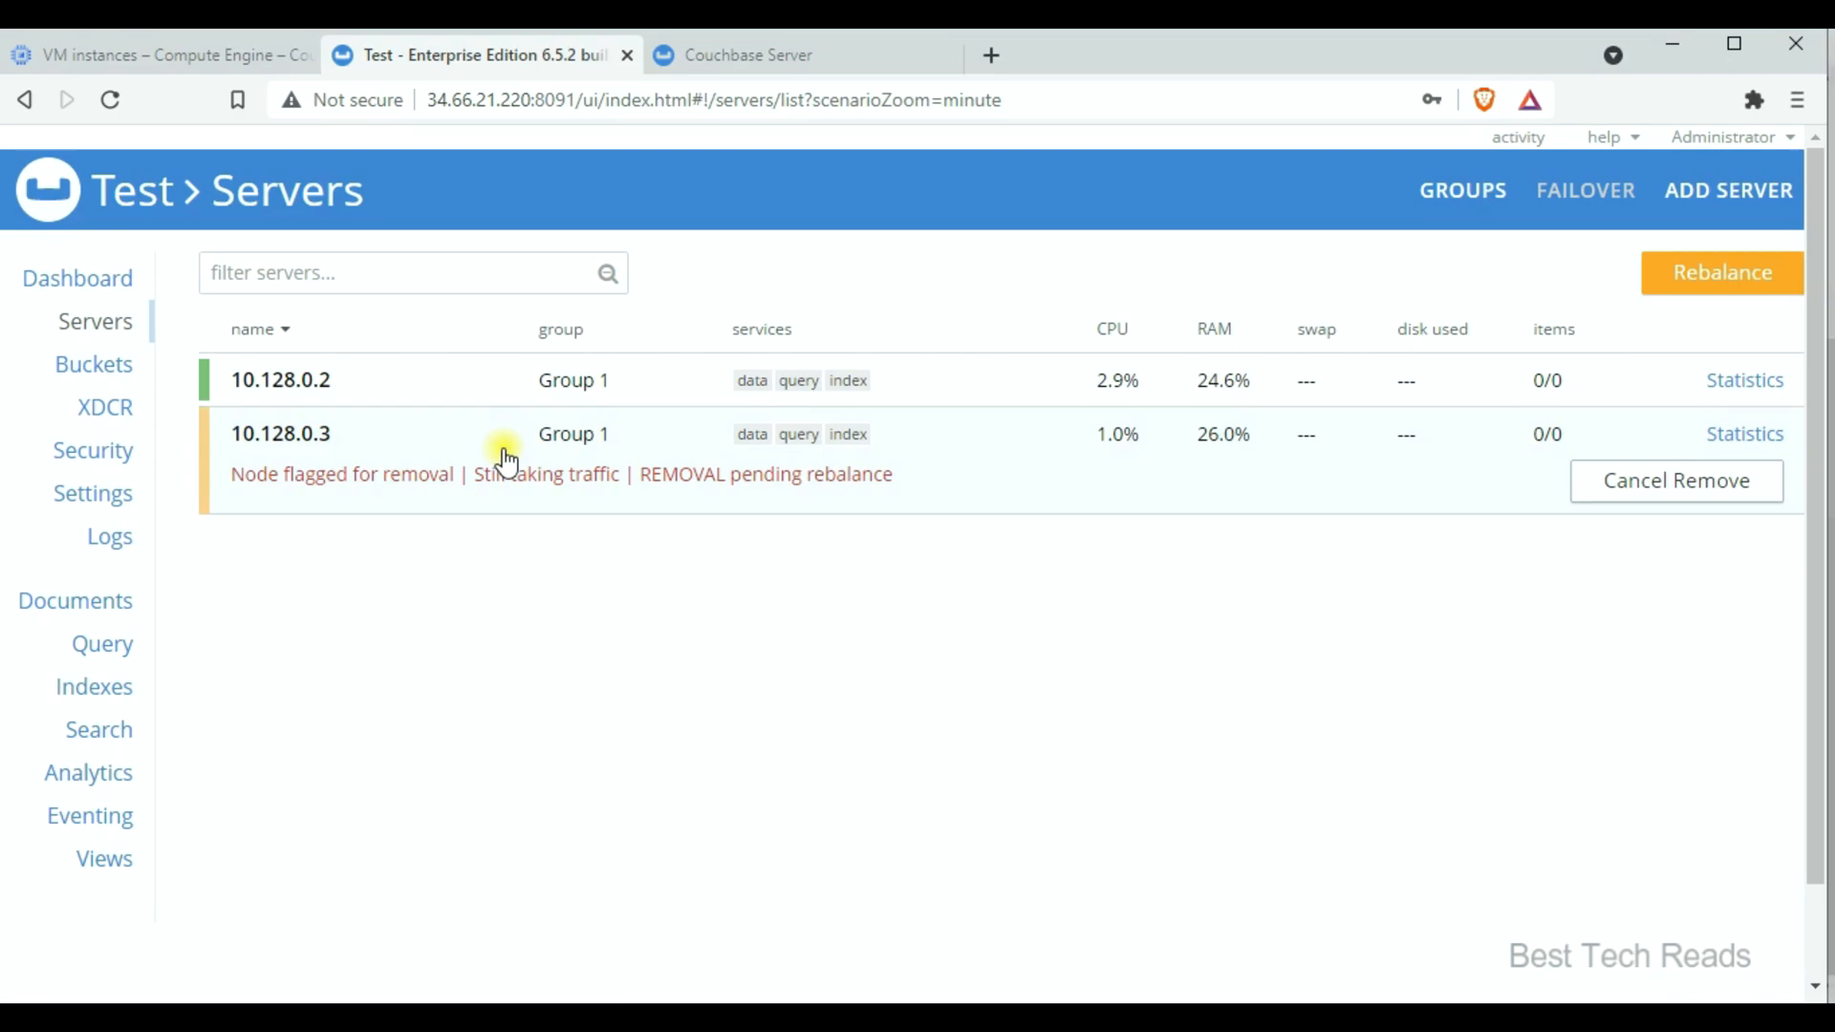
pyautogui.click(1722, 272)
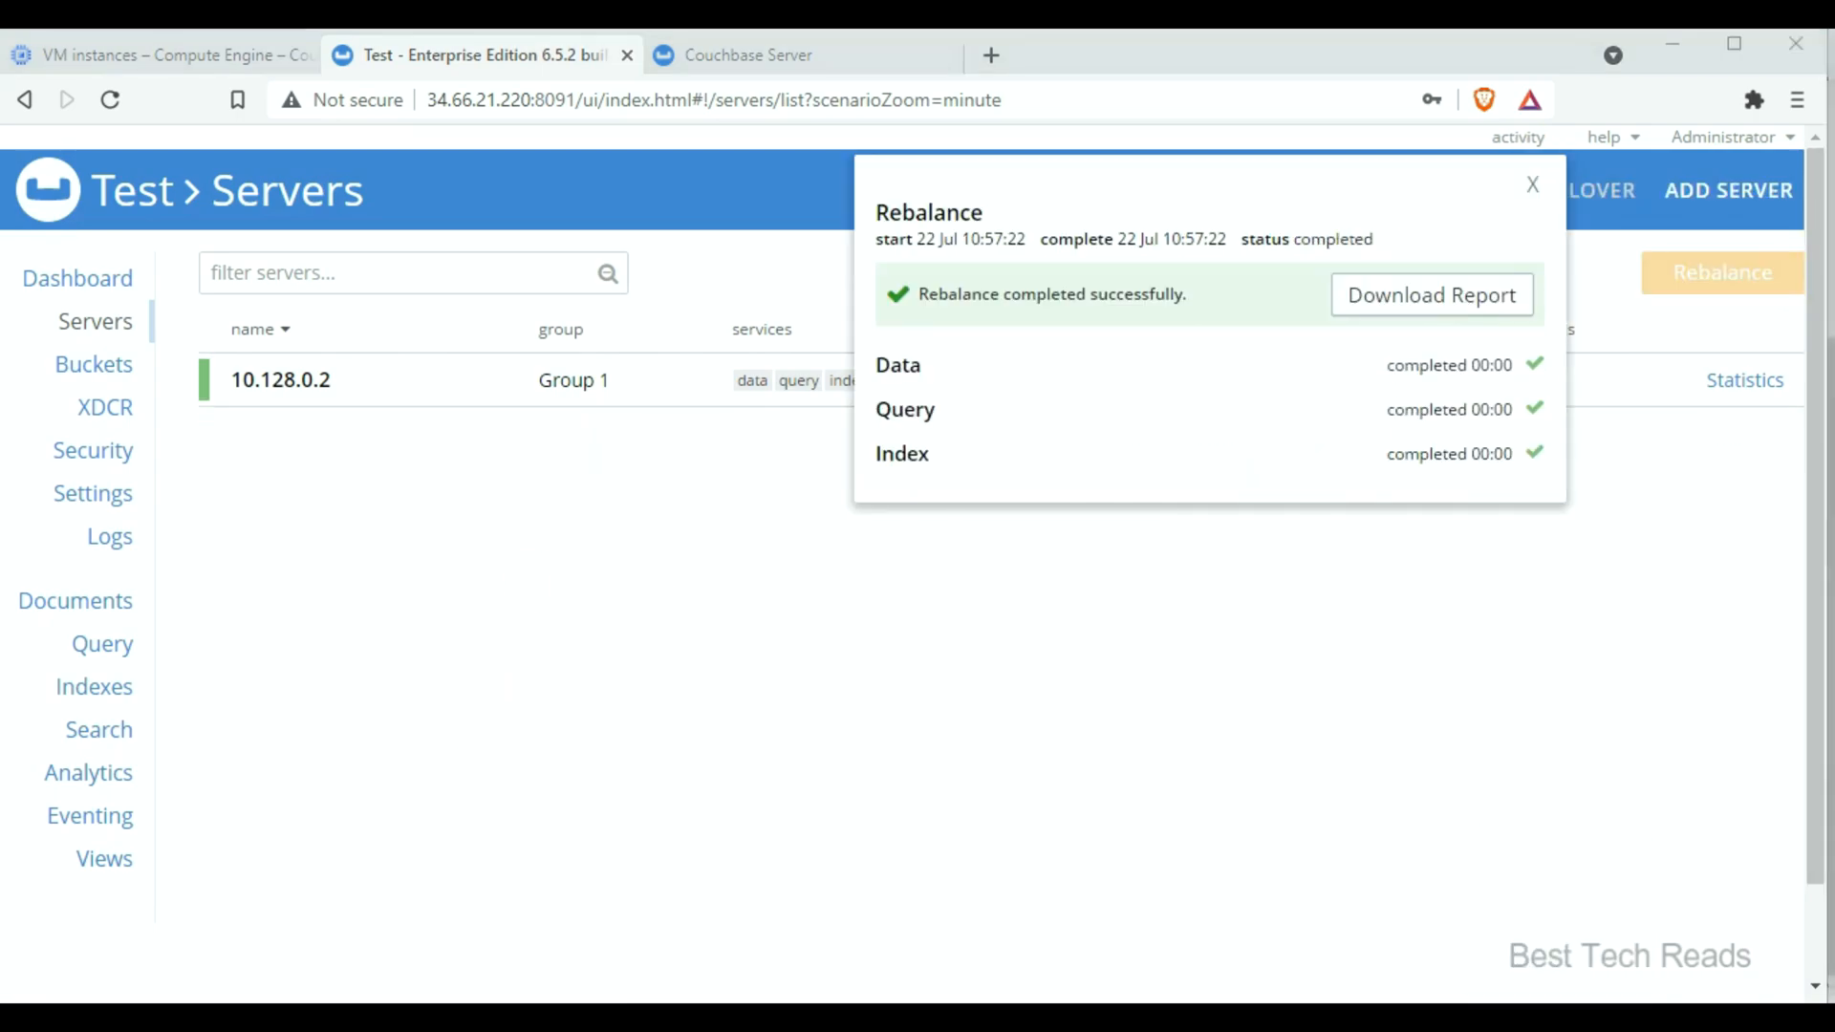
pyautogui.click(1531, 186)
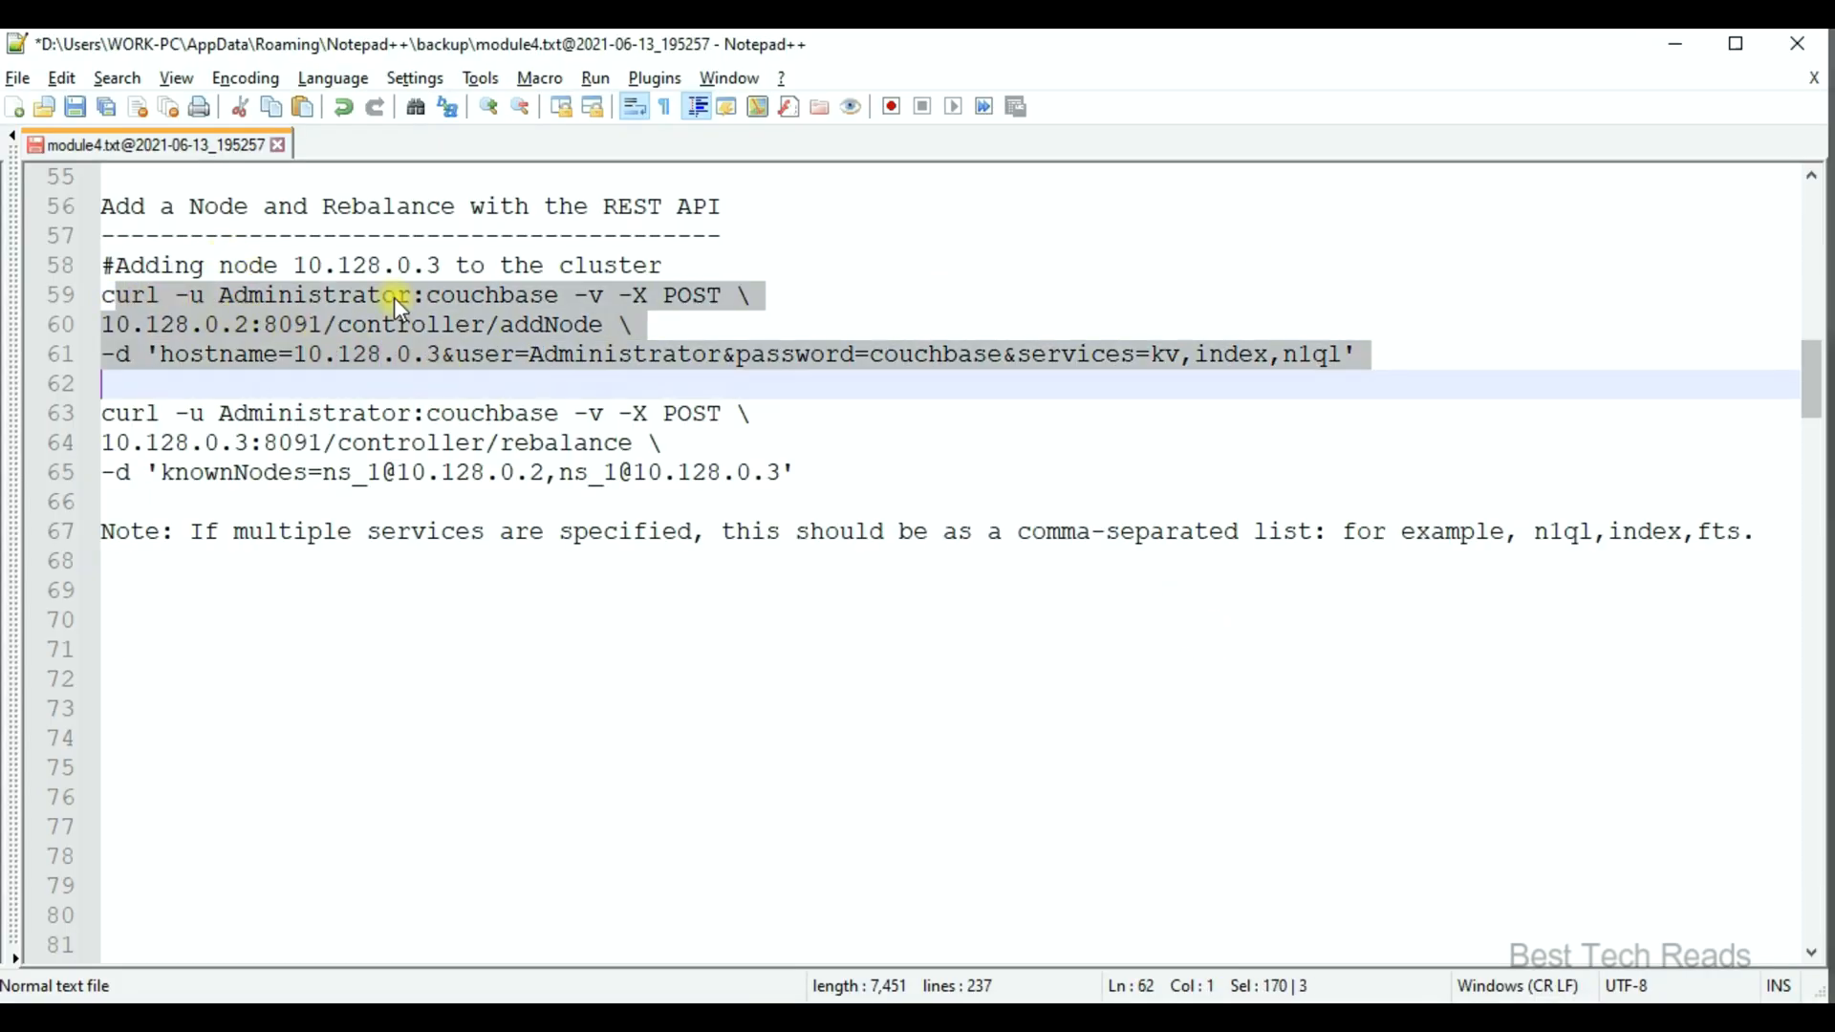
pyautogui.doubleClick(313, 294)
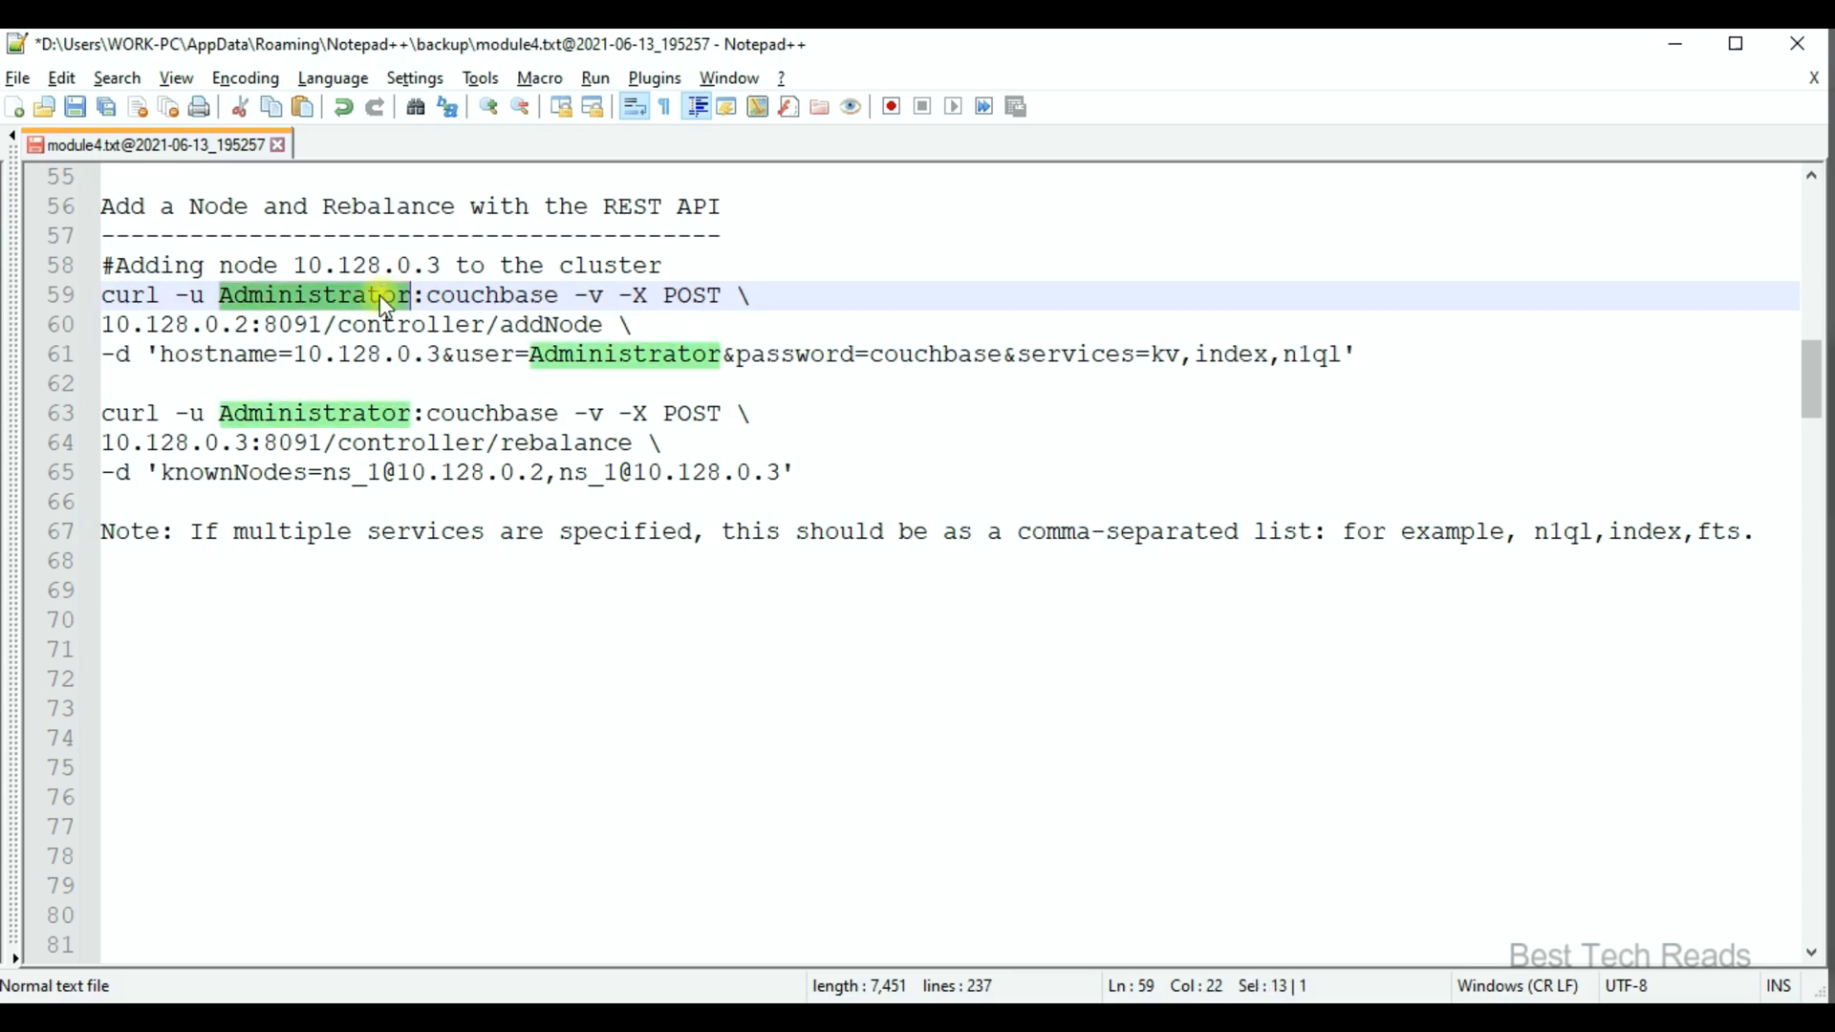
pyautogui.doubleClick(491, 294)
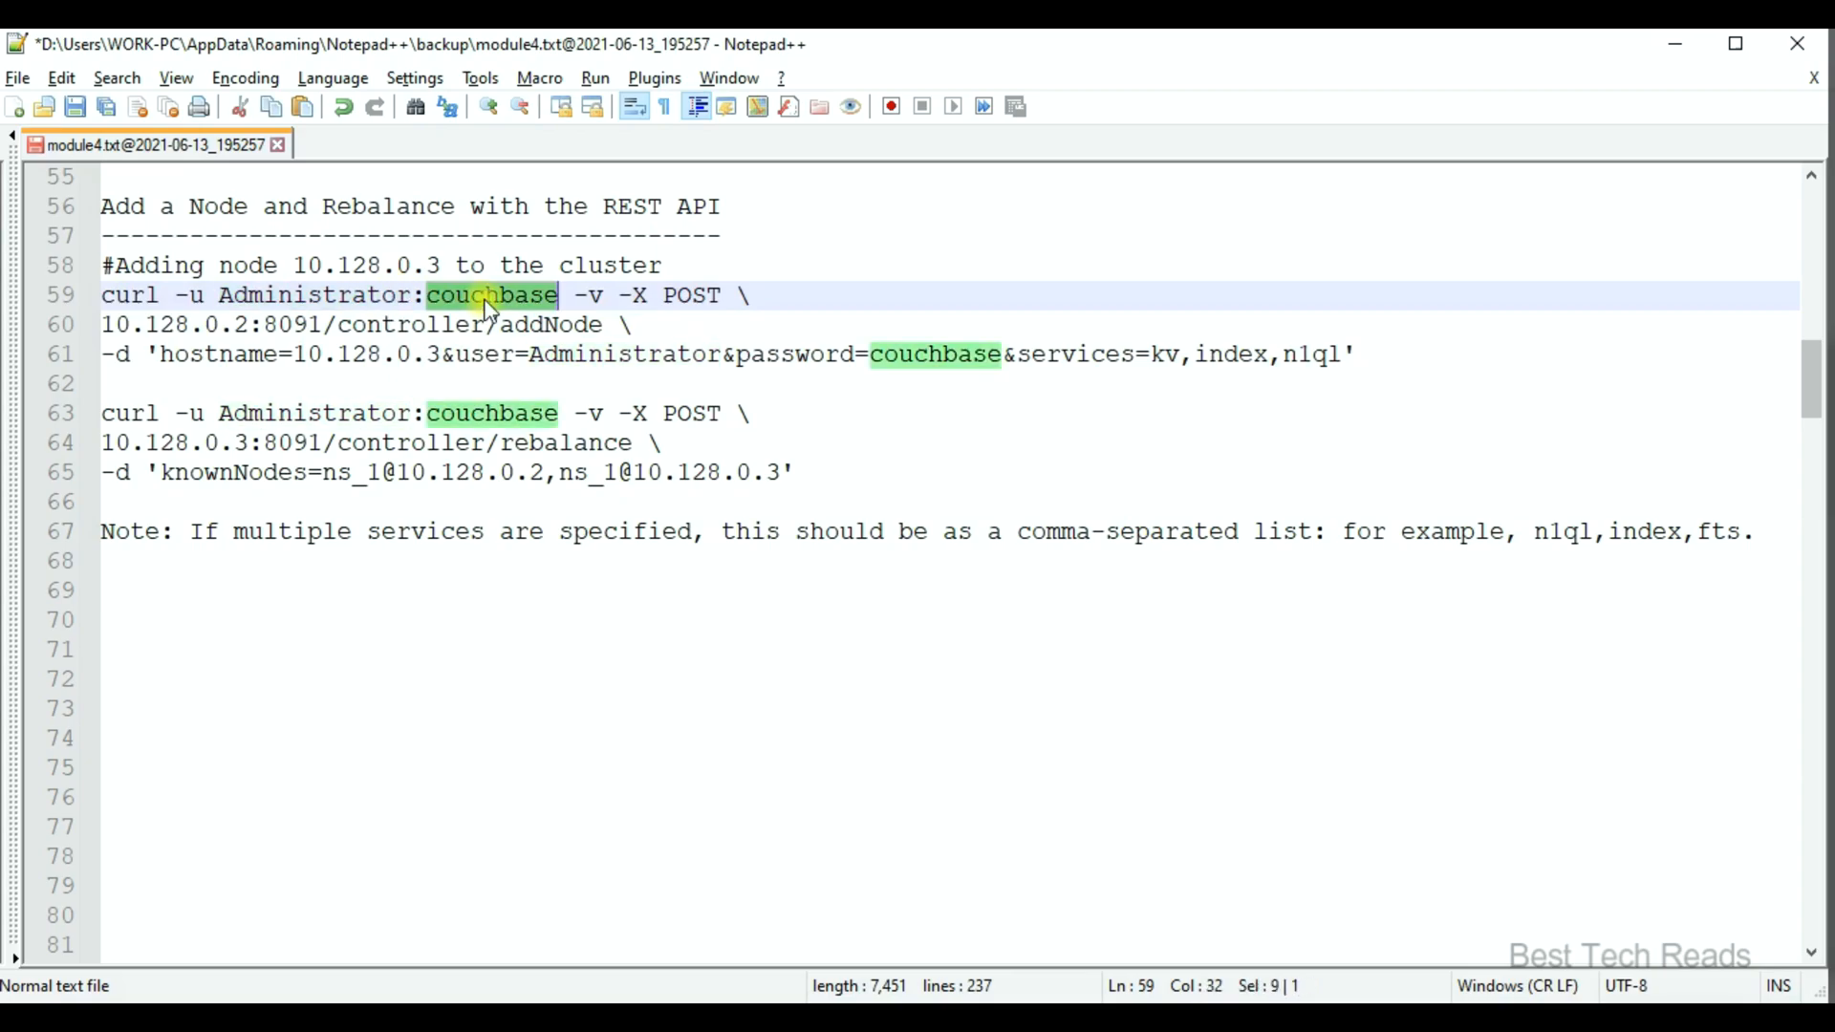
pyautogui.doubleClick(689, 294)
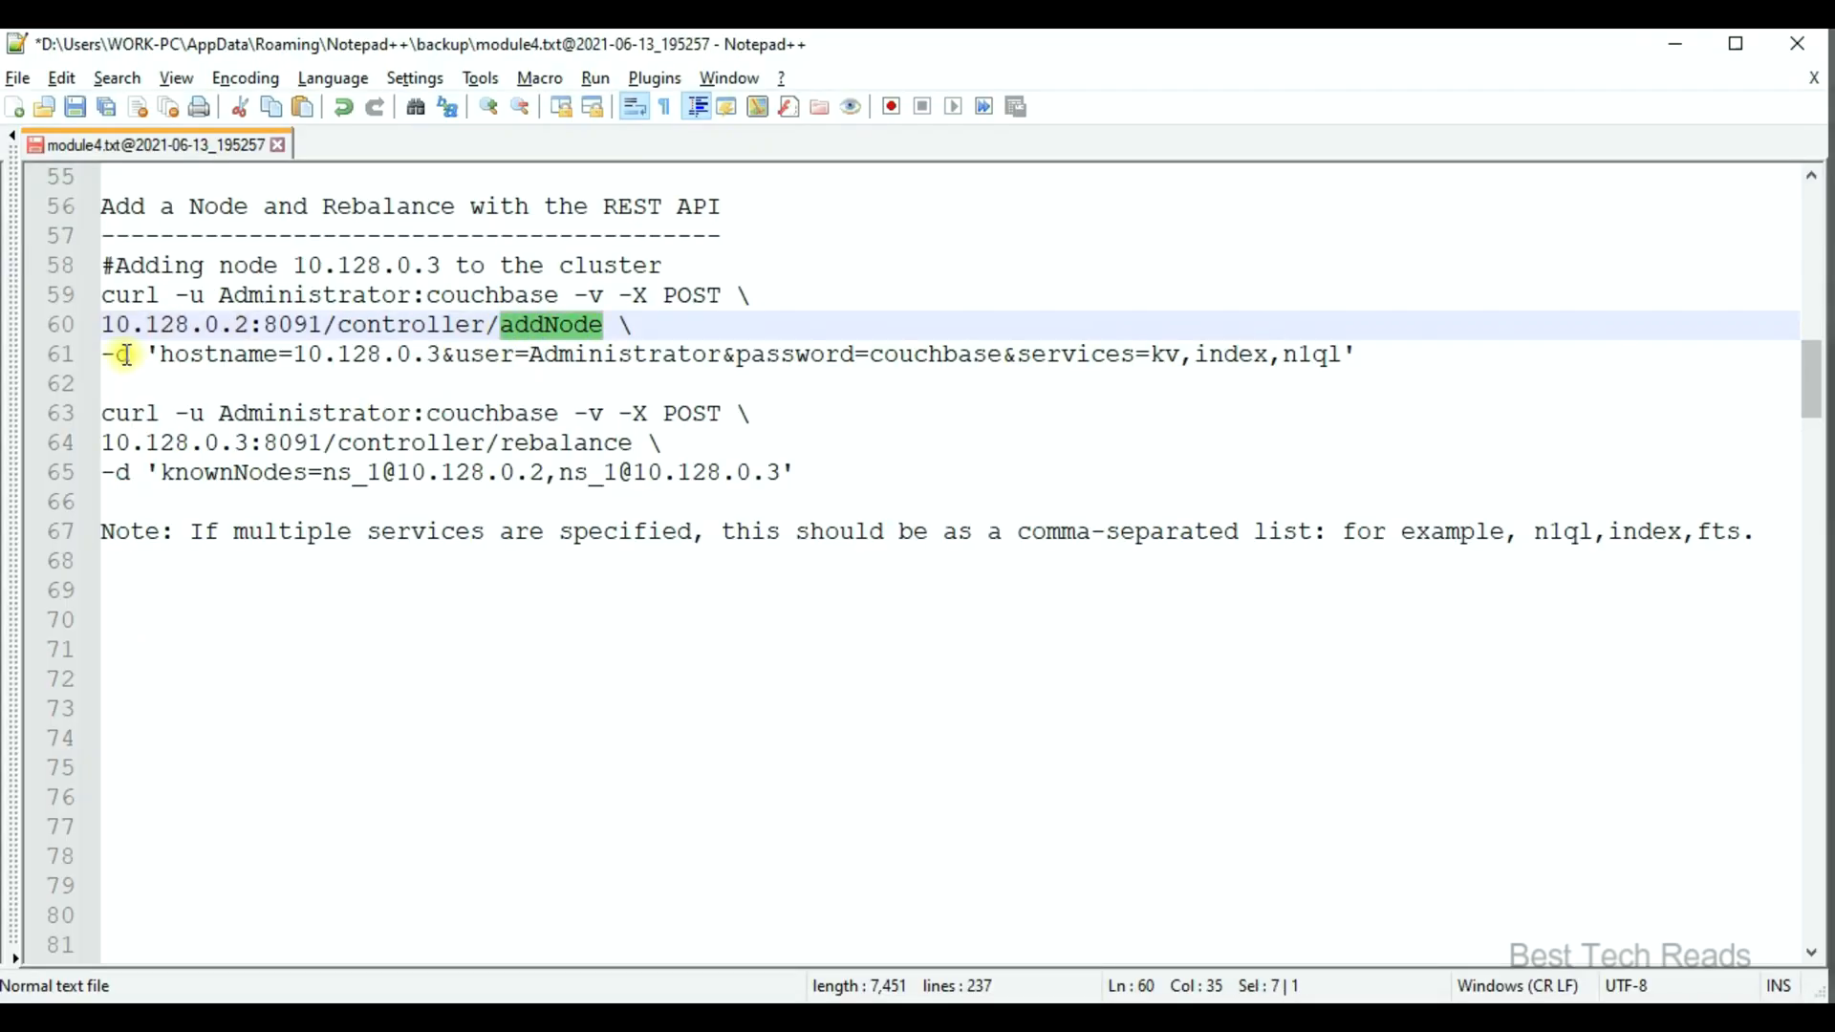
pyautogui.click(303, 353)
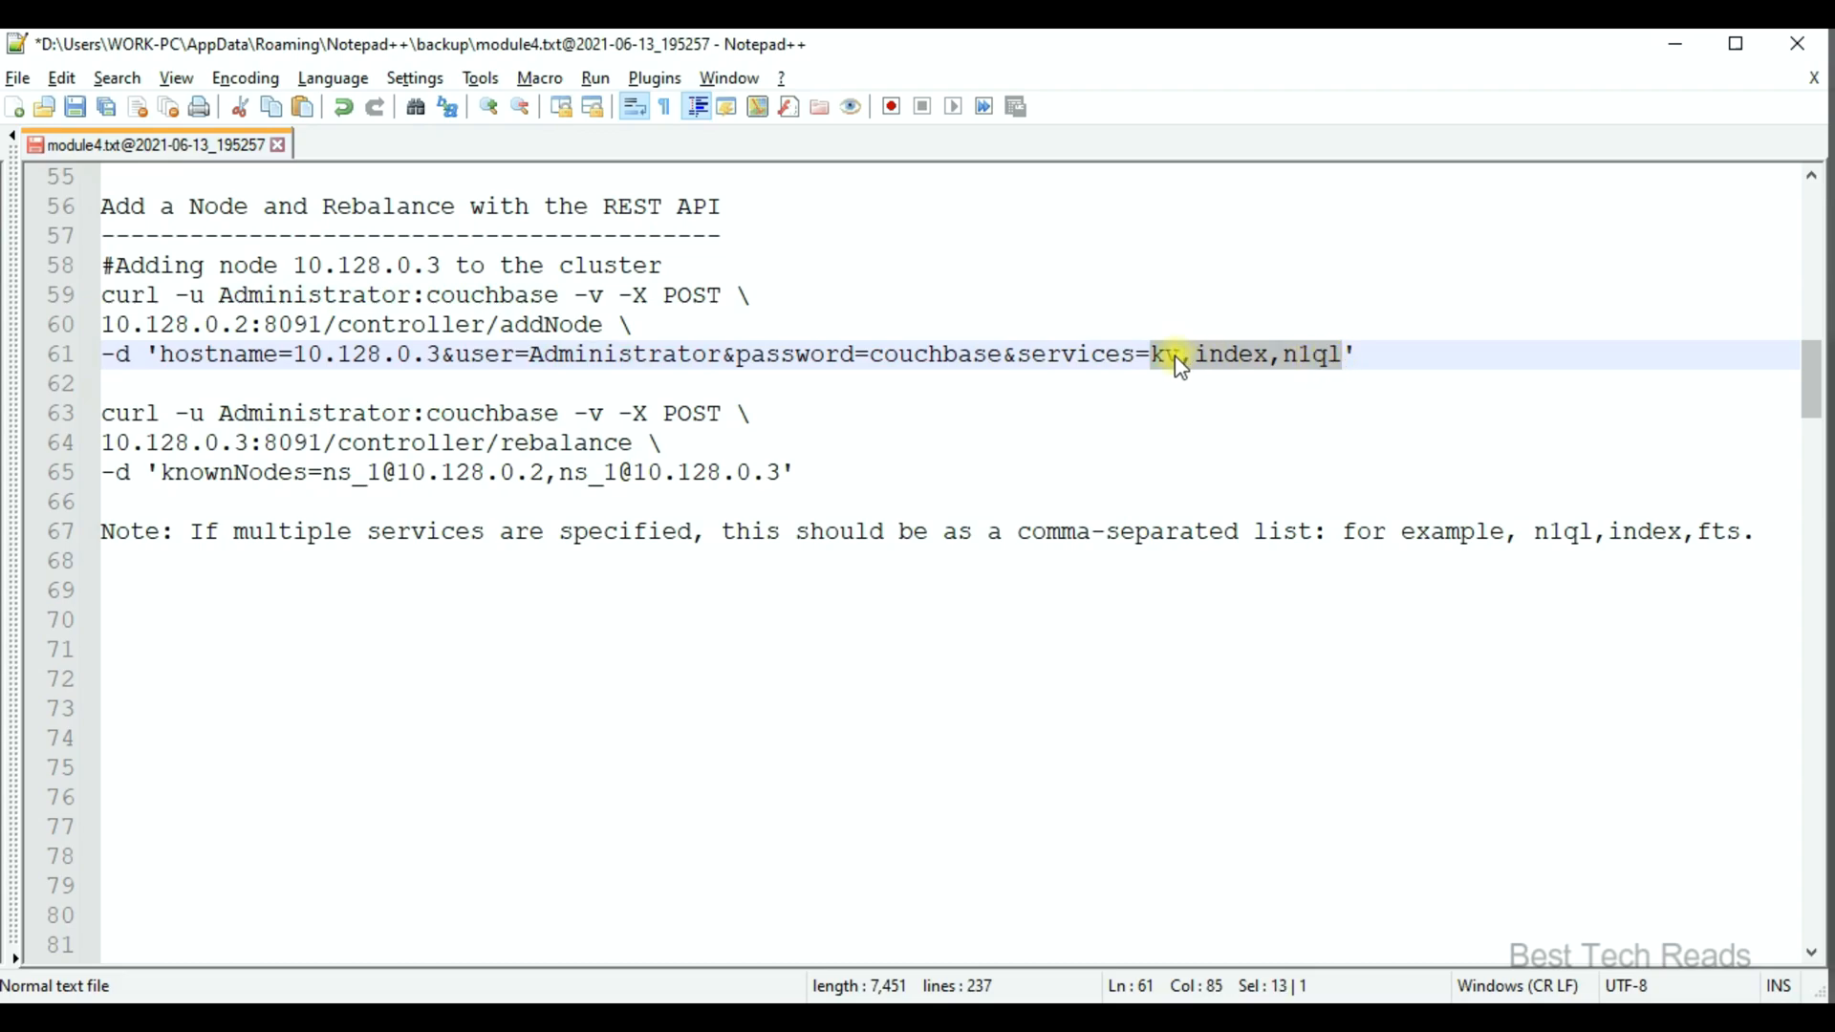
pyautogui.doubleClick(1227, 354)
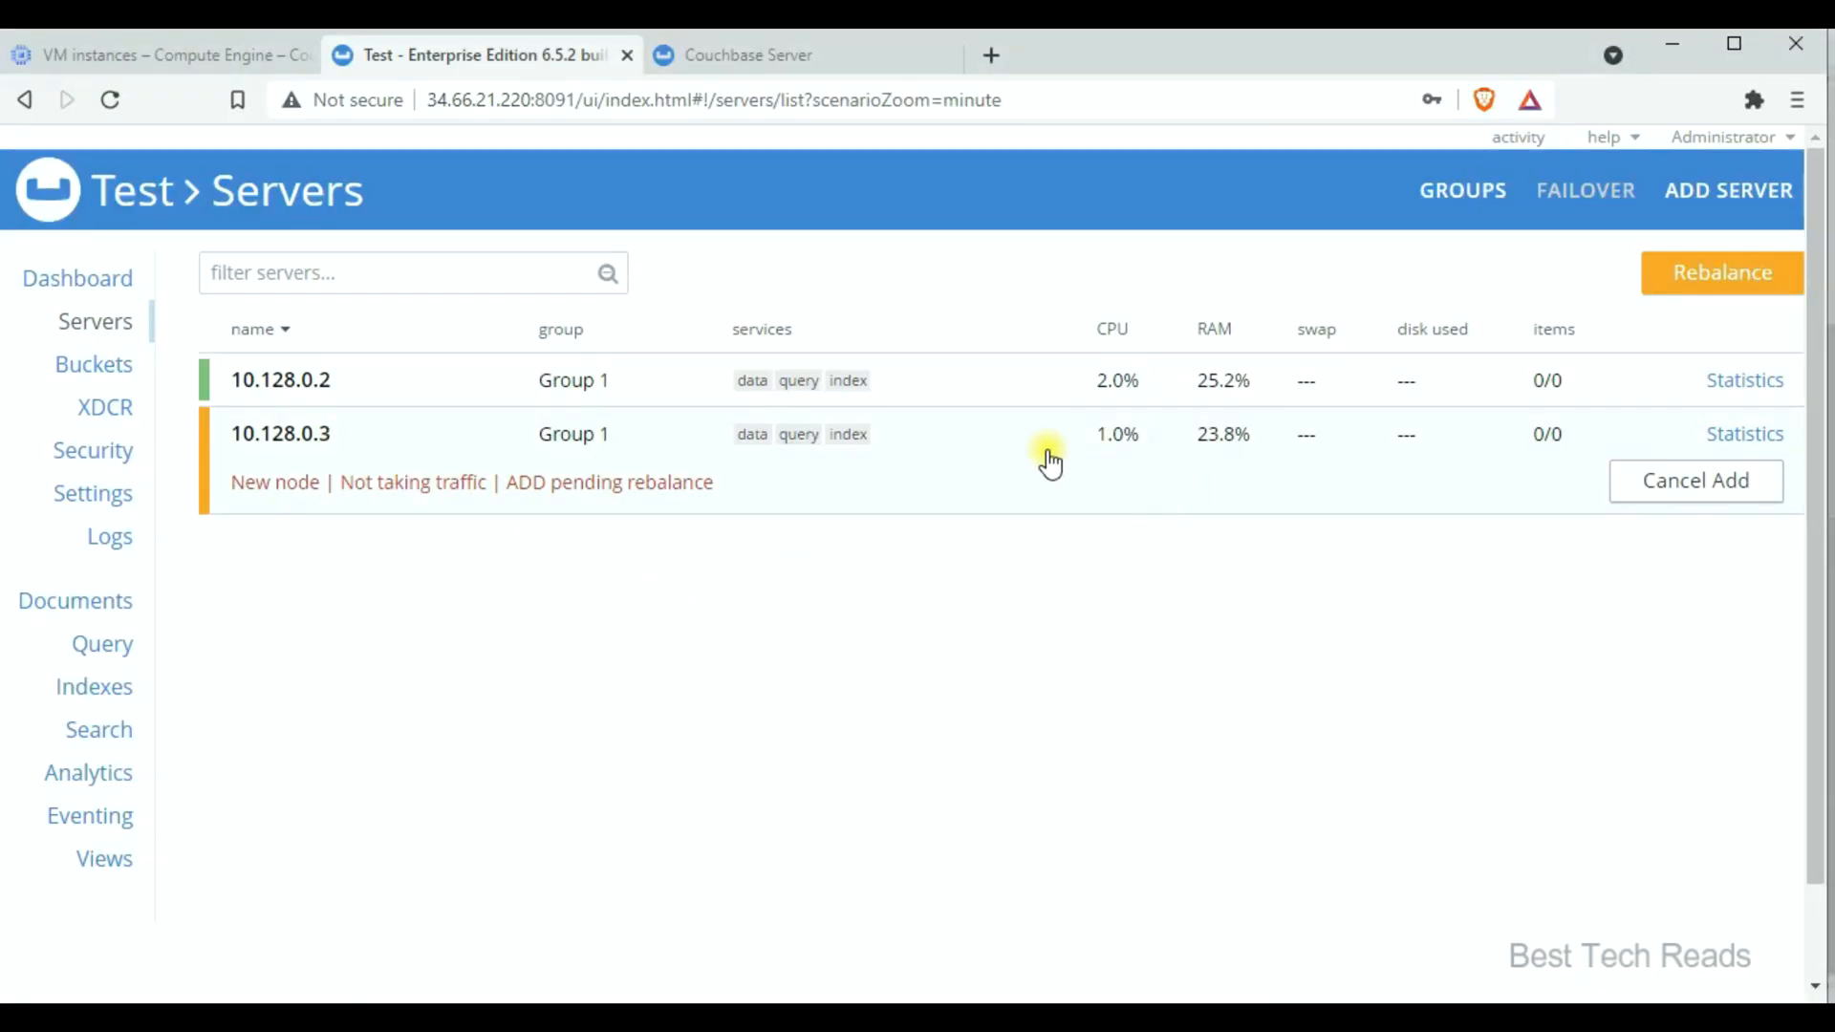
# Expand the re-added node 10.128.0.3, now pending rebalance, on the Servers page
pyautogui.click(279, 434)
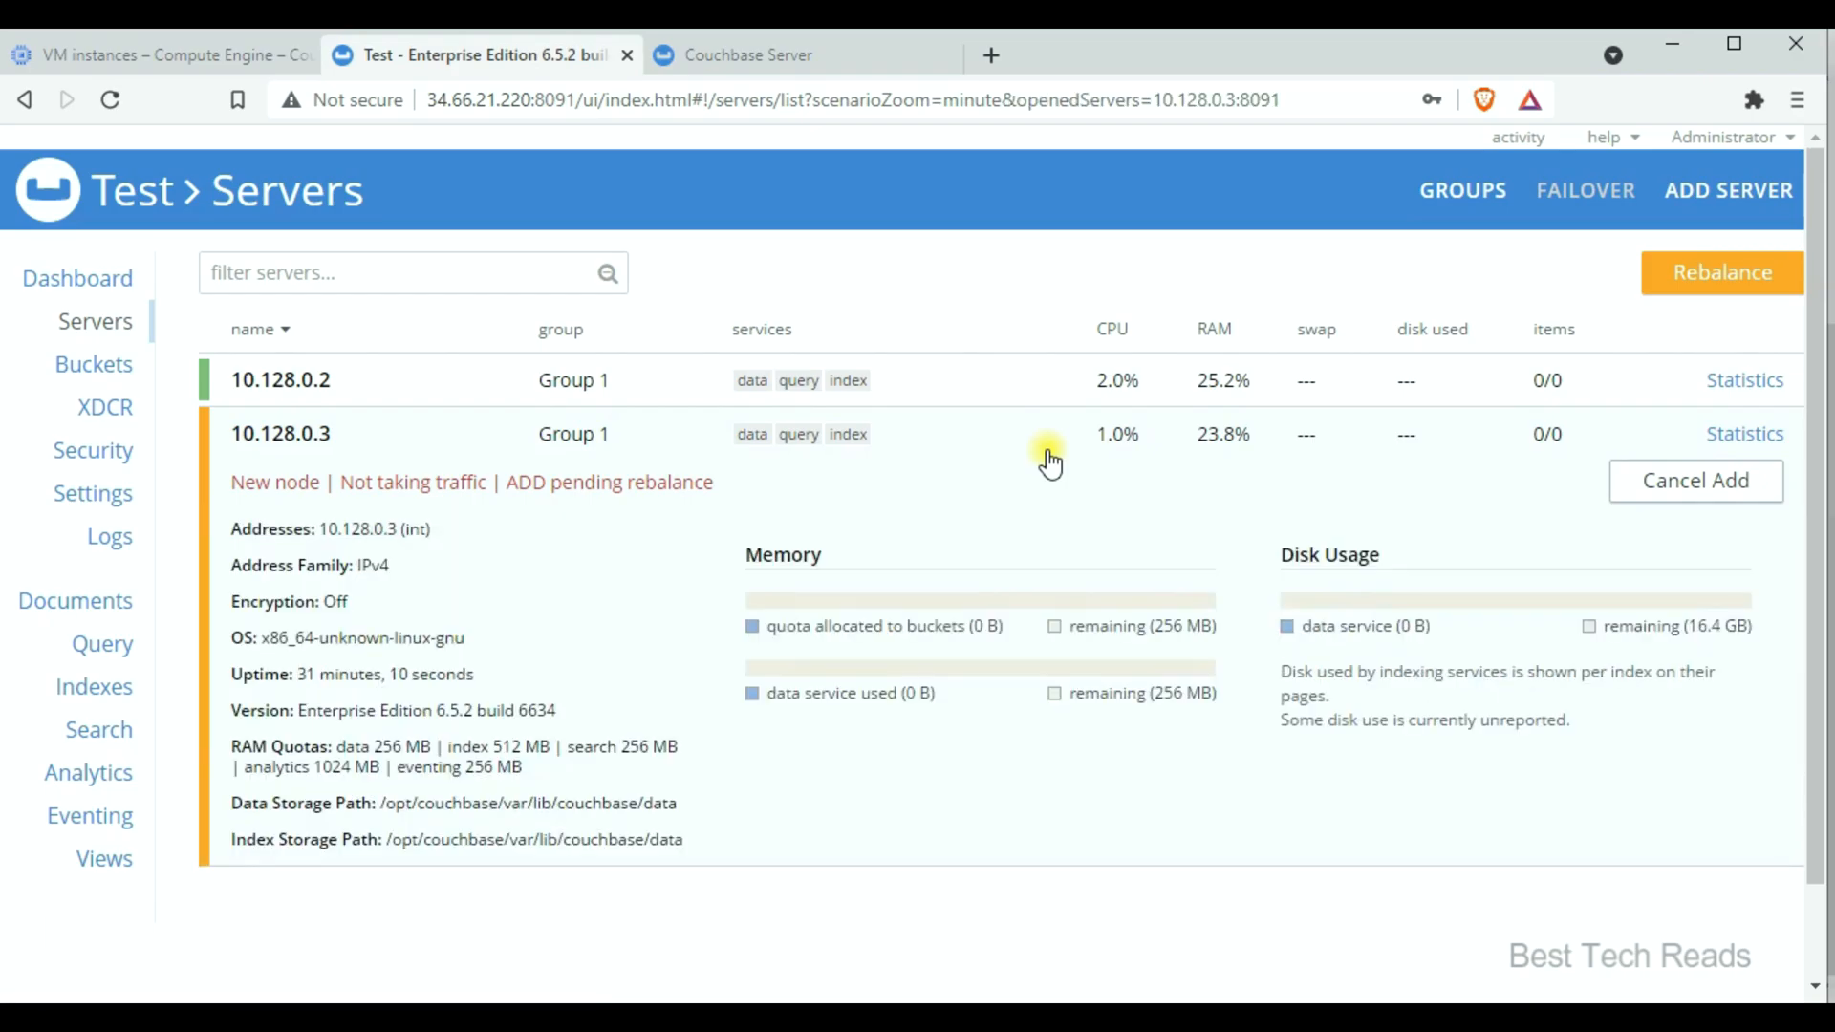
pyautogui.click(1049, 456)
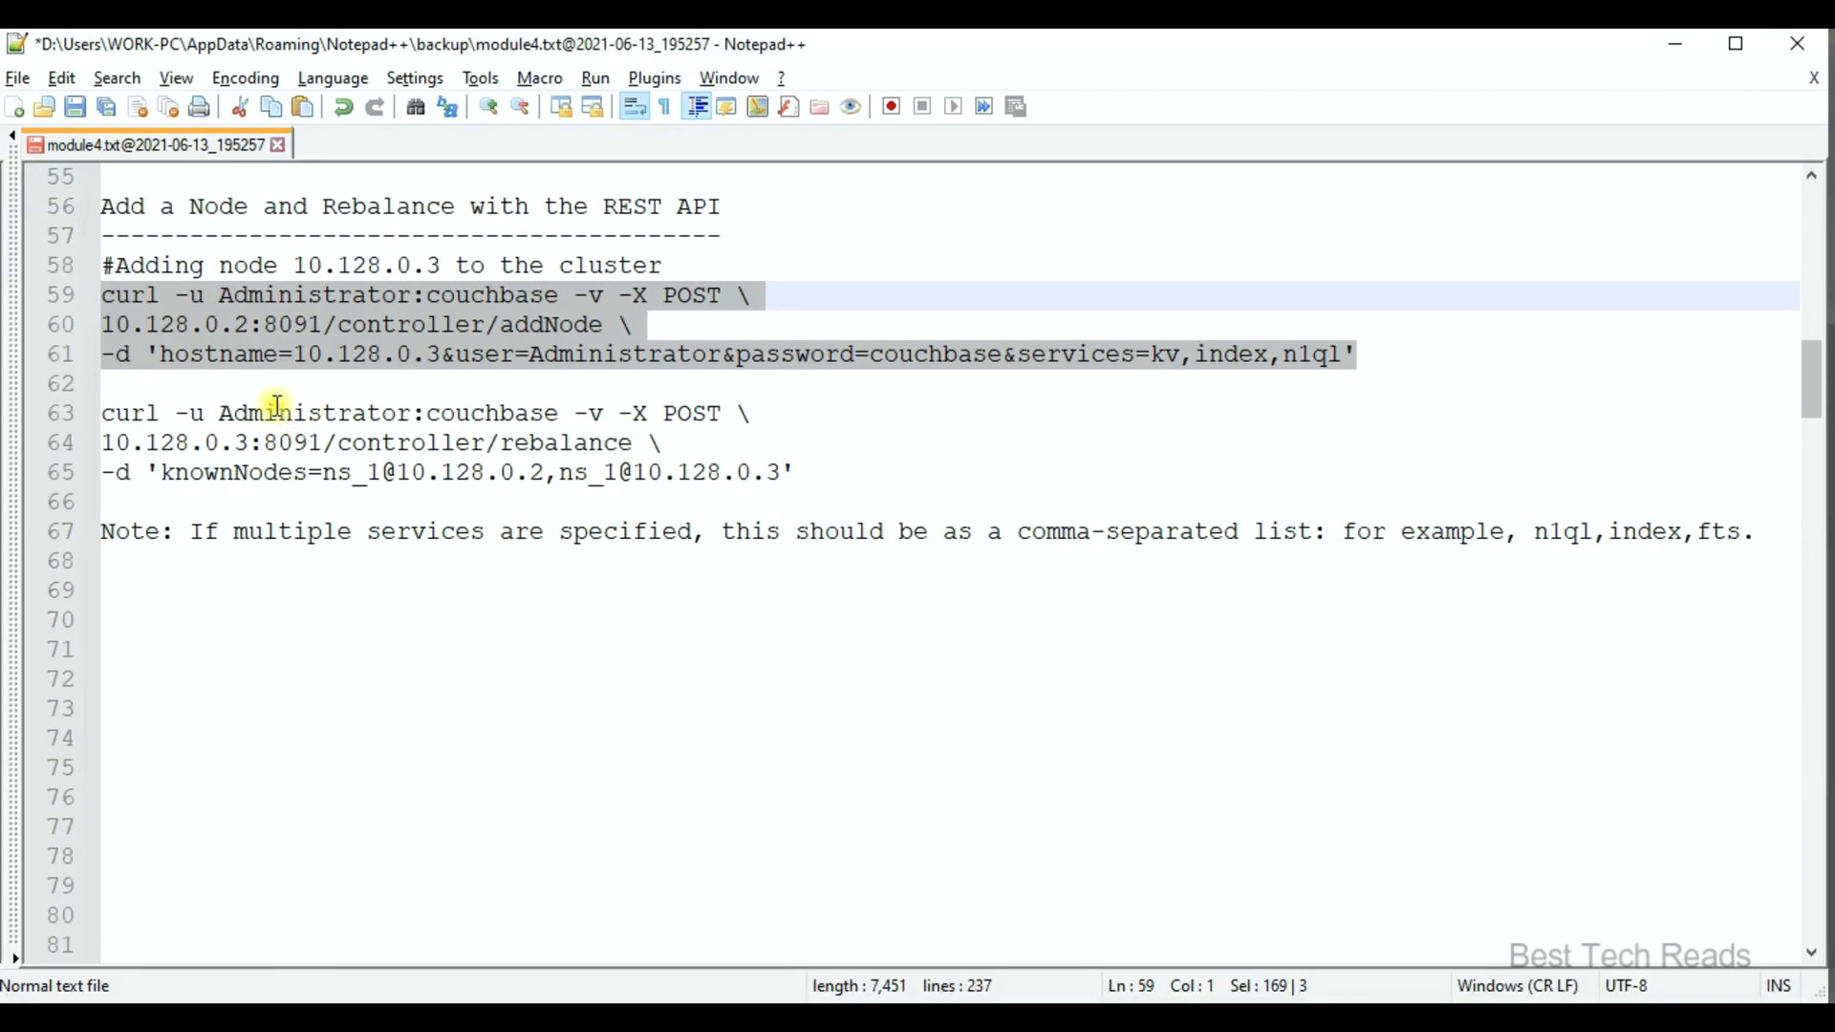
# Review the CLI server-list command and the curl GET pools/default listing commands with python and jq
pyautogui.click(566, 441)
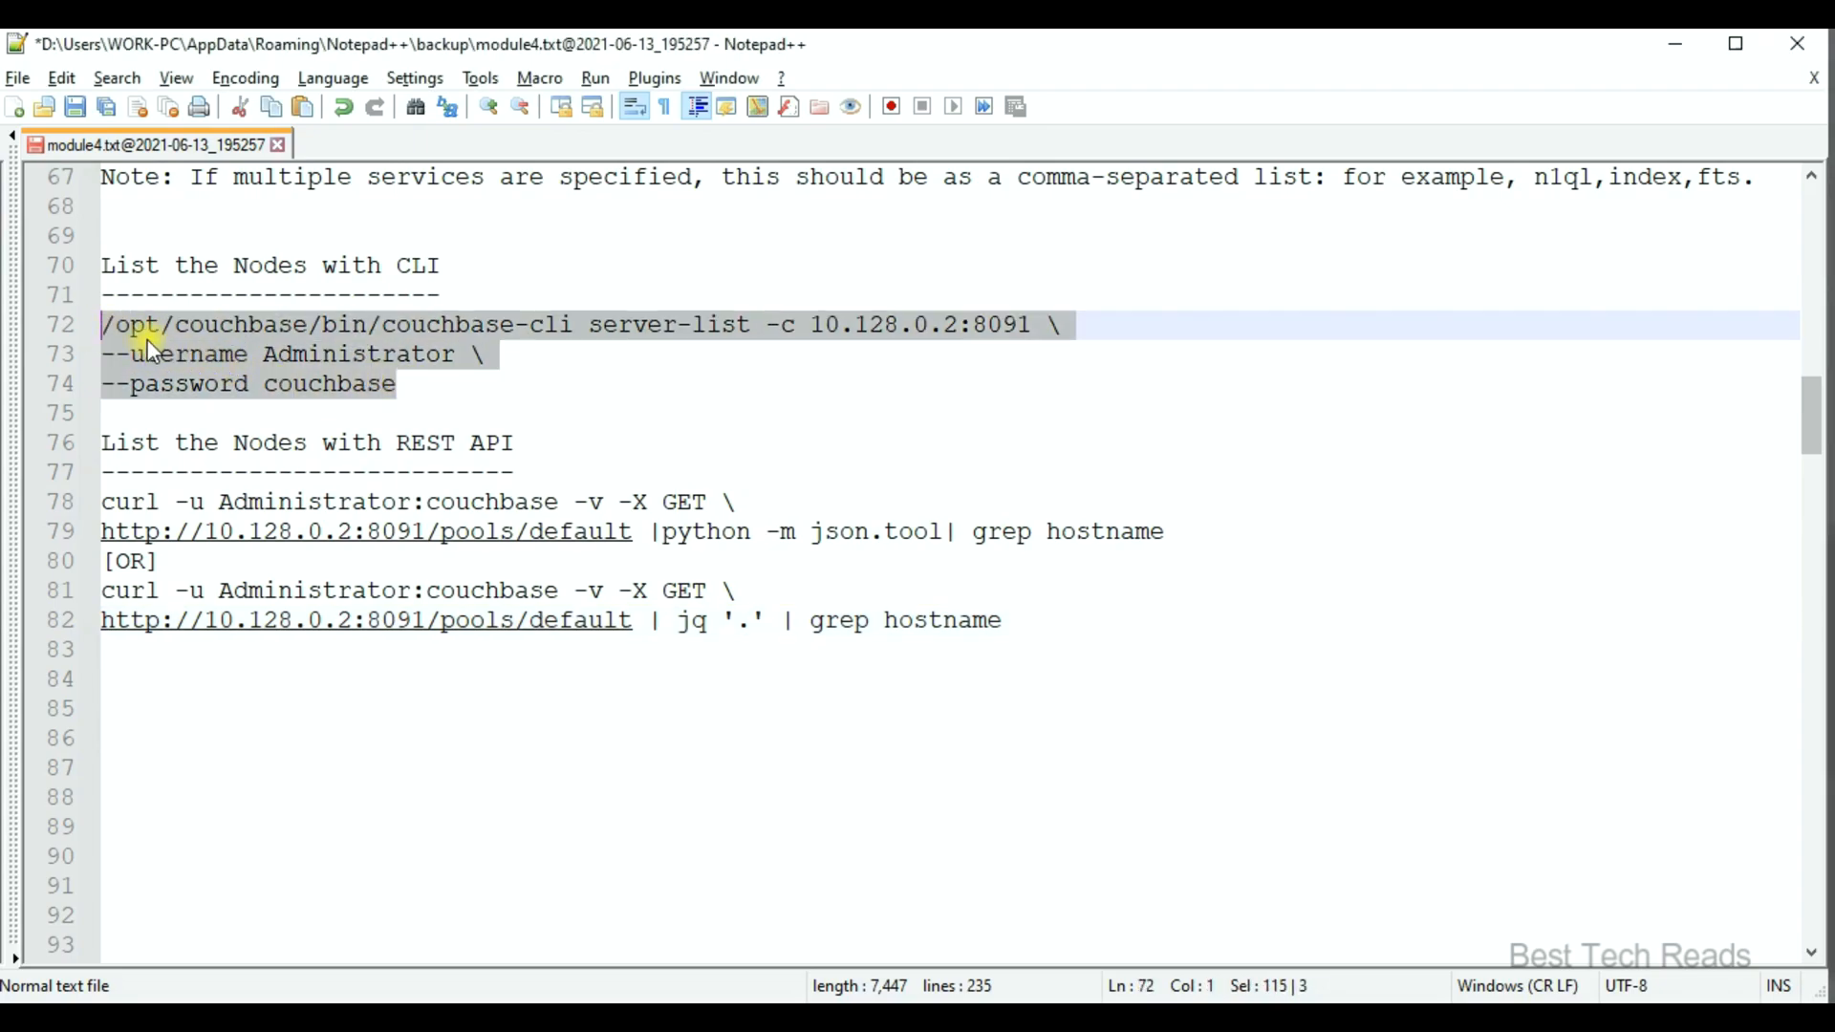
pyautogui.doubleClick(666, 325)
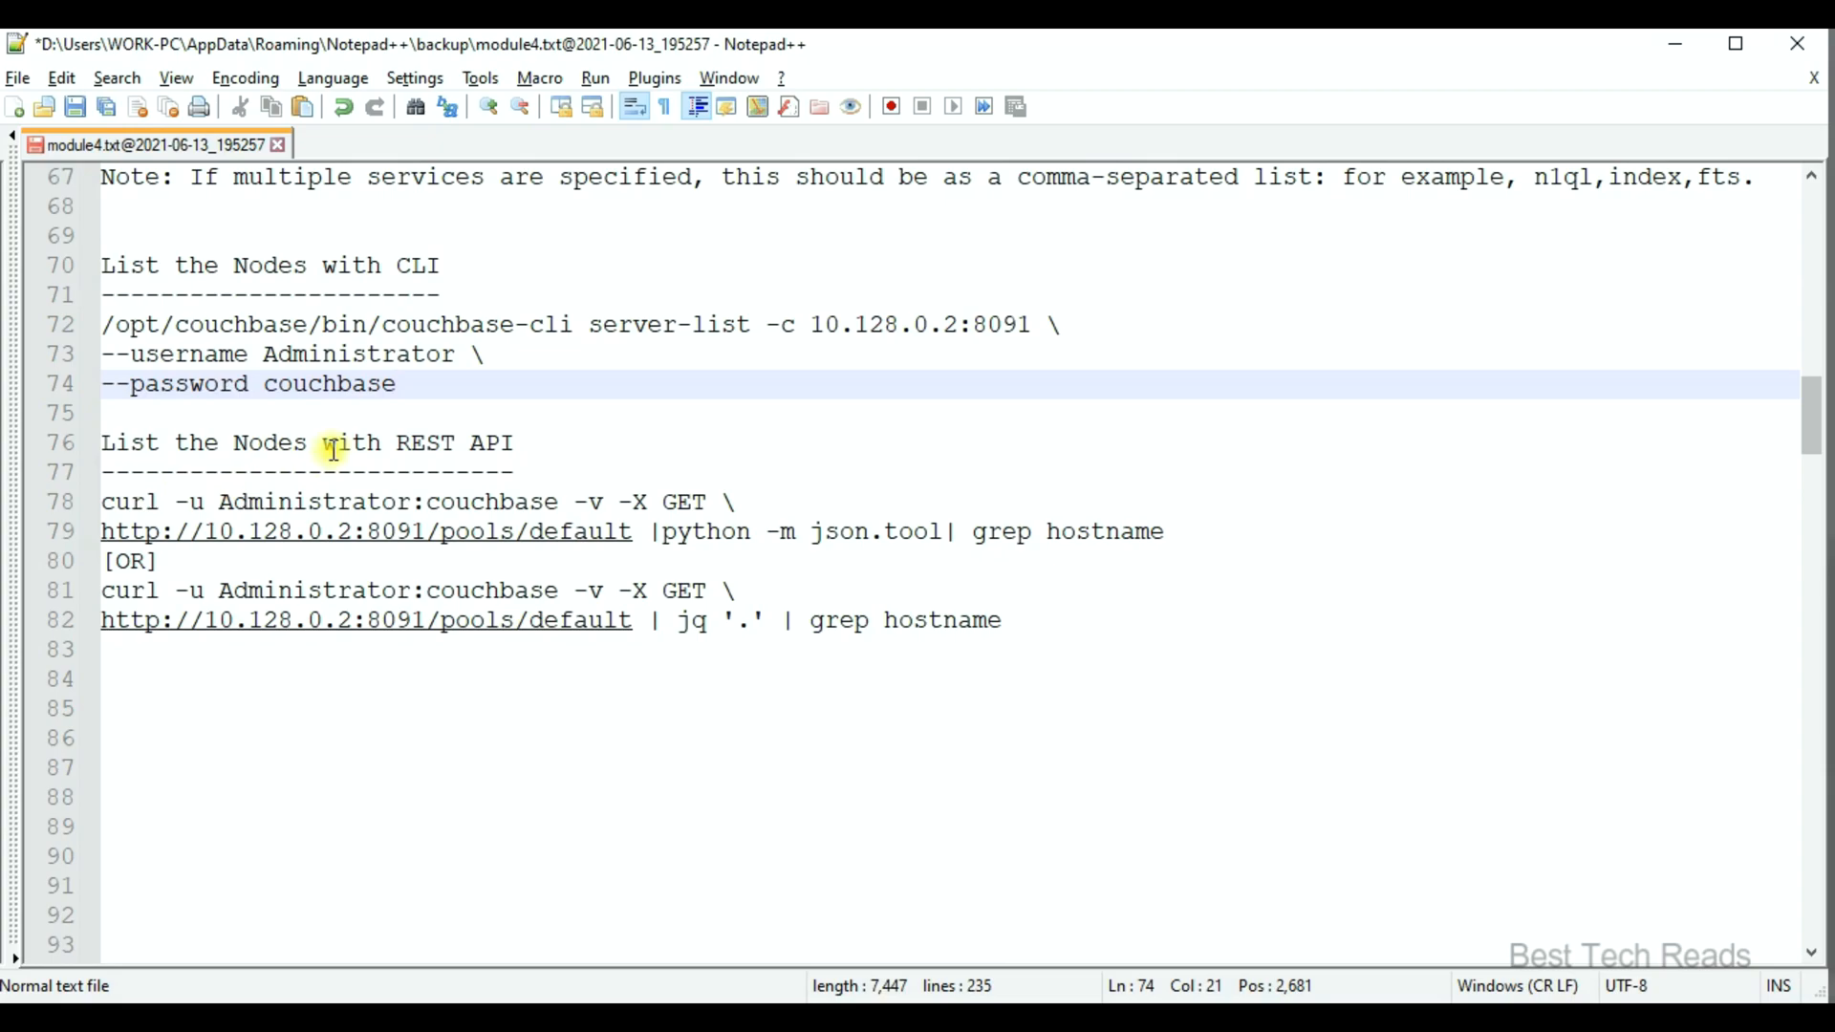
pyautogui.moveTo(101, 501); pyautogui.dragTo(1164, 532)
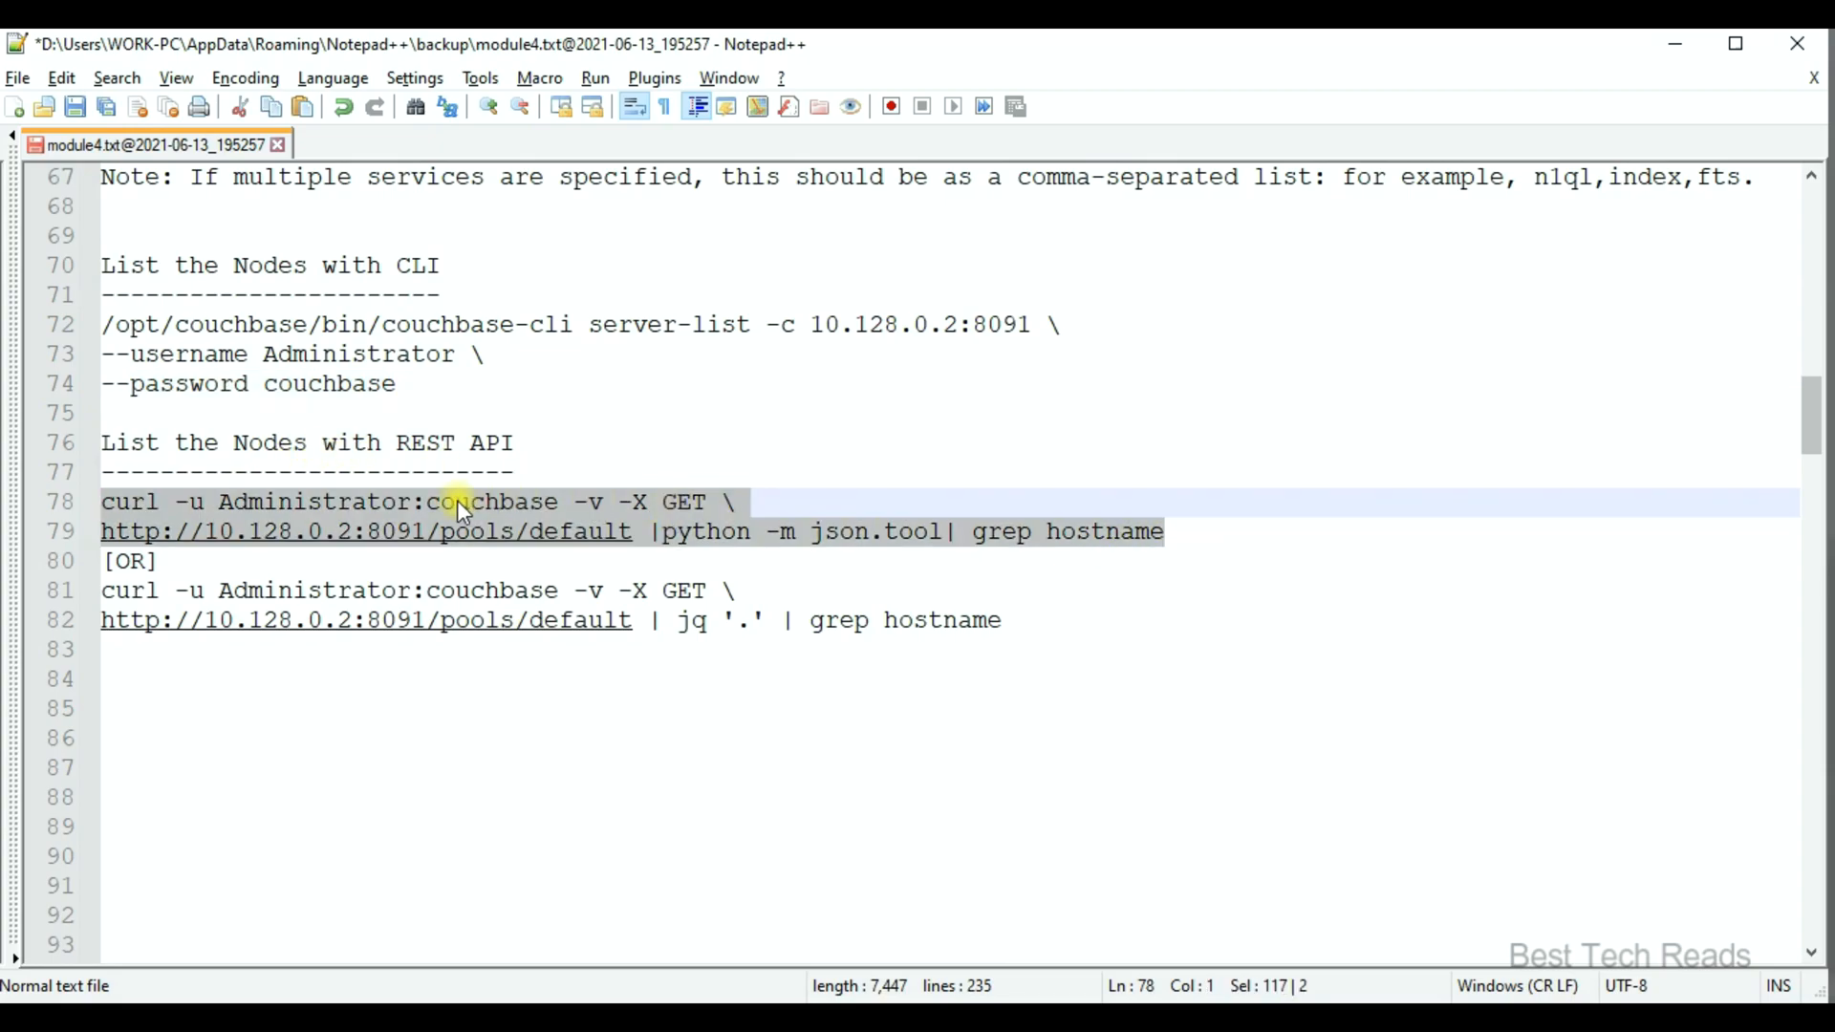
pyautogui.moveTo(825, 567)
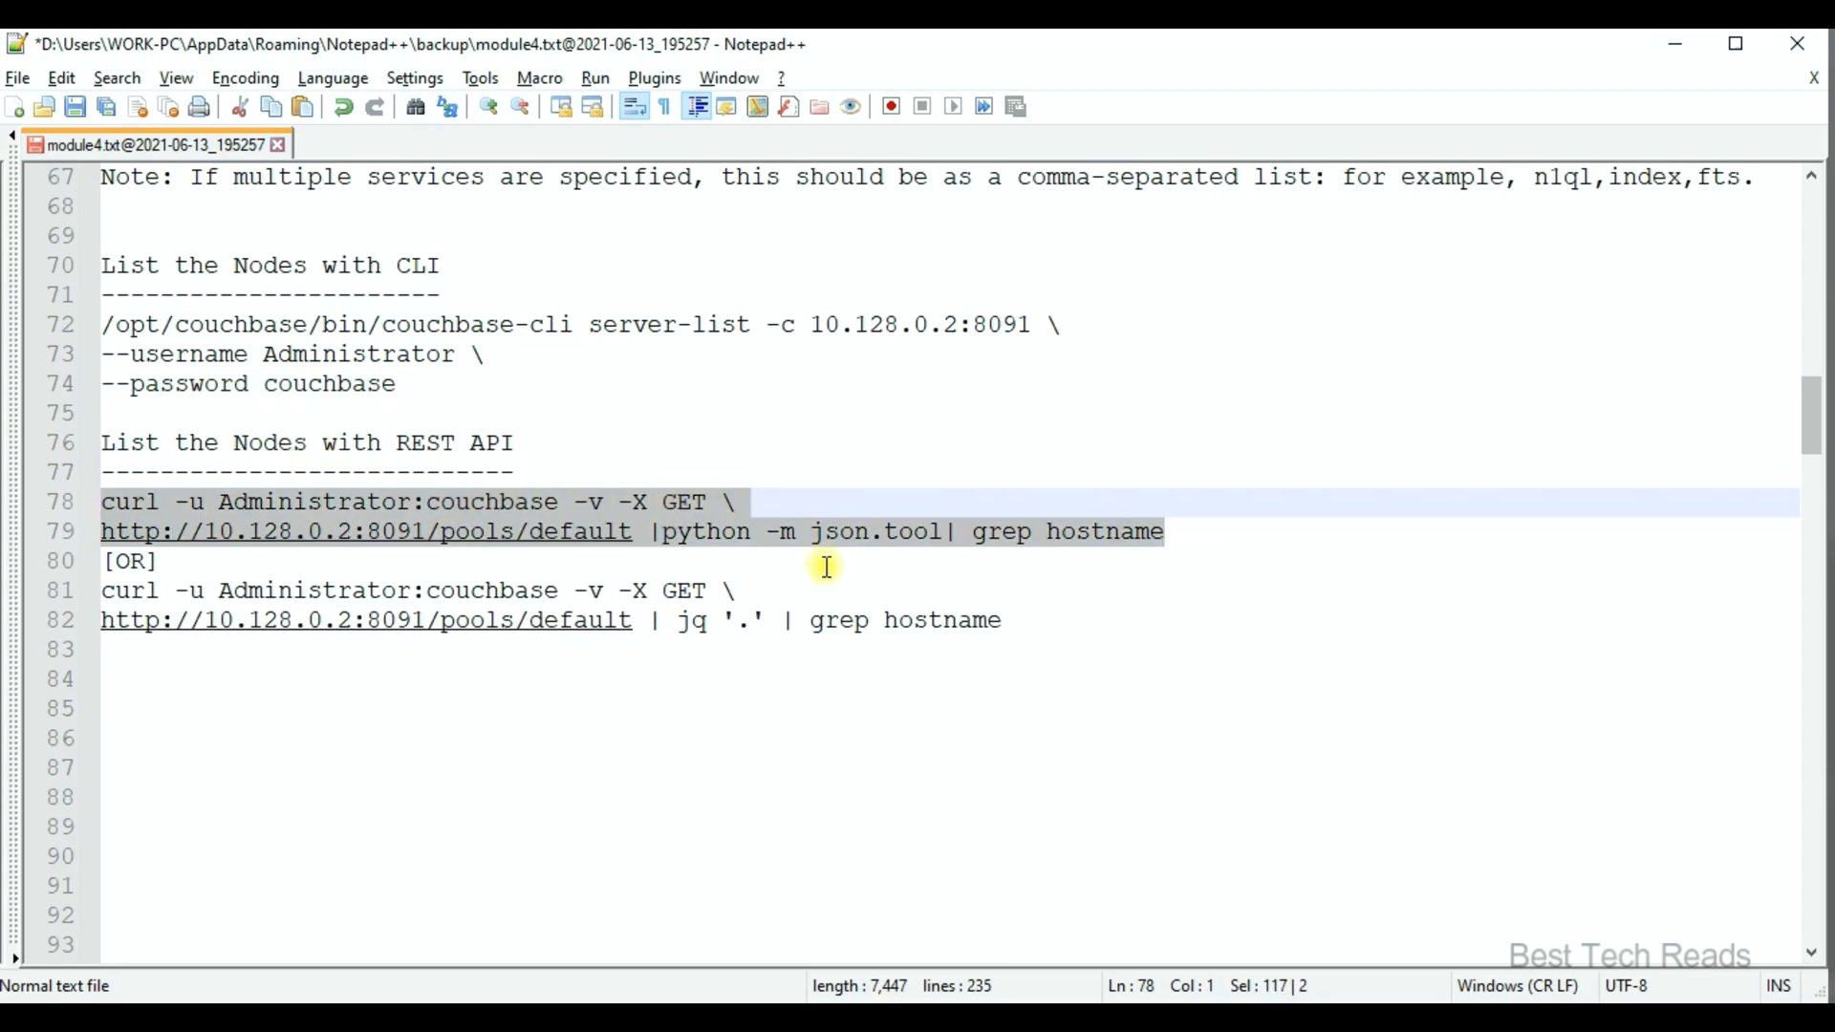
pyautogui.doubleClick(690, 619)
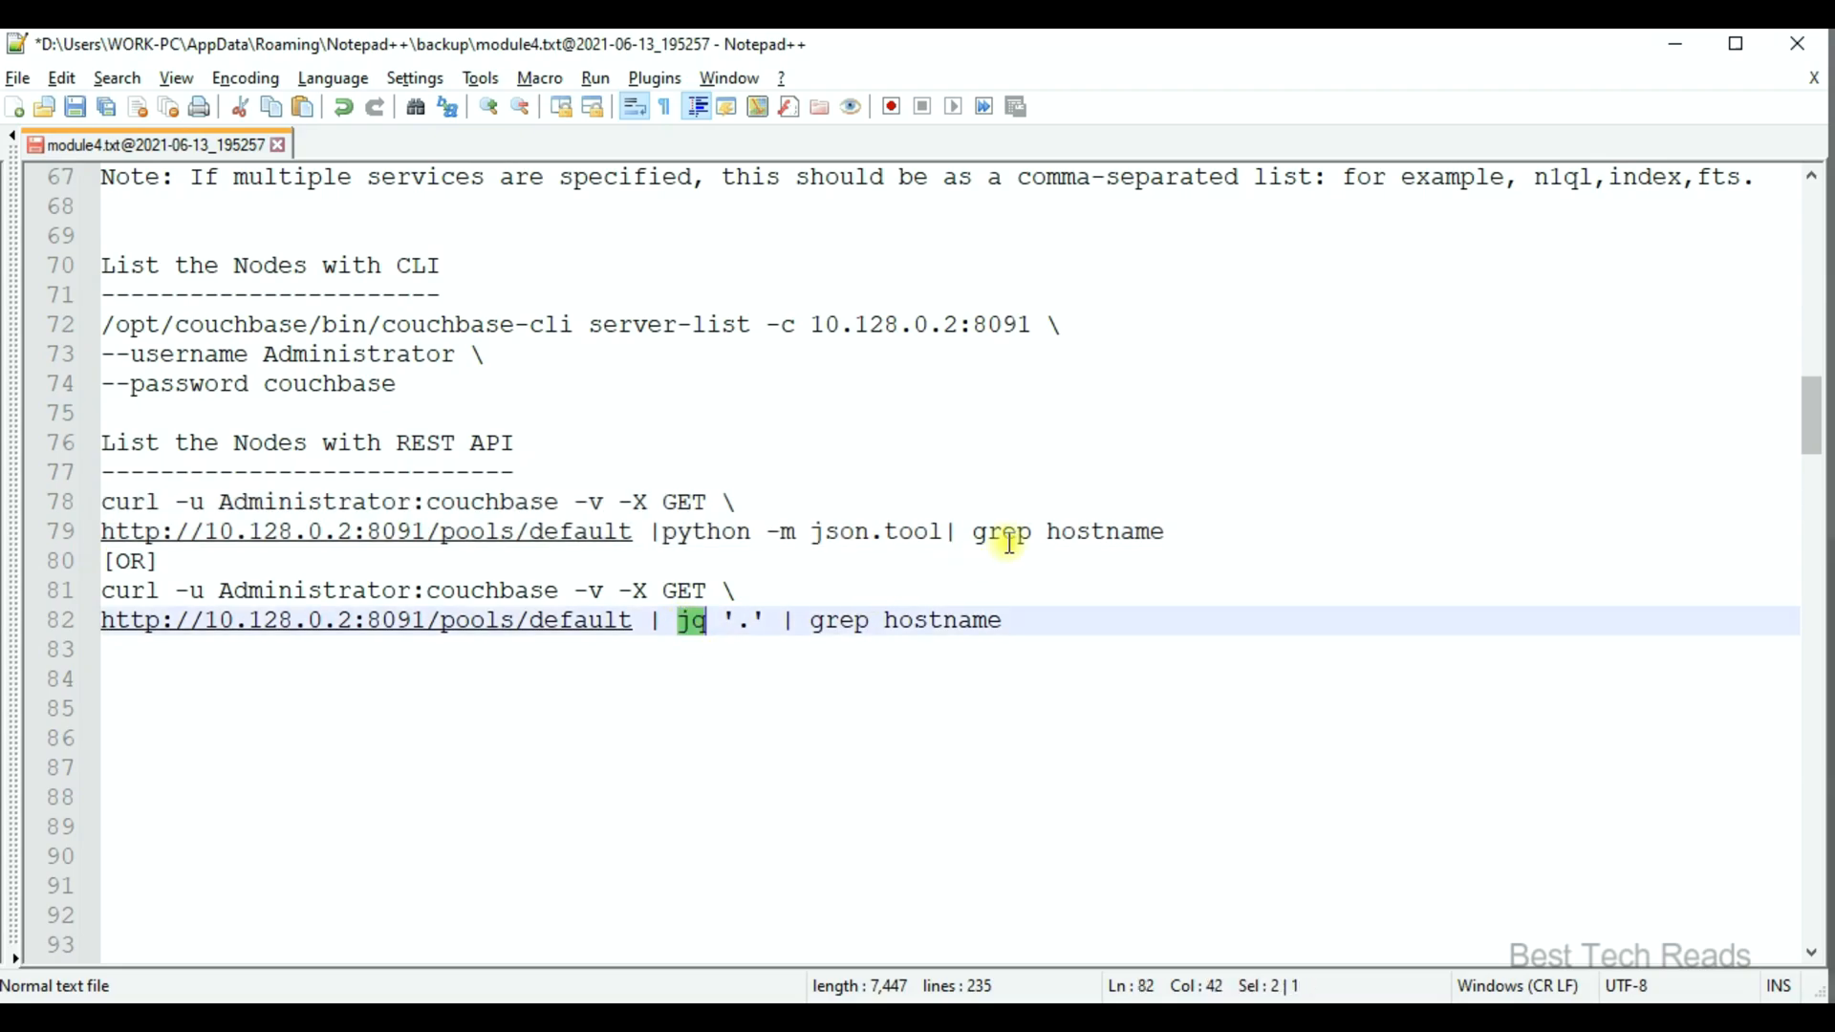
pyautogui.doubleClick(705, 531)
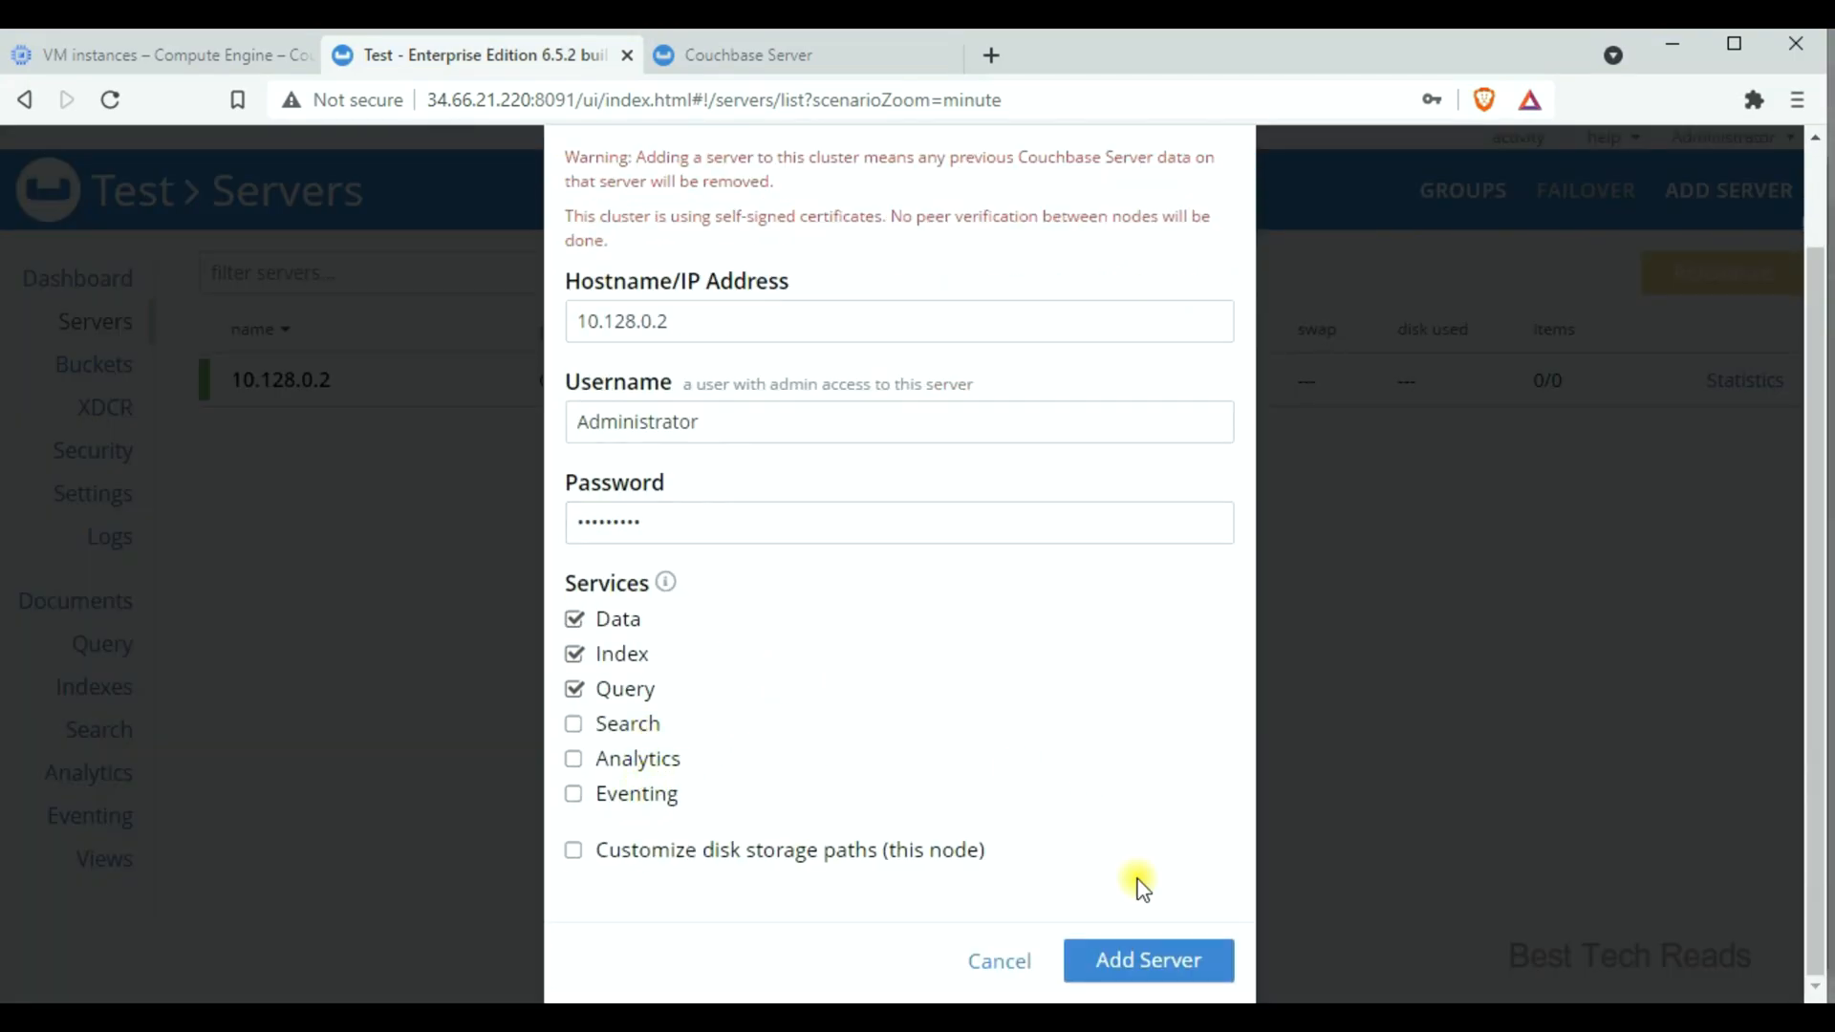
# Add server 10.128.0.3 with Data, Index and Query services and start the rebalance
pyautogui.write('10.128.0.3')
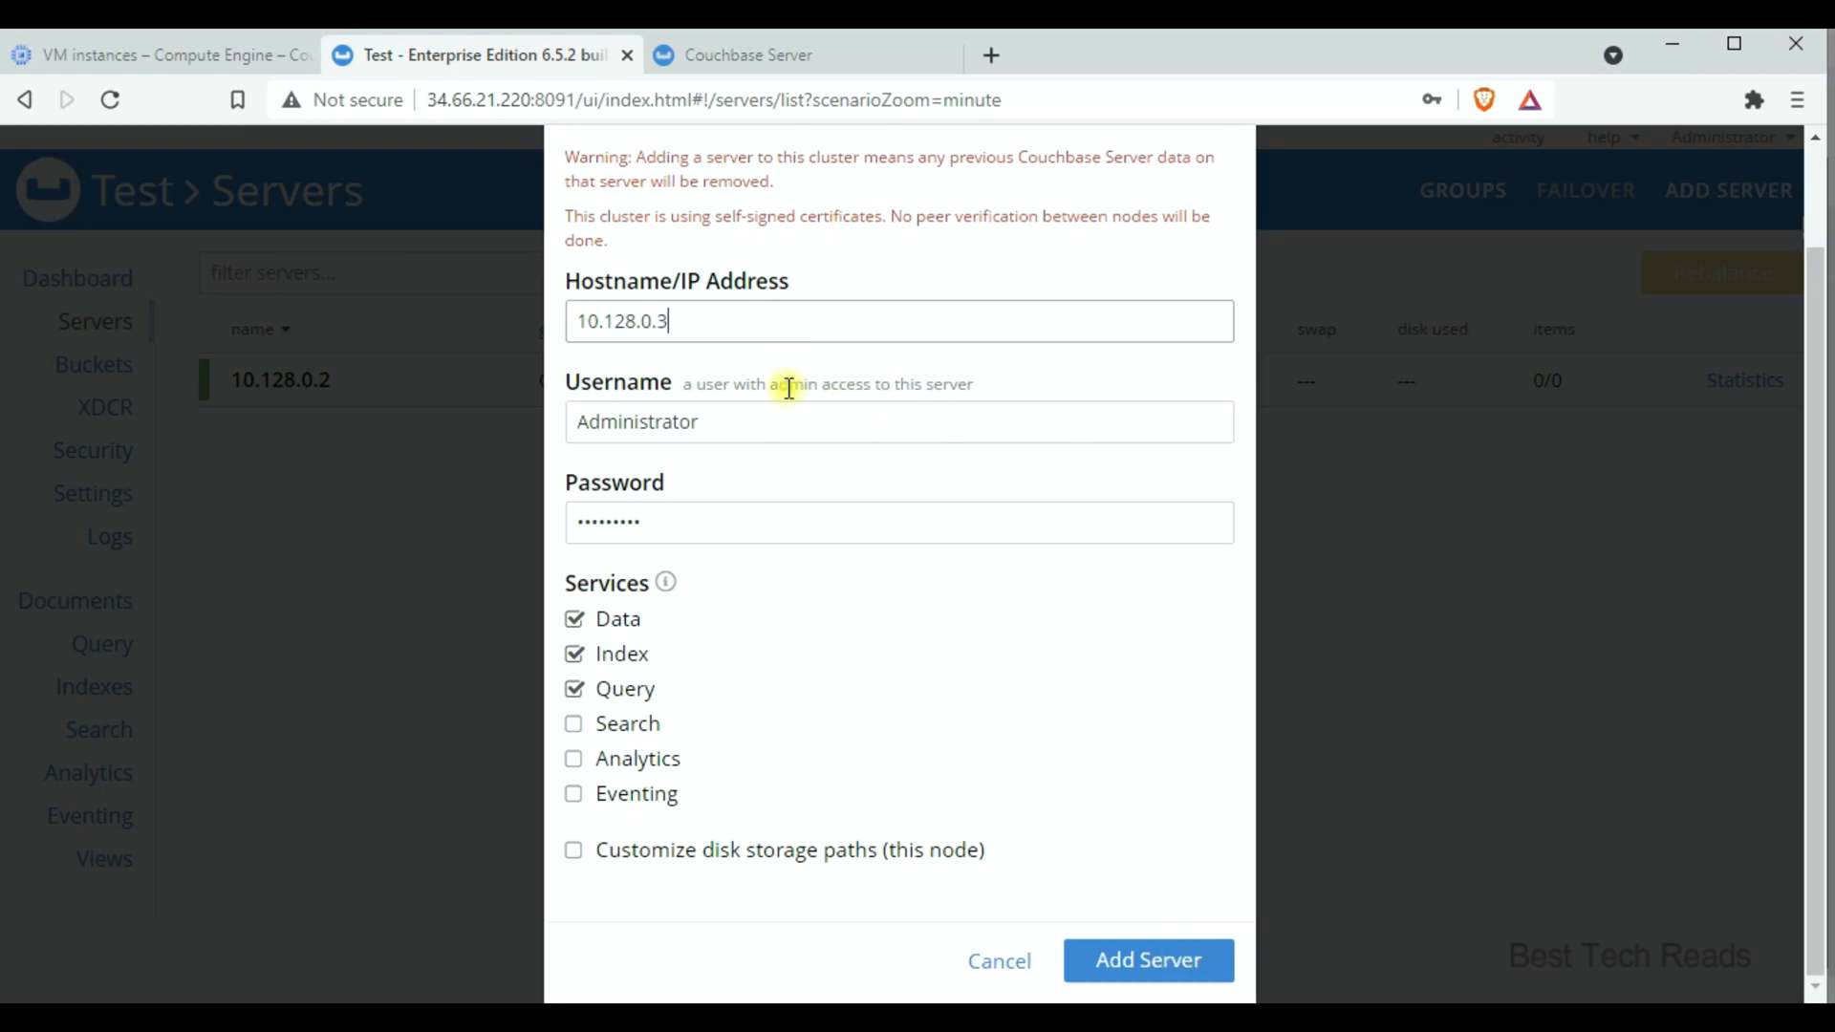
pyautogui.click(1147, 959)
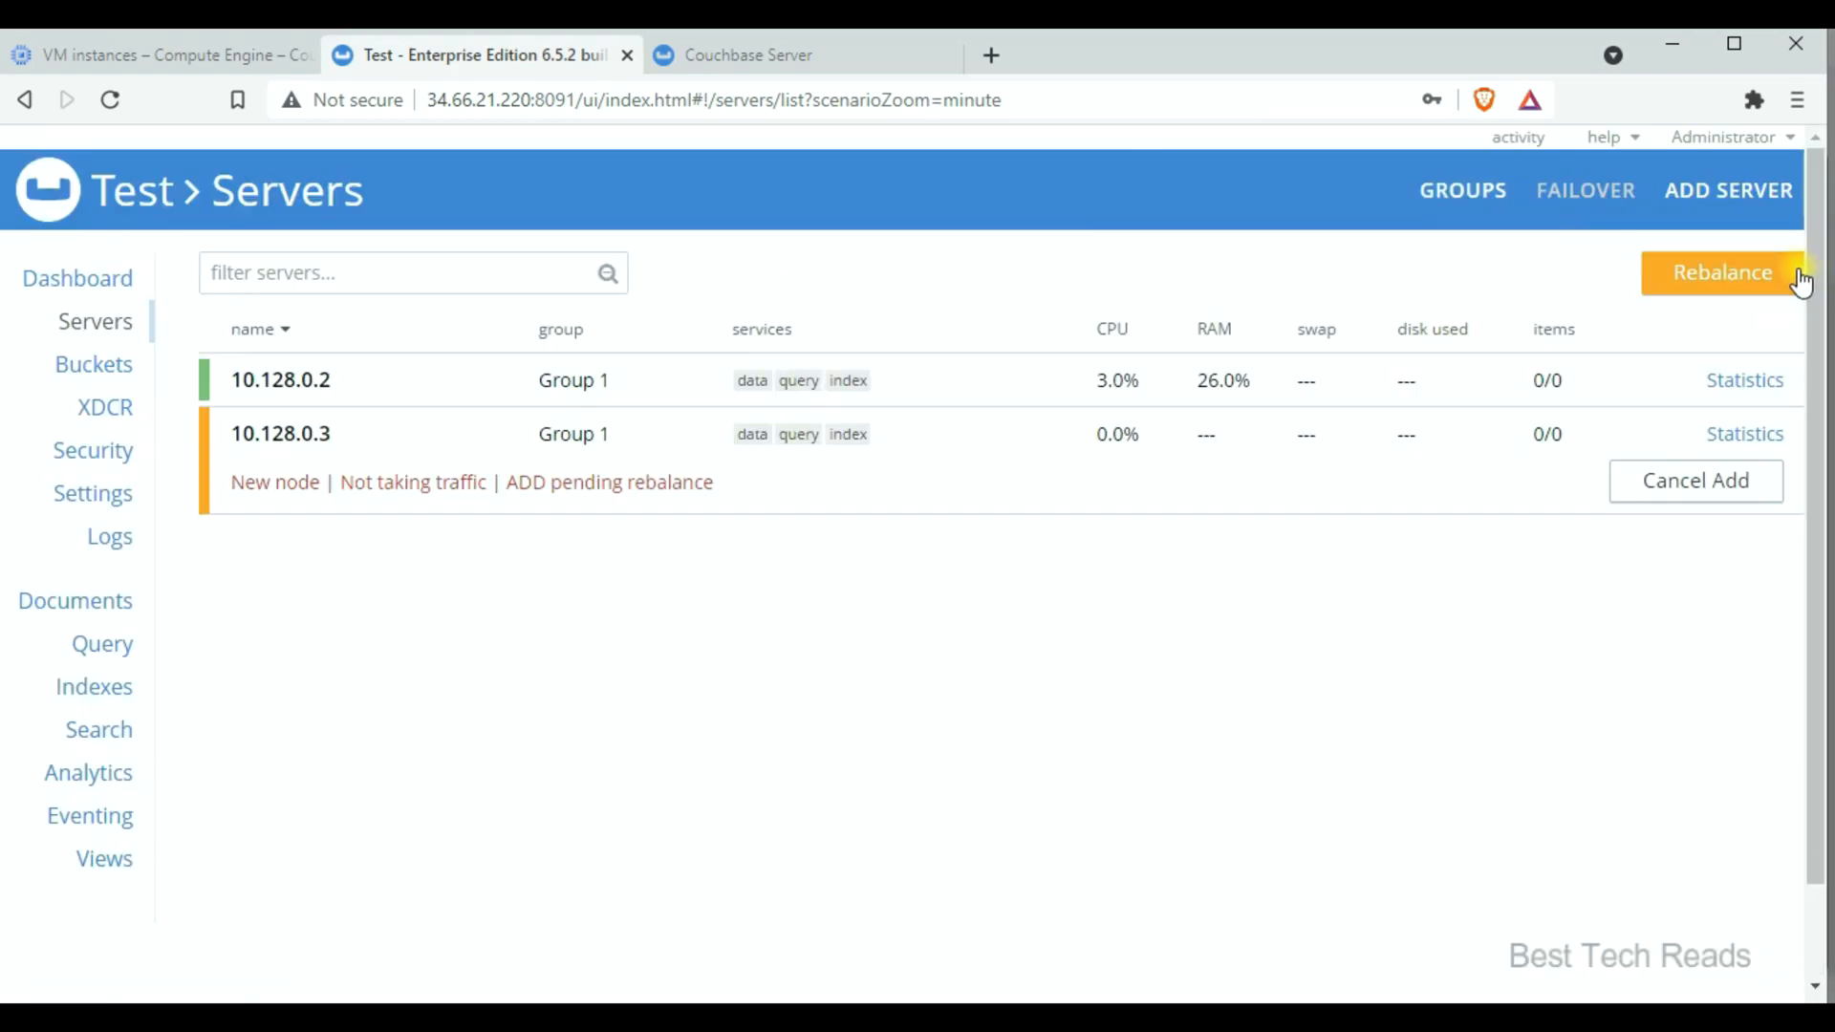
pyautogui.click(1722, 272)
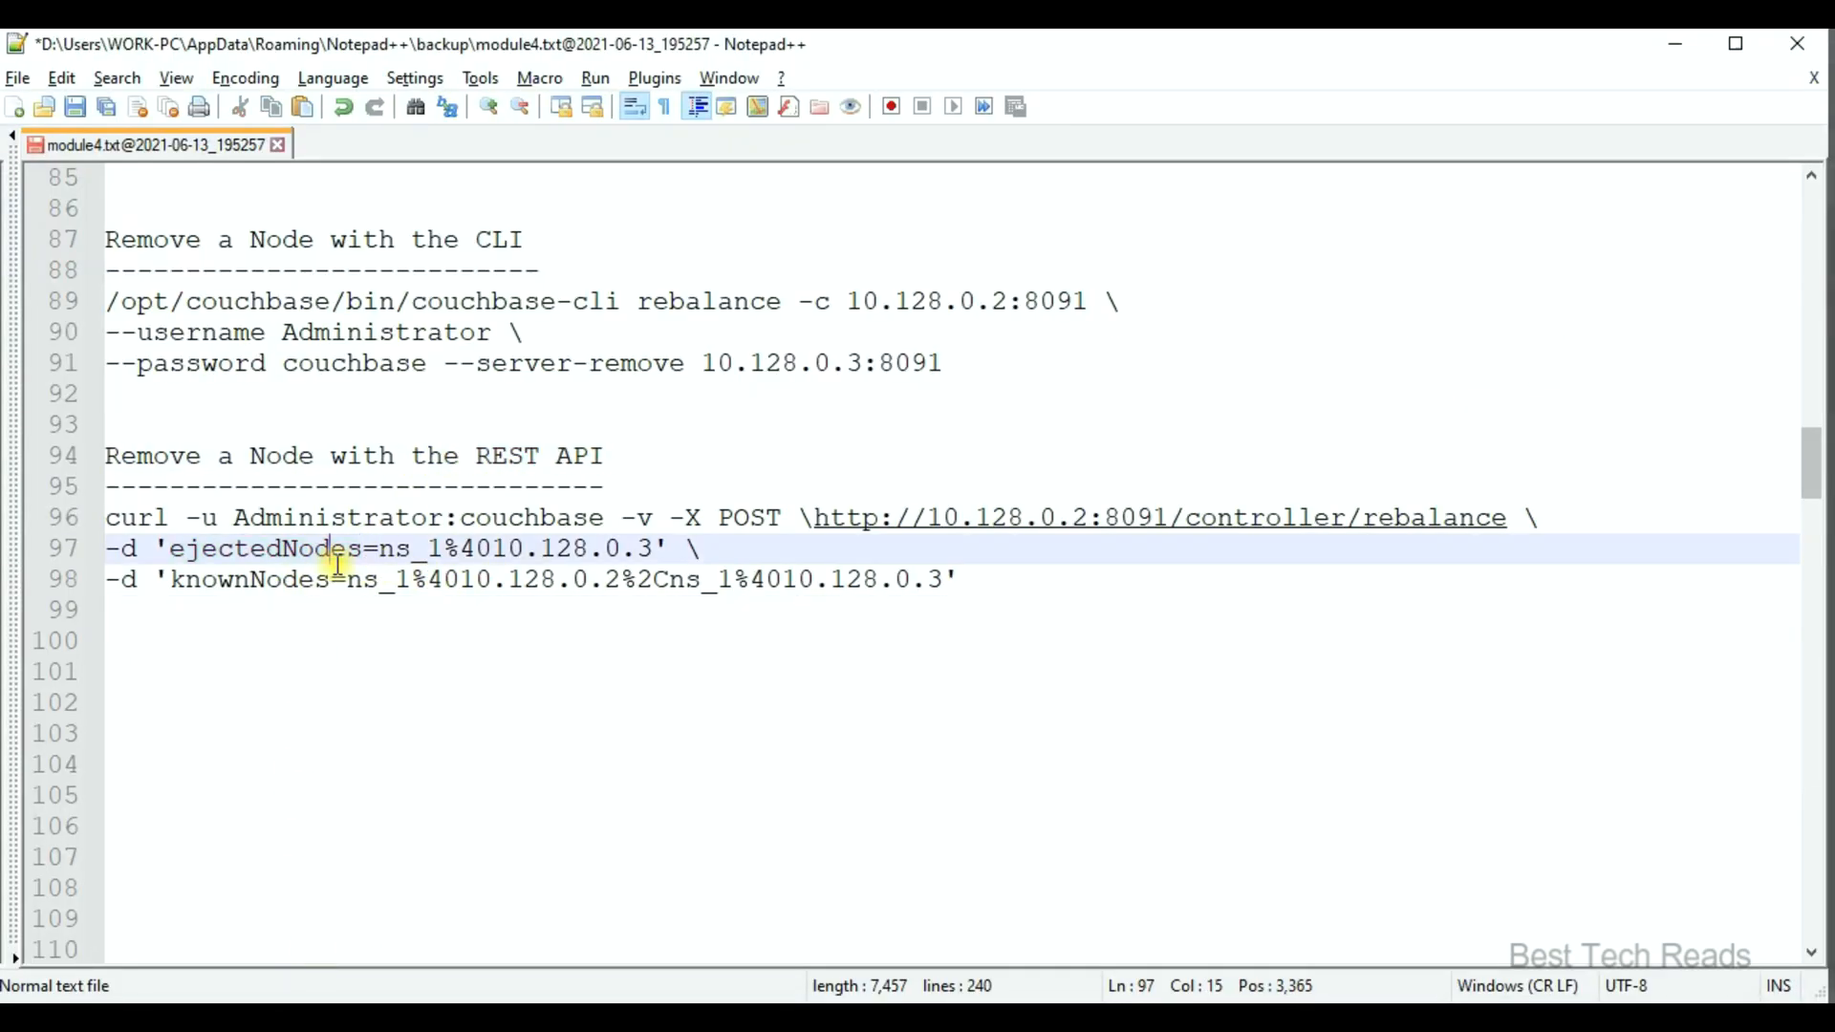
# Highlight the ejectedNodes parameter in the curl rebalance remove-node command
pyautogui.doubleClick(260, 548)
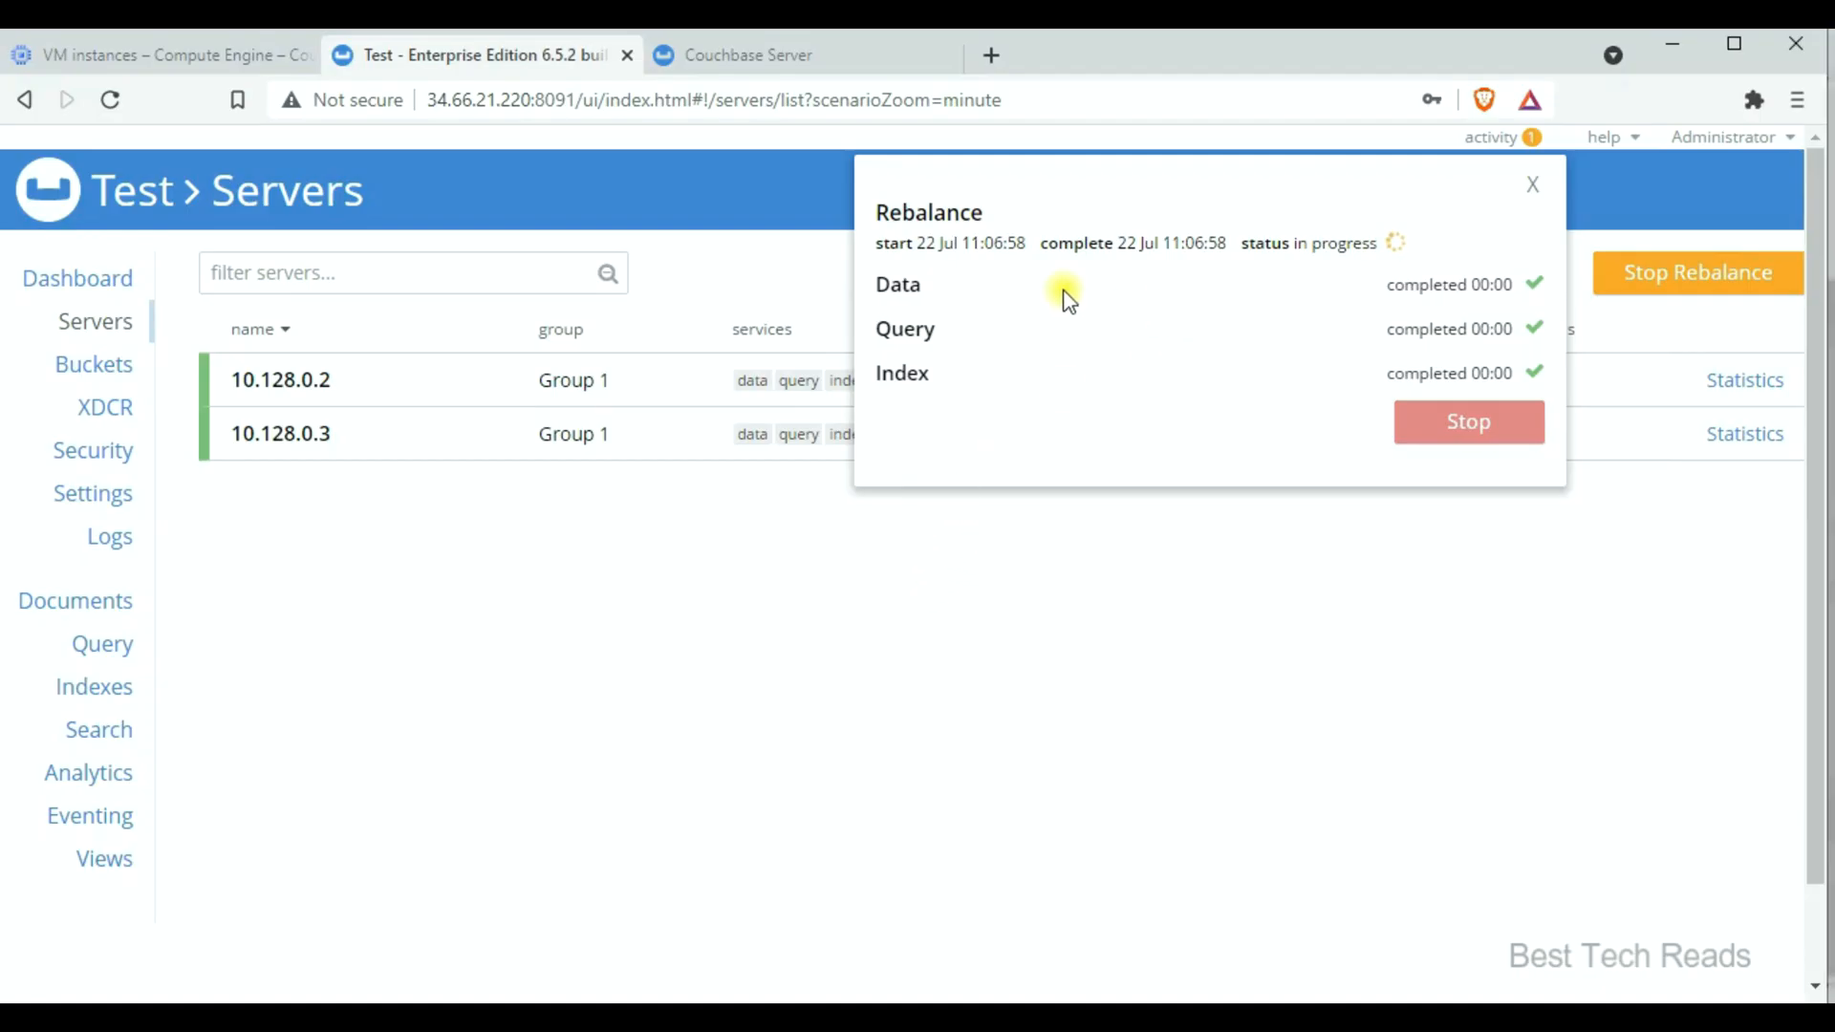
pyautogui.moveTo(1120, 744)
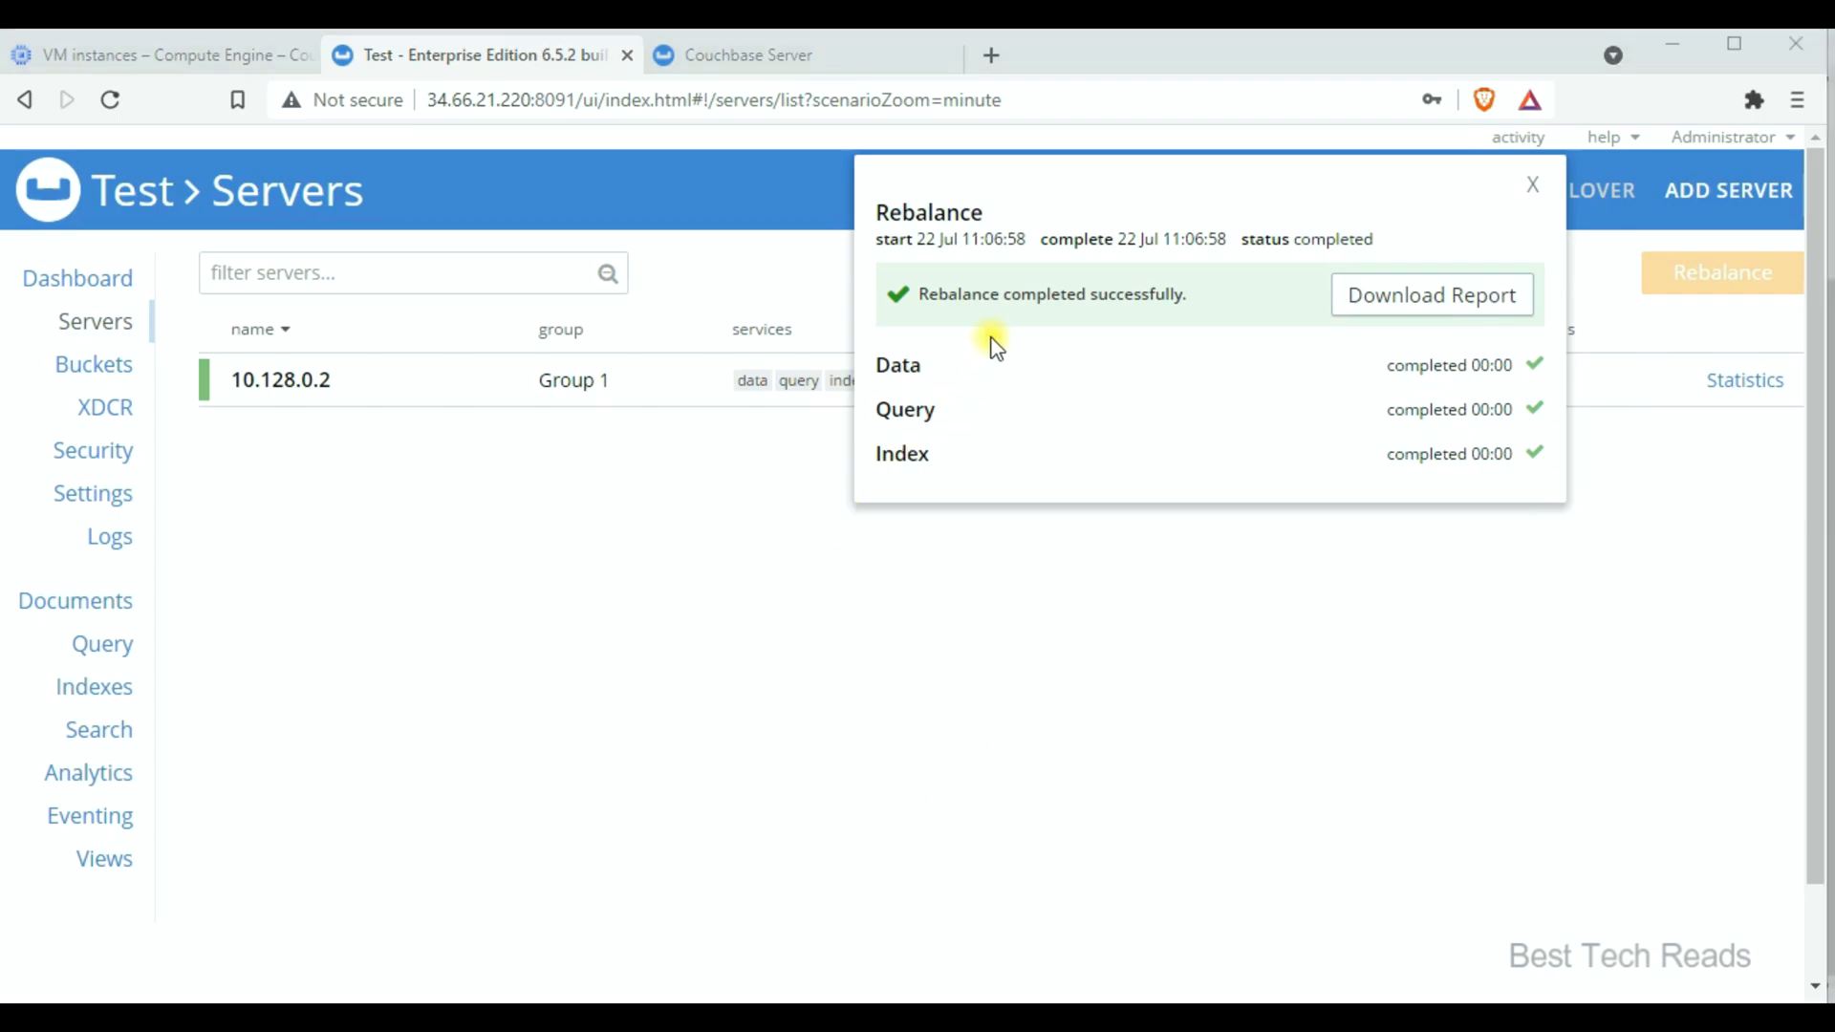
pyautogui.moveTo(386, 457)
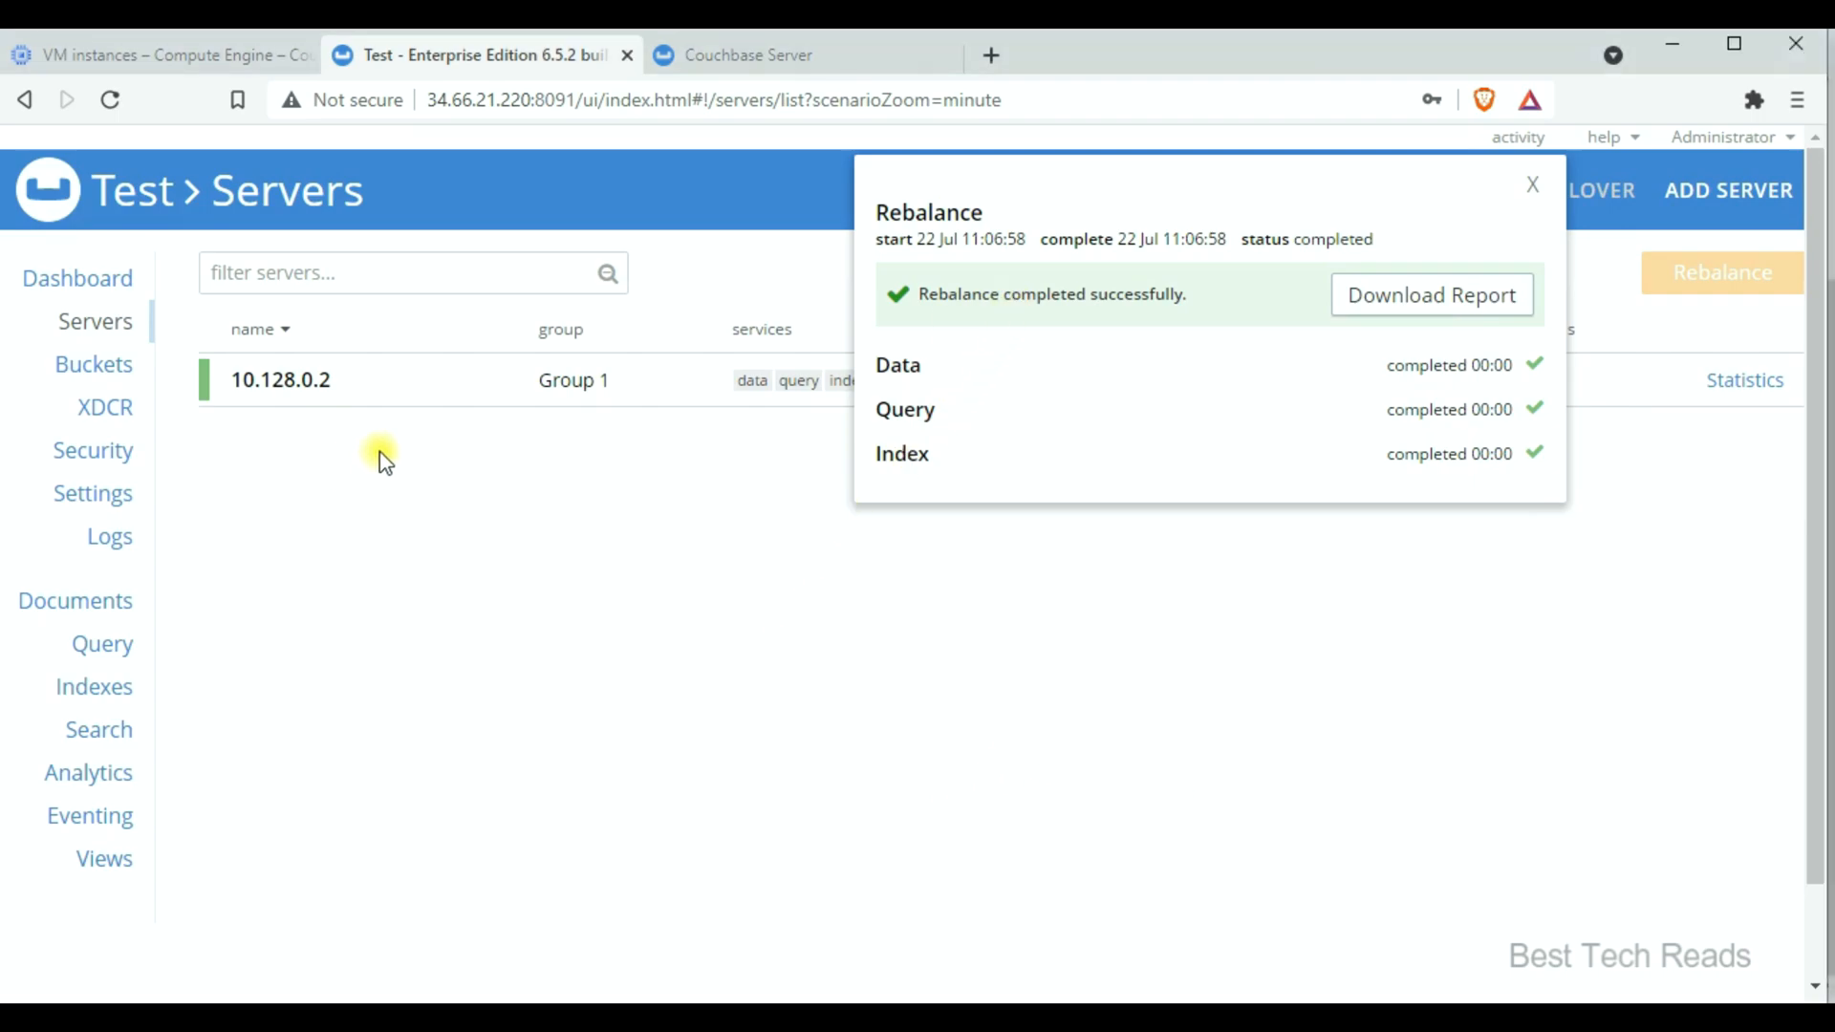
# Close the completed rebalance results, leaving the single node 10.128.0.2
pyautogui.click(1531, 185)
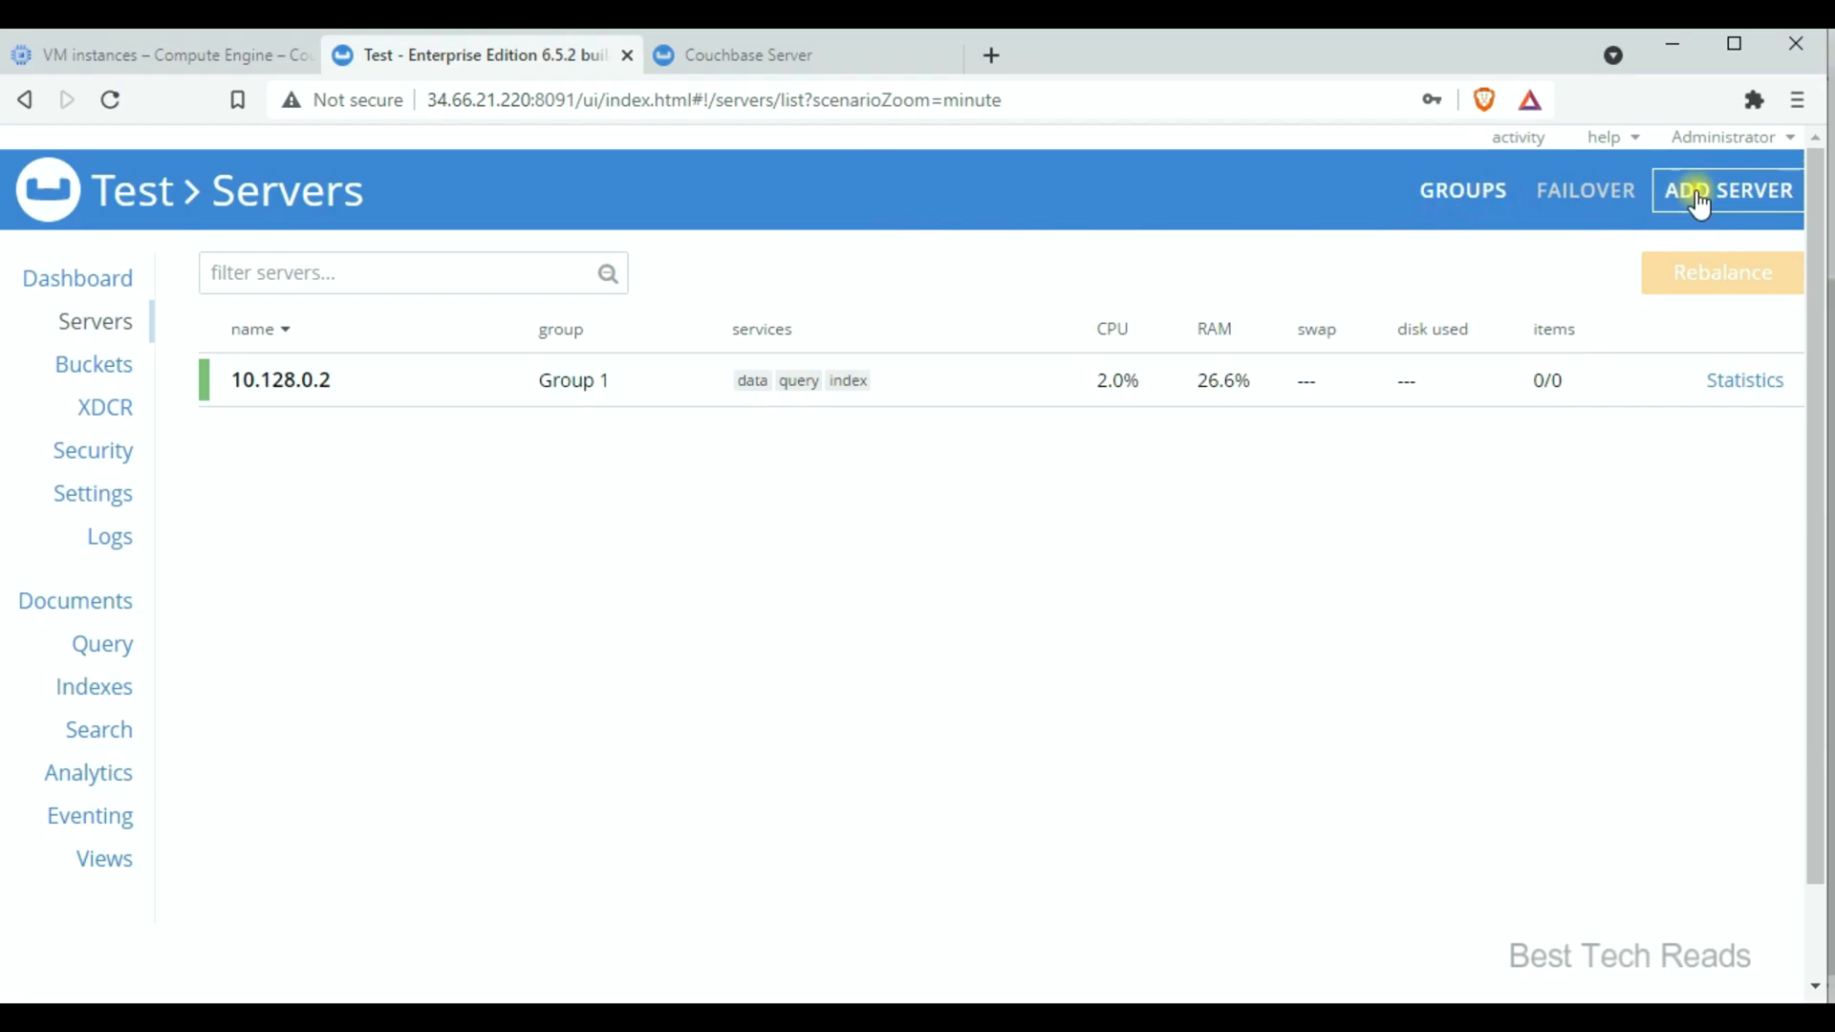